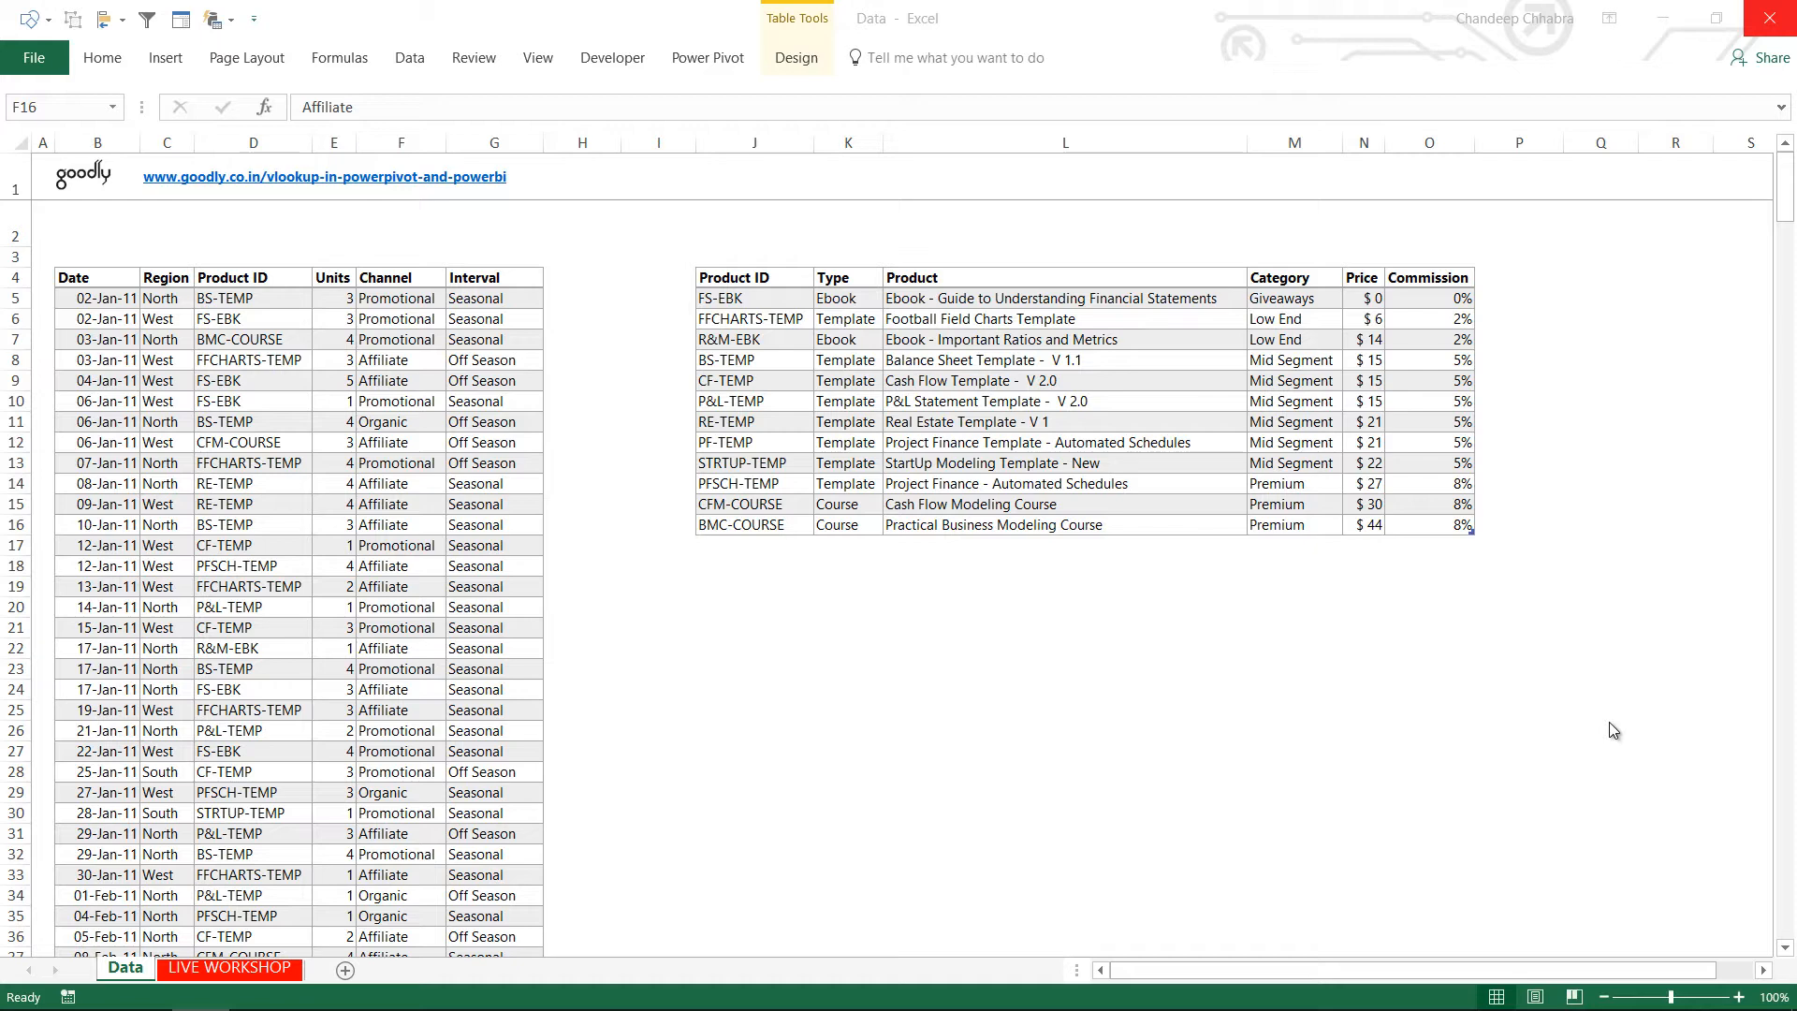
mouse_move(360, 463)
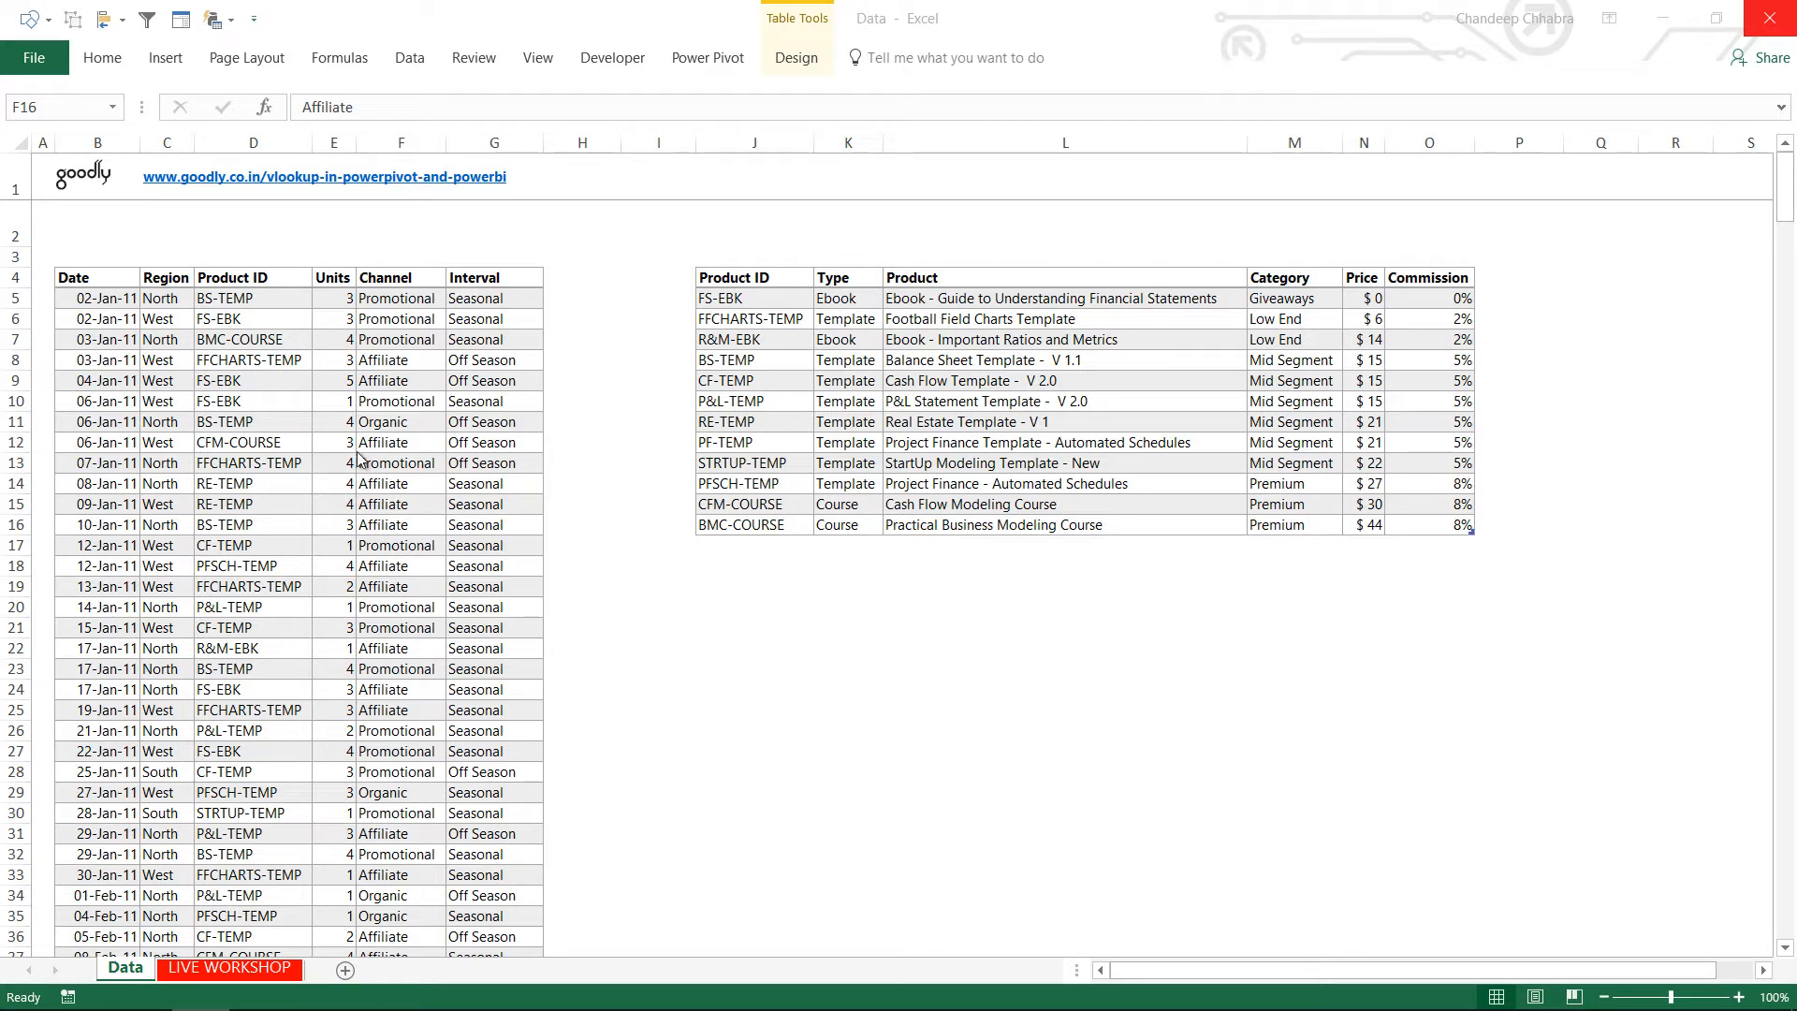
Step: Add the sales table to the Power Pivot data model as a table named Sales
left_click(395, 524)
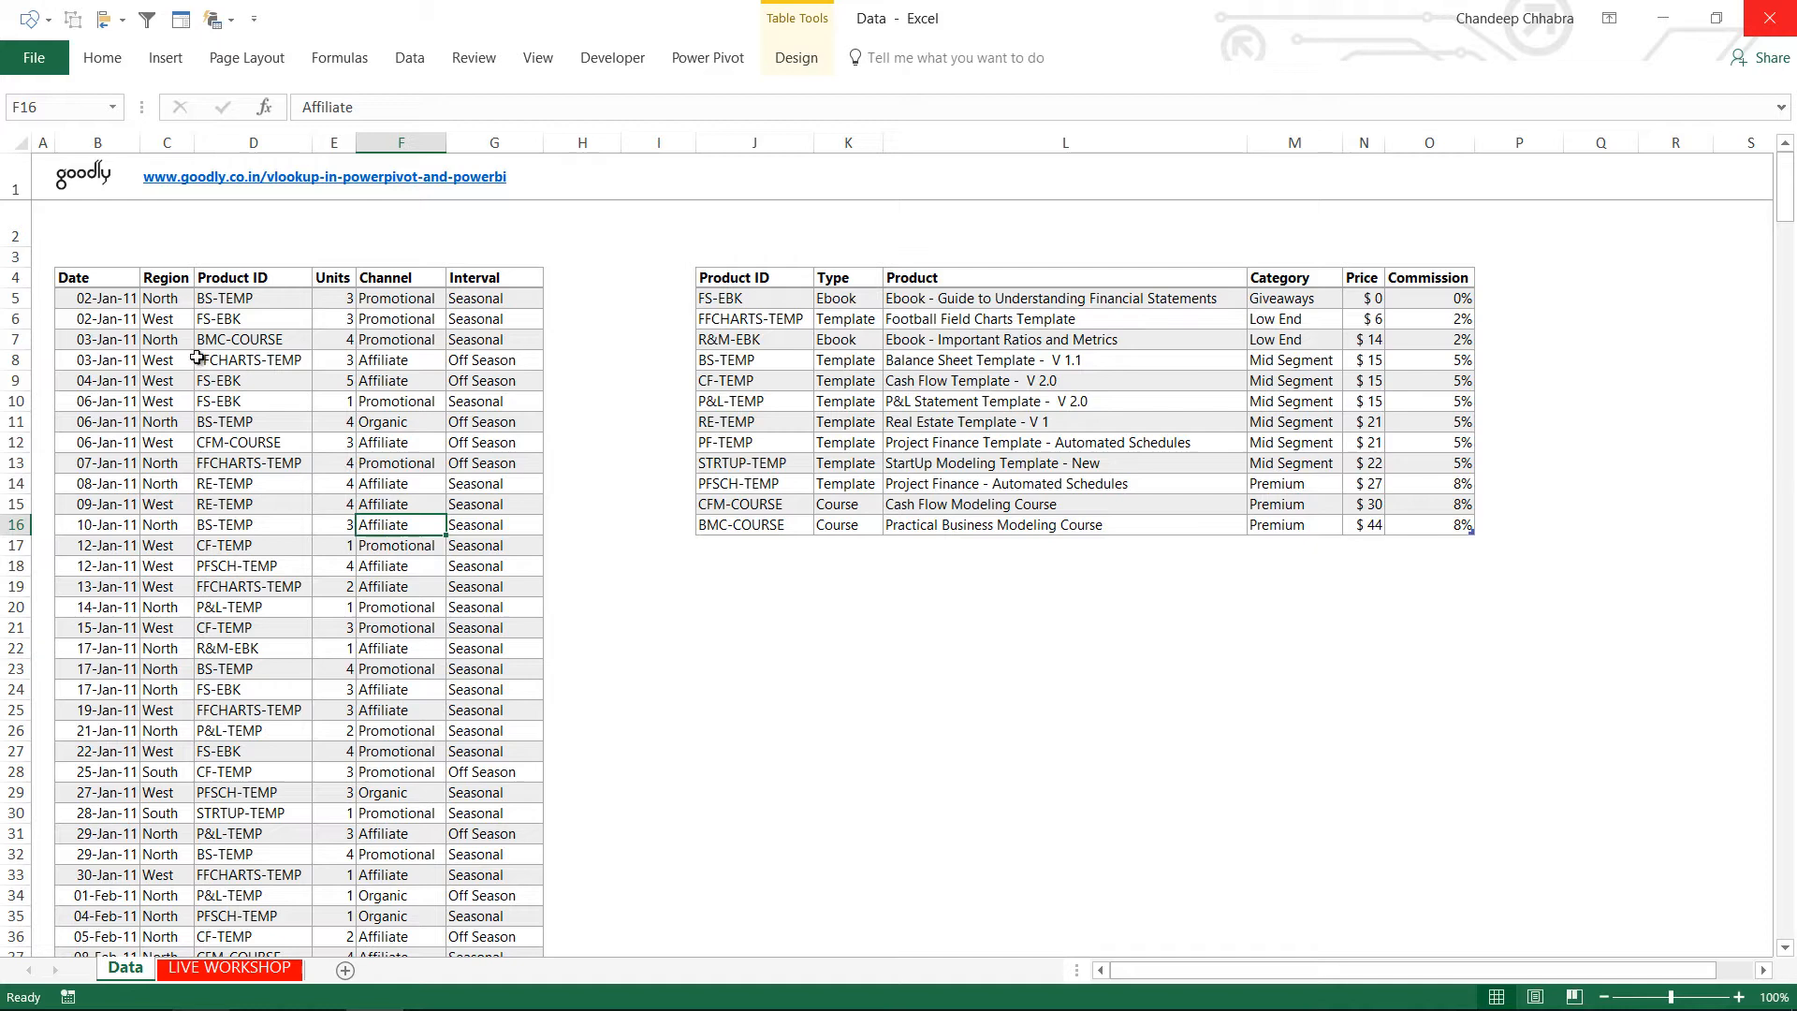
left_click(225, 421)
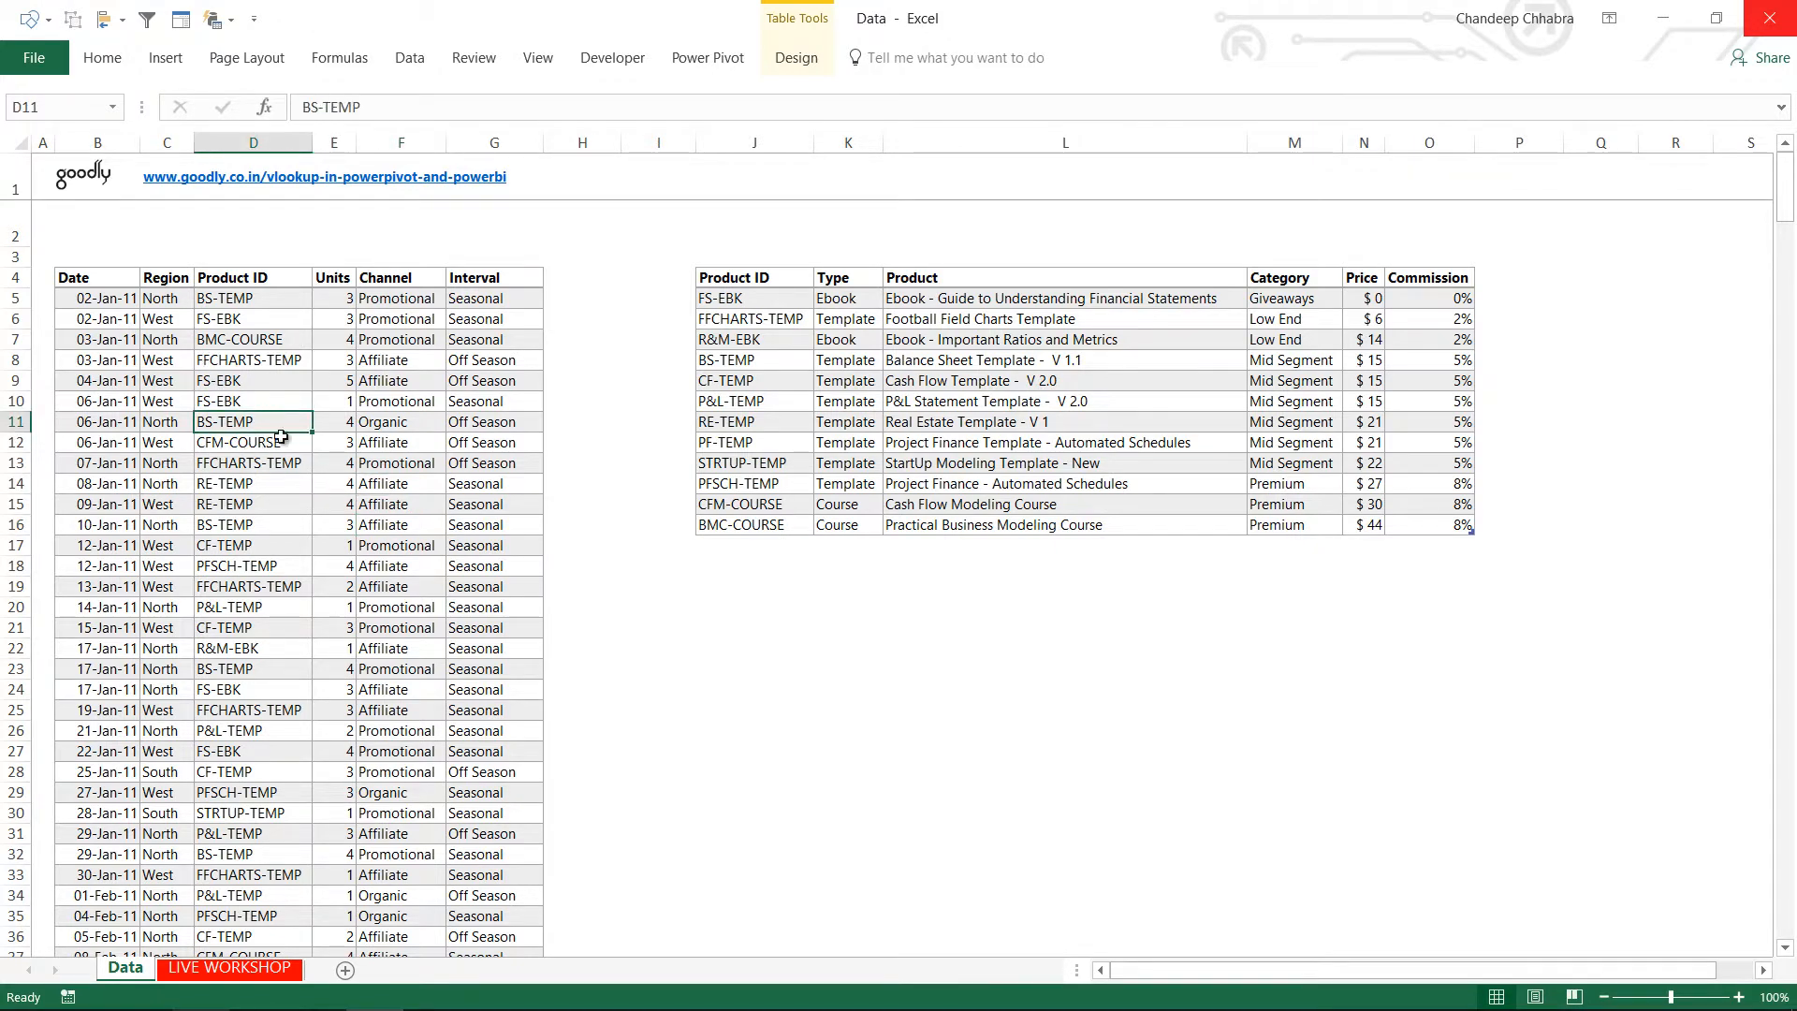
left_click(795, 56)
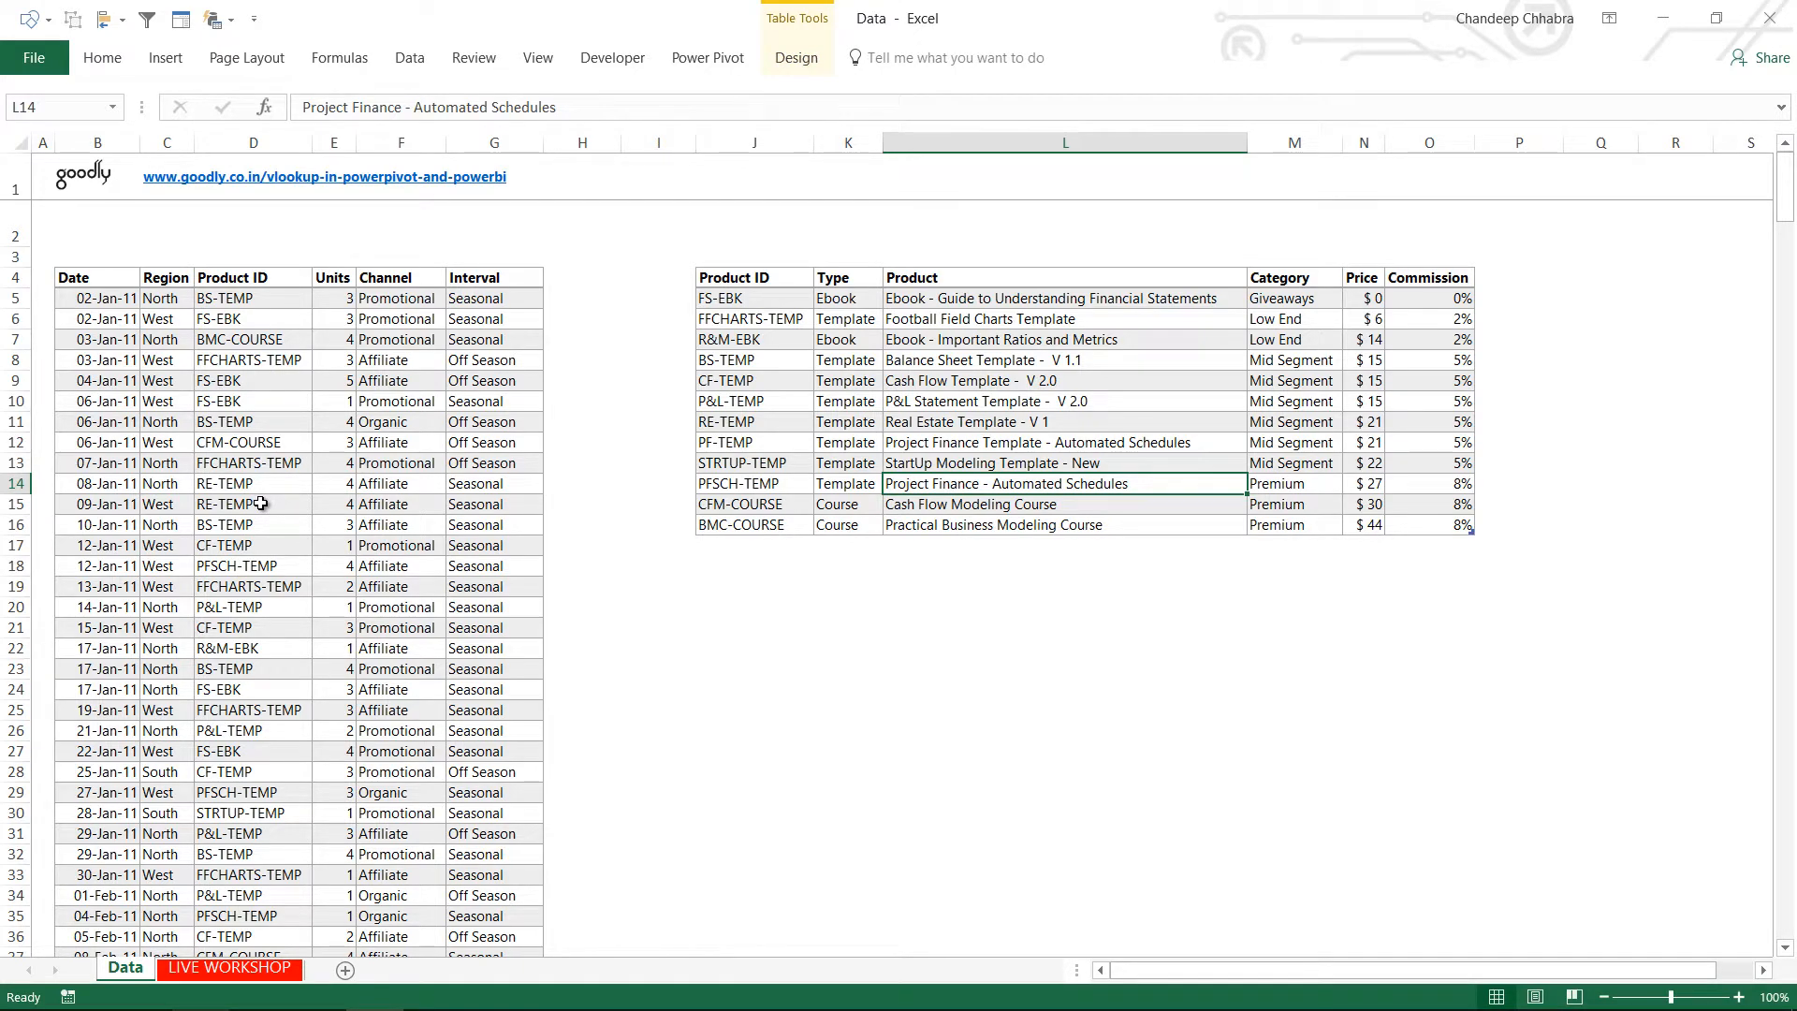
left_click(224, 503)
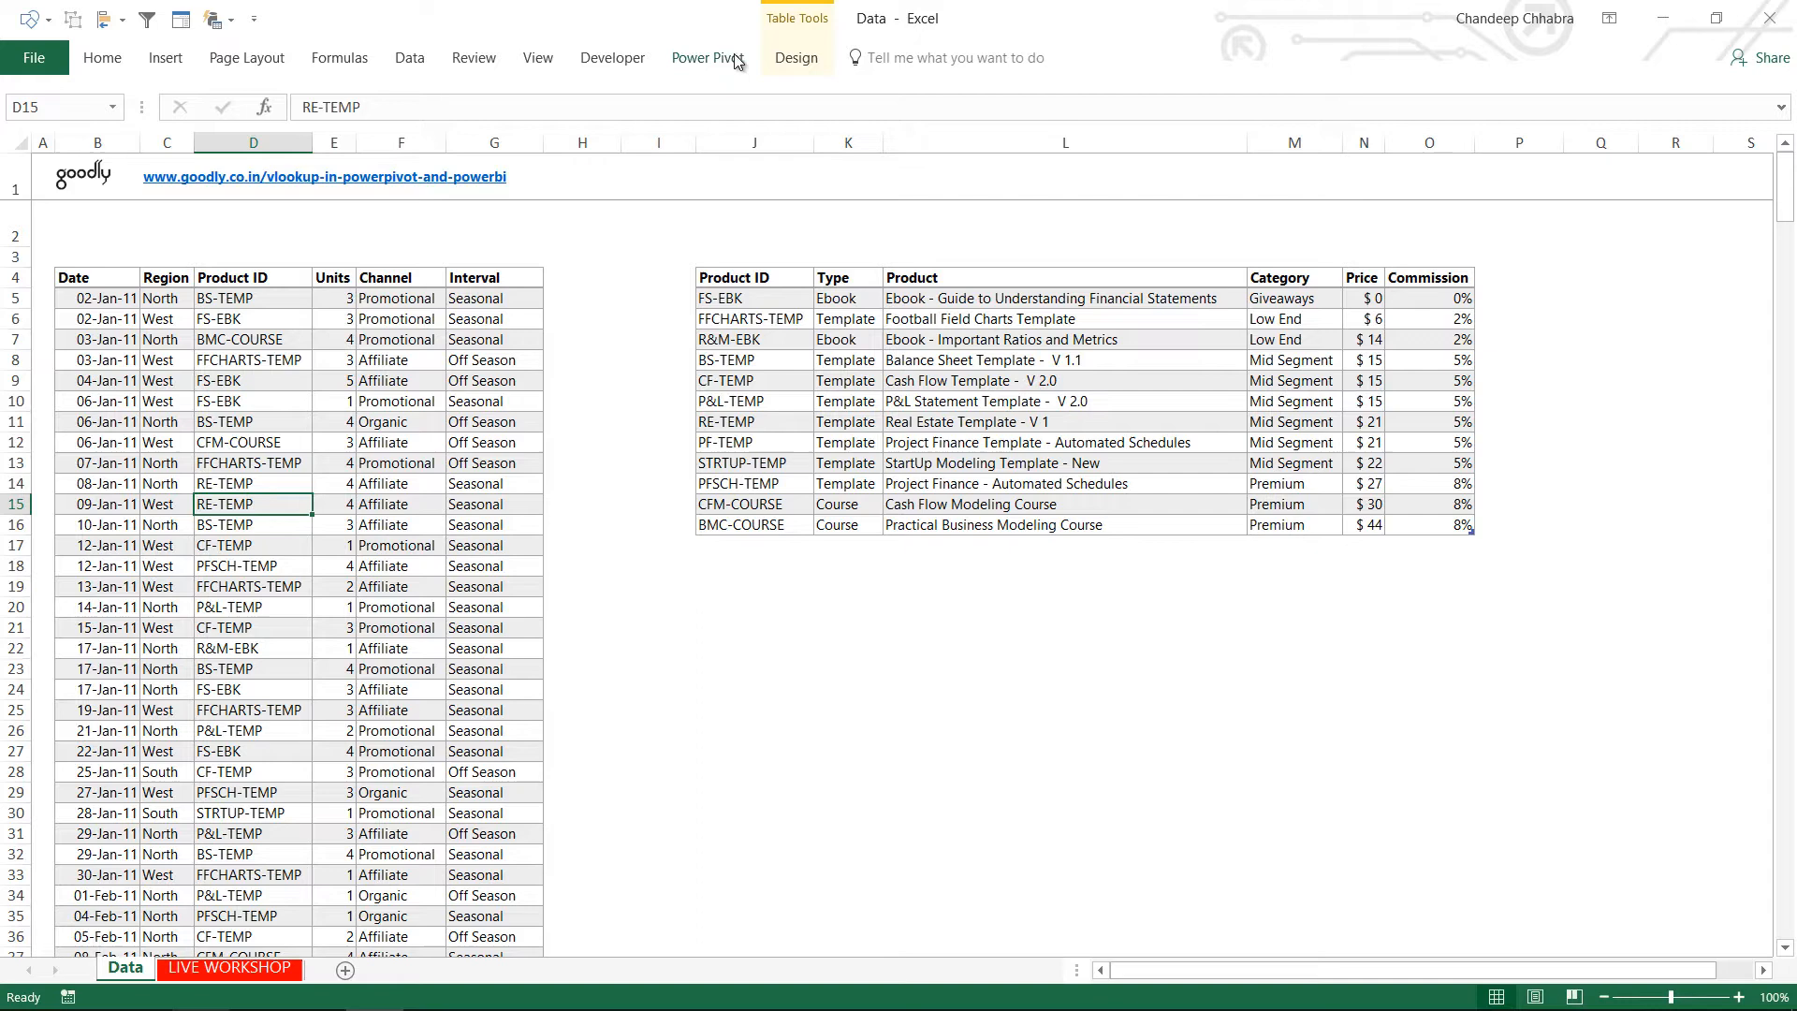
left_click(704, 56)
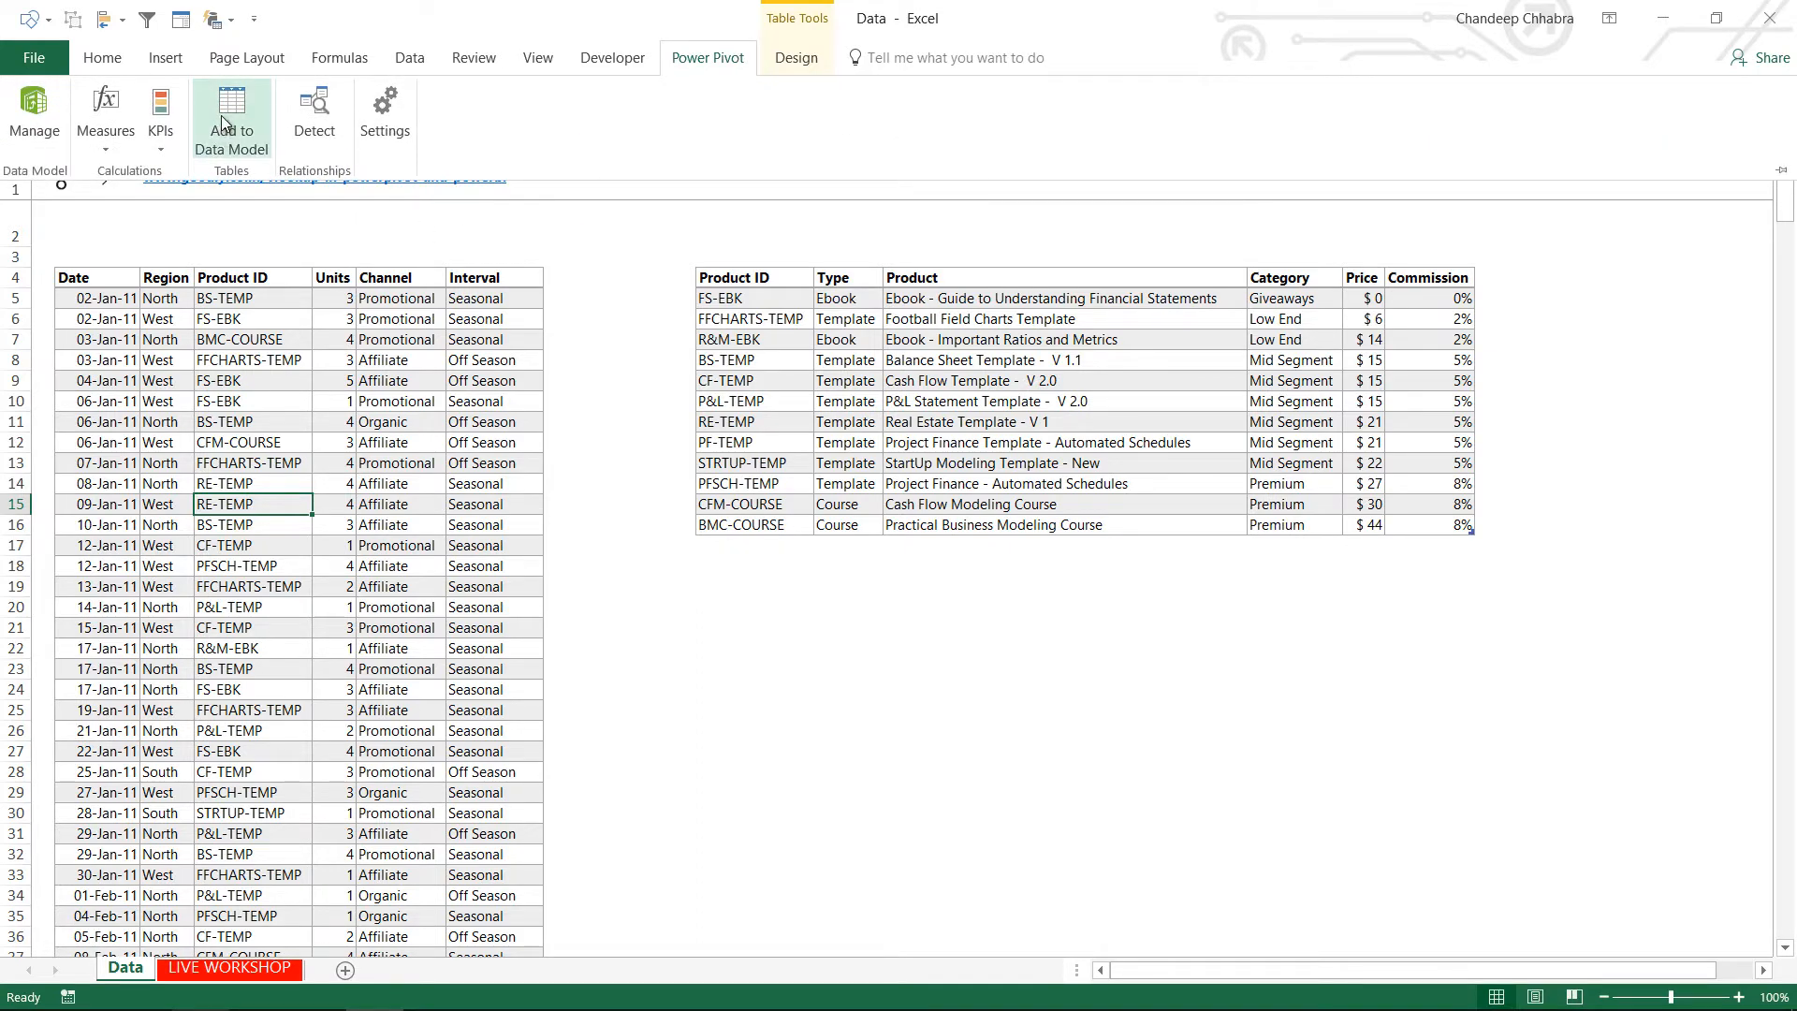
left_click(232, 116)
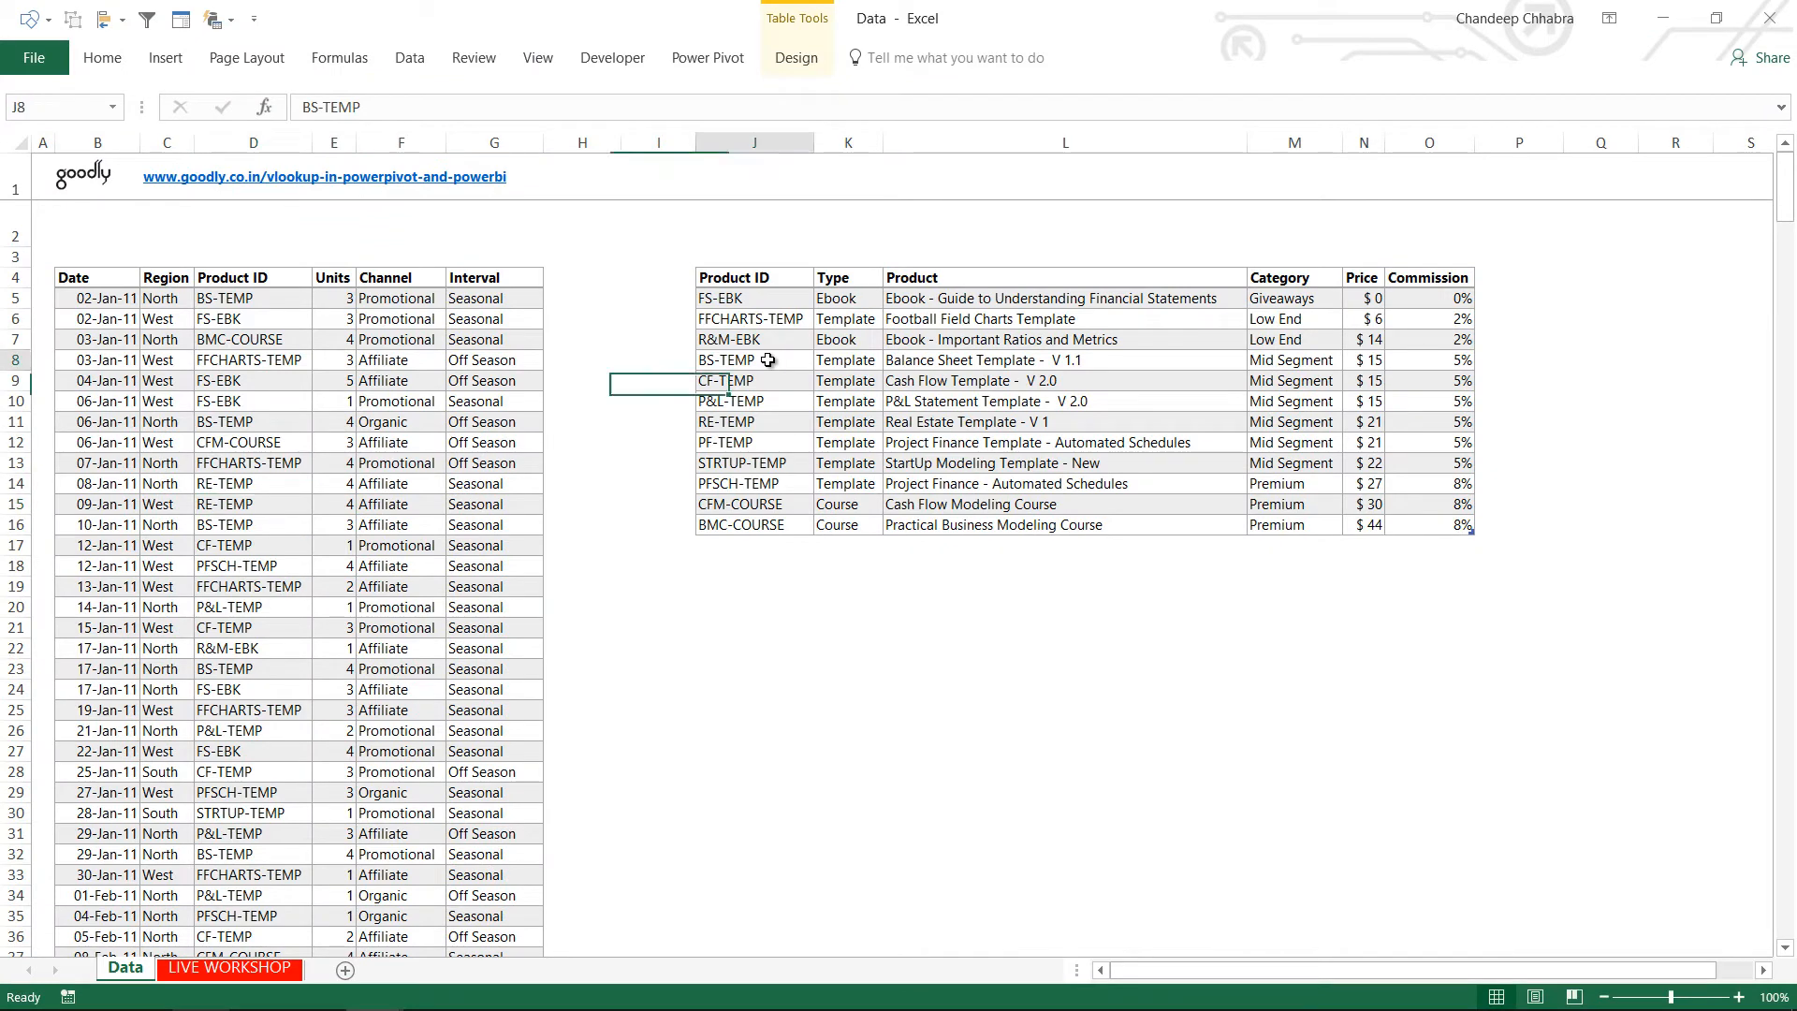
Step: Select the products table and return to the Excel worksheet view
left_click(707, 56)
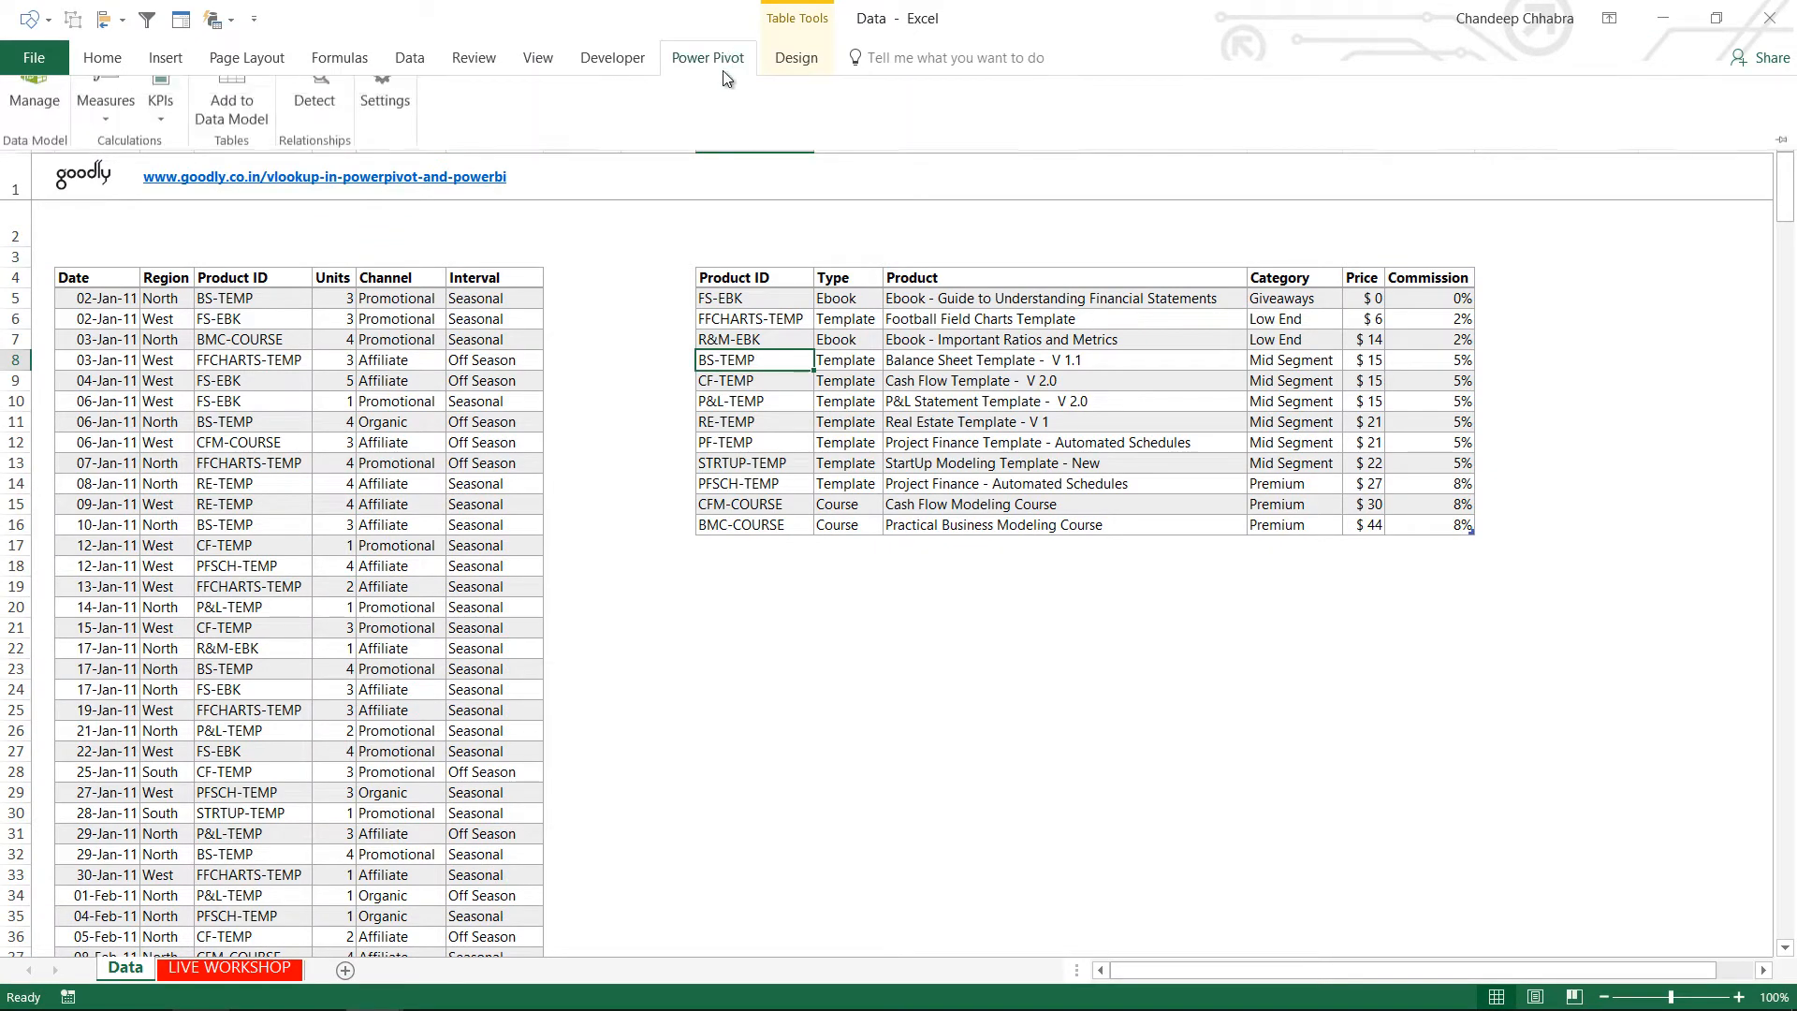
left_click(34, 93)
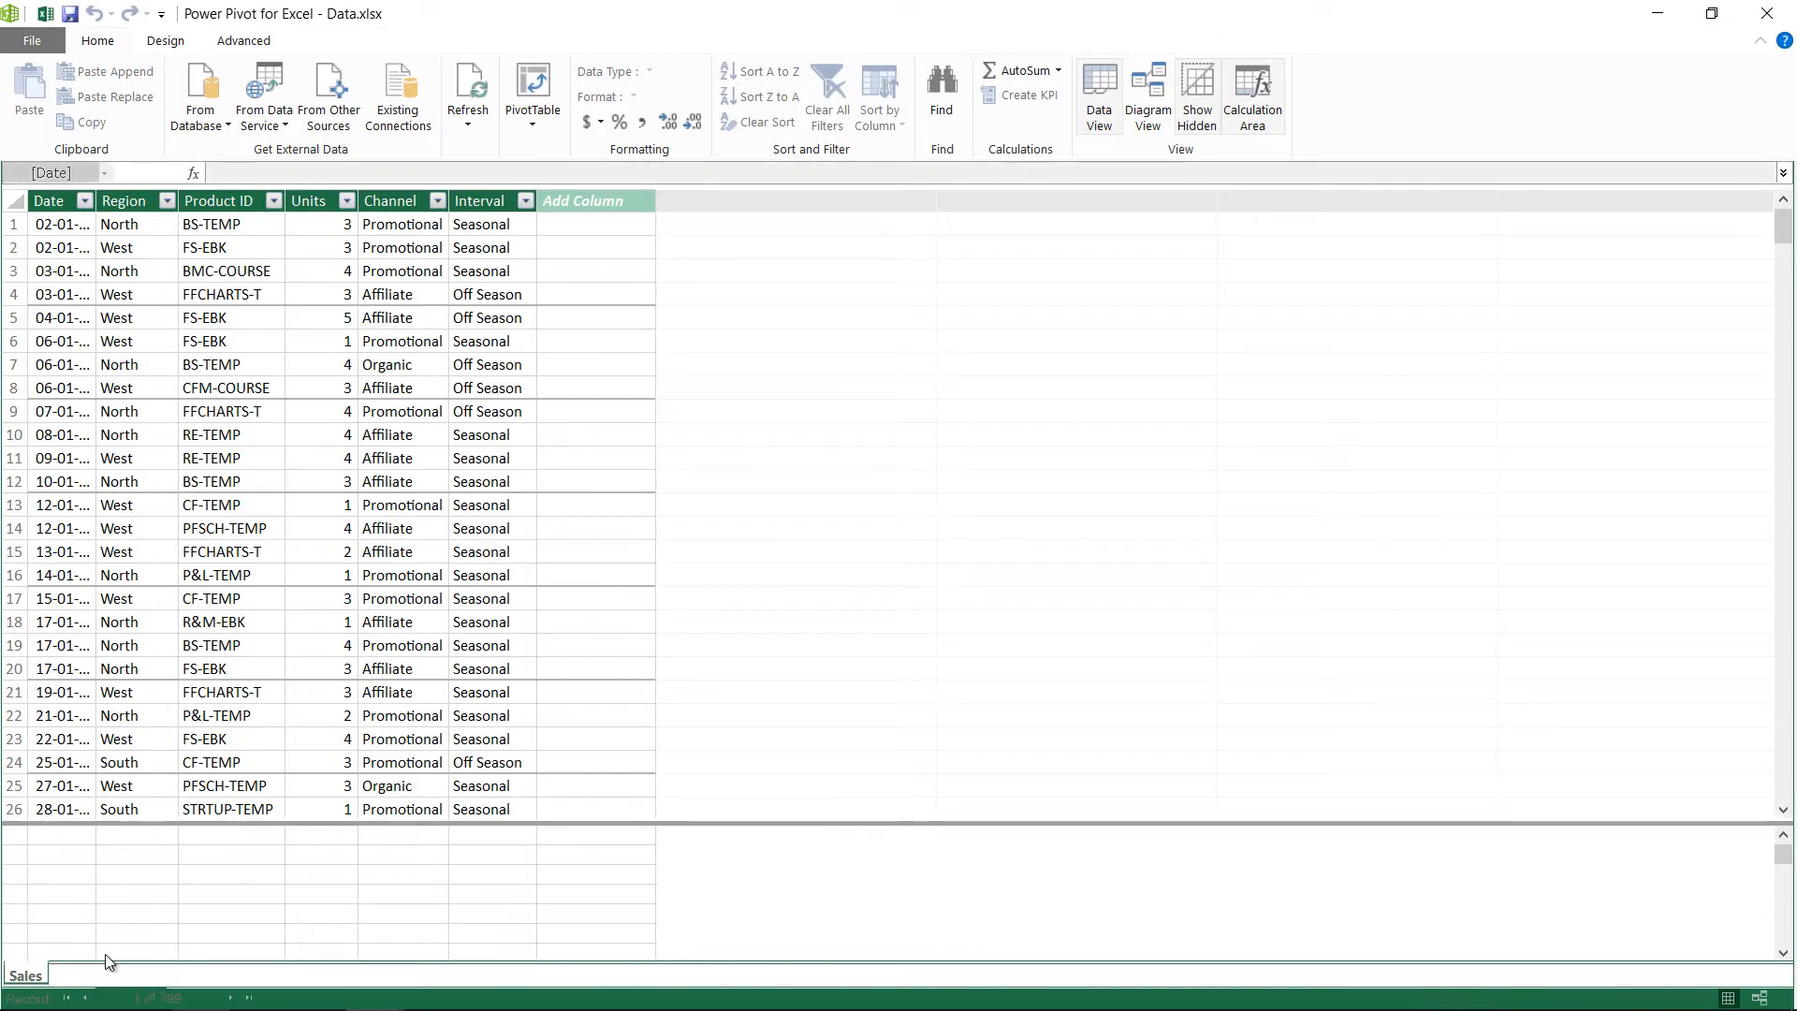
left_click(82, 973)
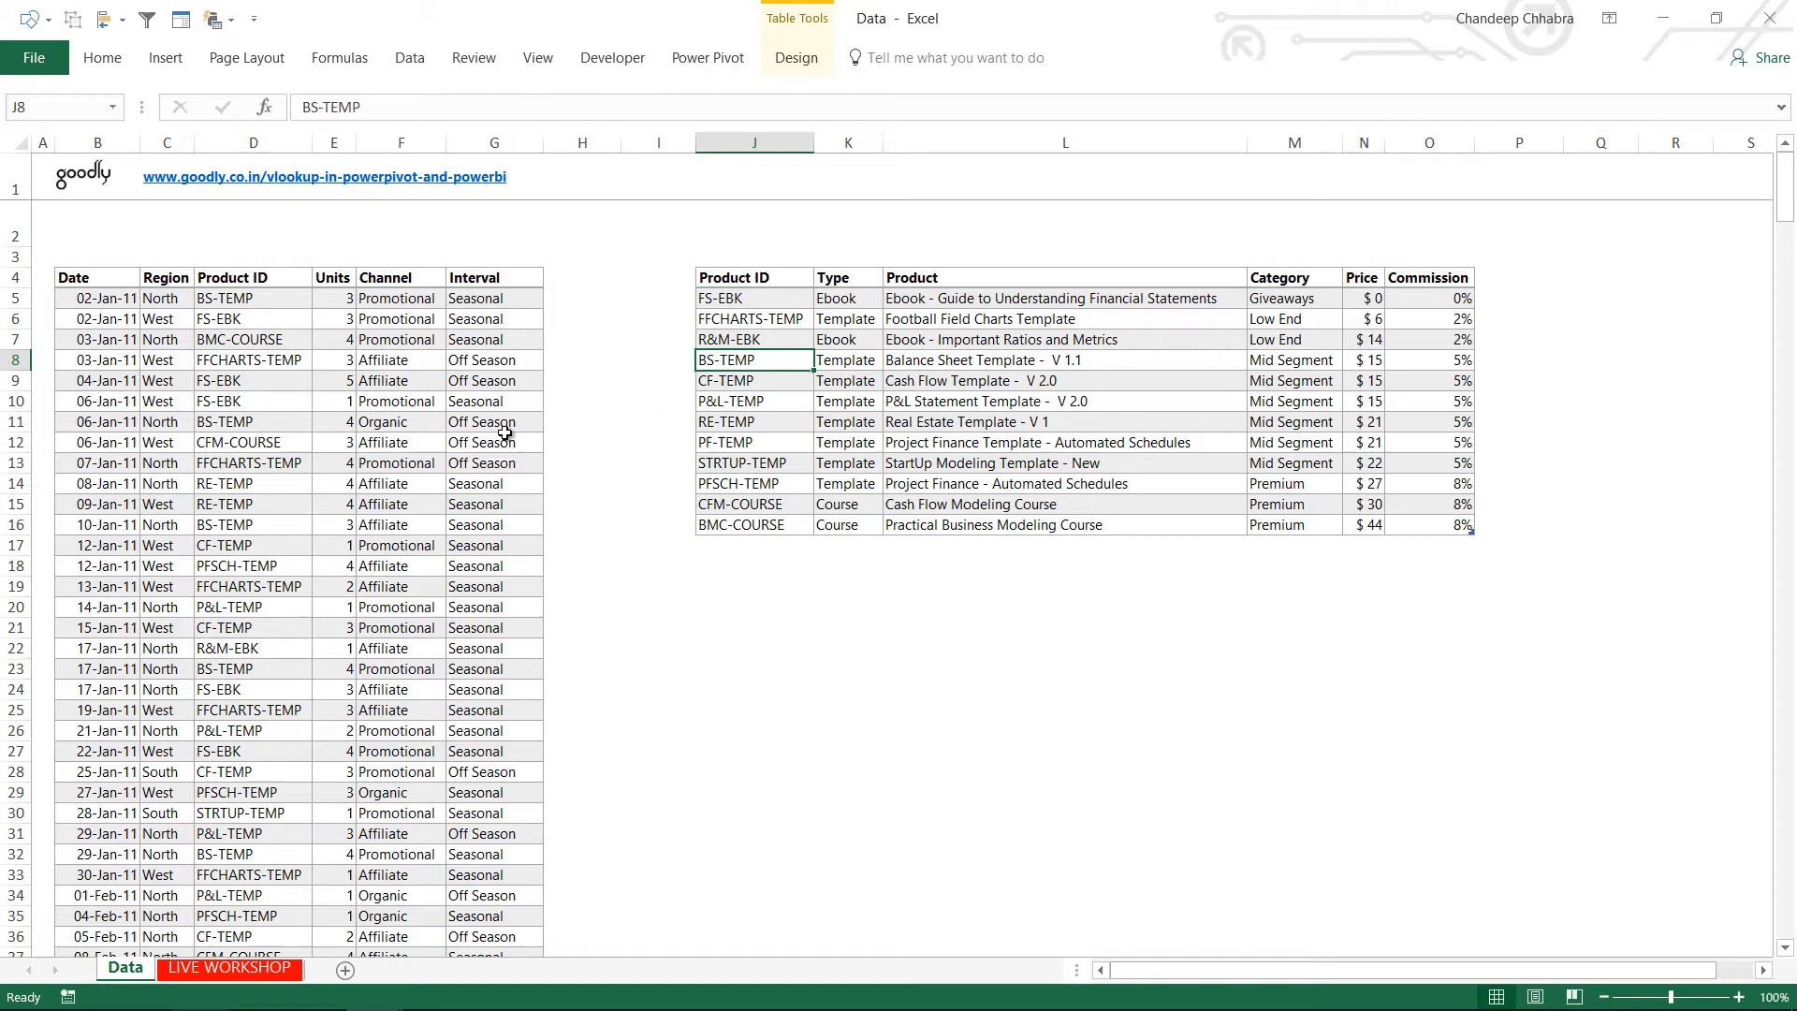
Step: Select an Off Season entry in Sales, then an empty cell outside both tables
left_click(495, 441)
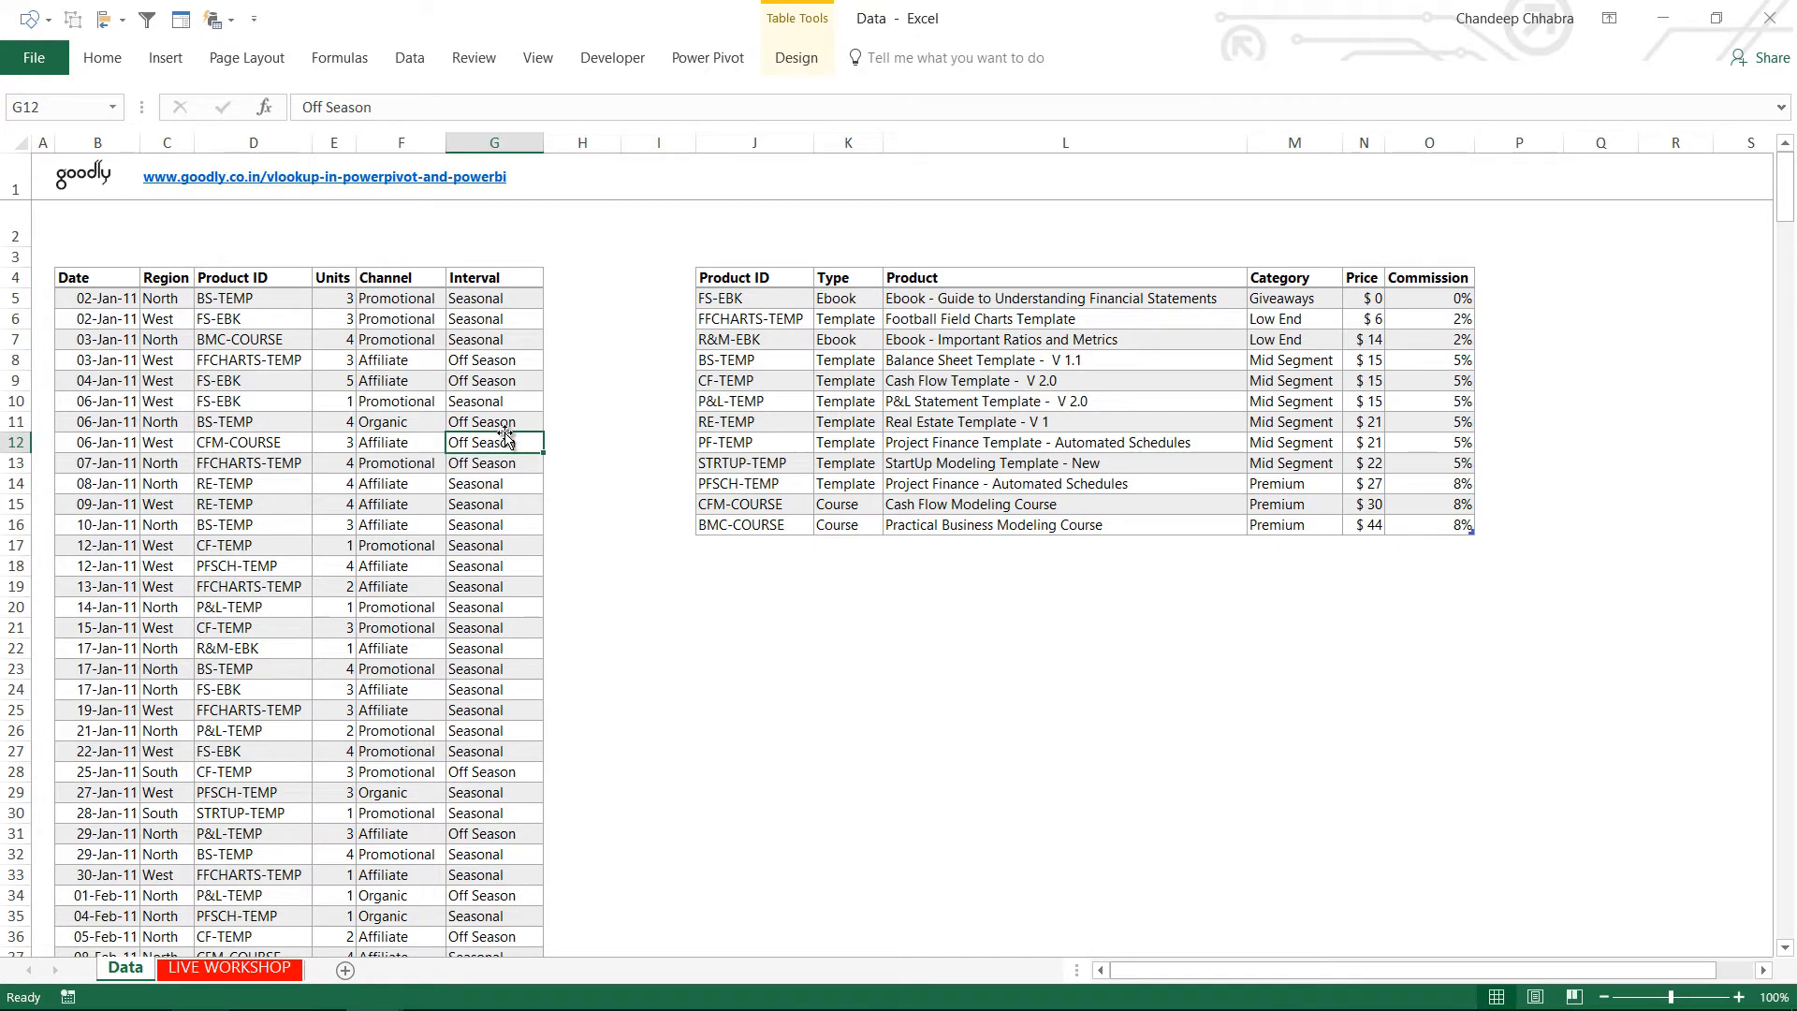
mouse_move(569, 430)
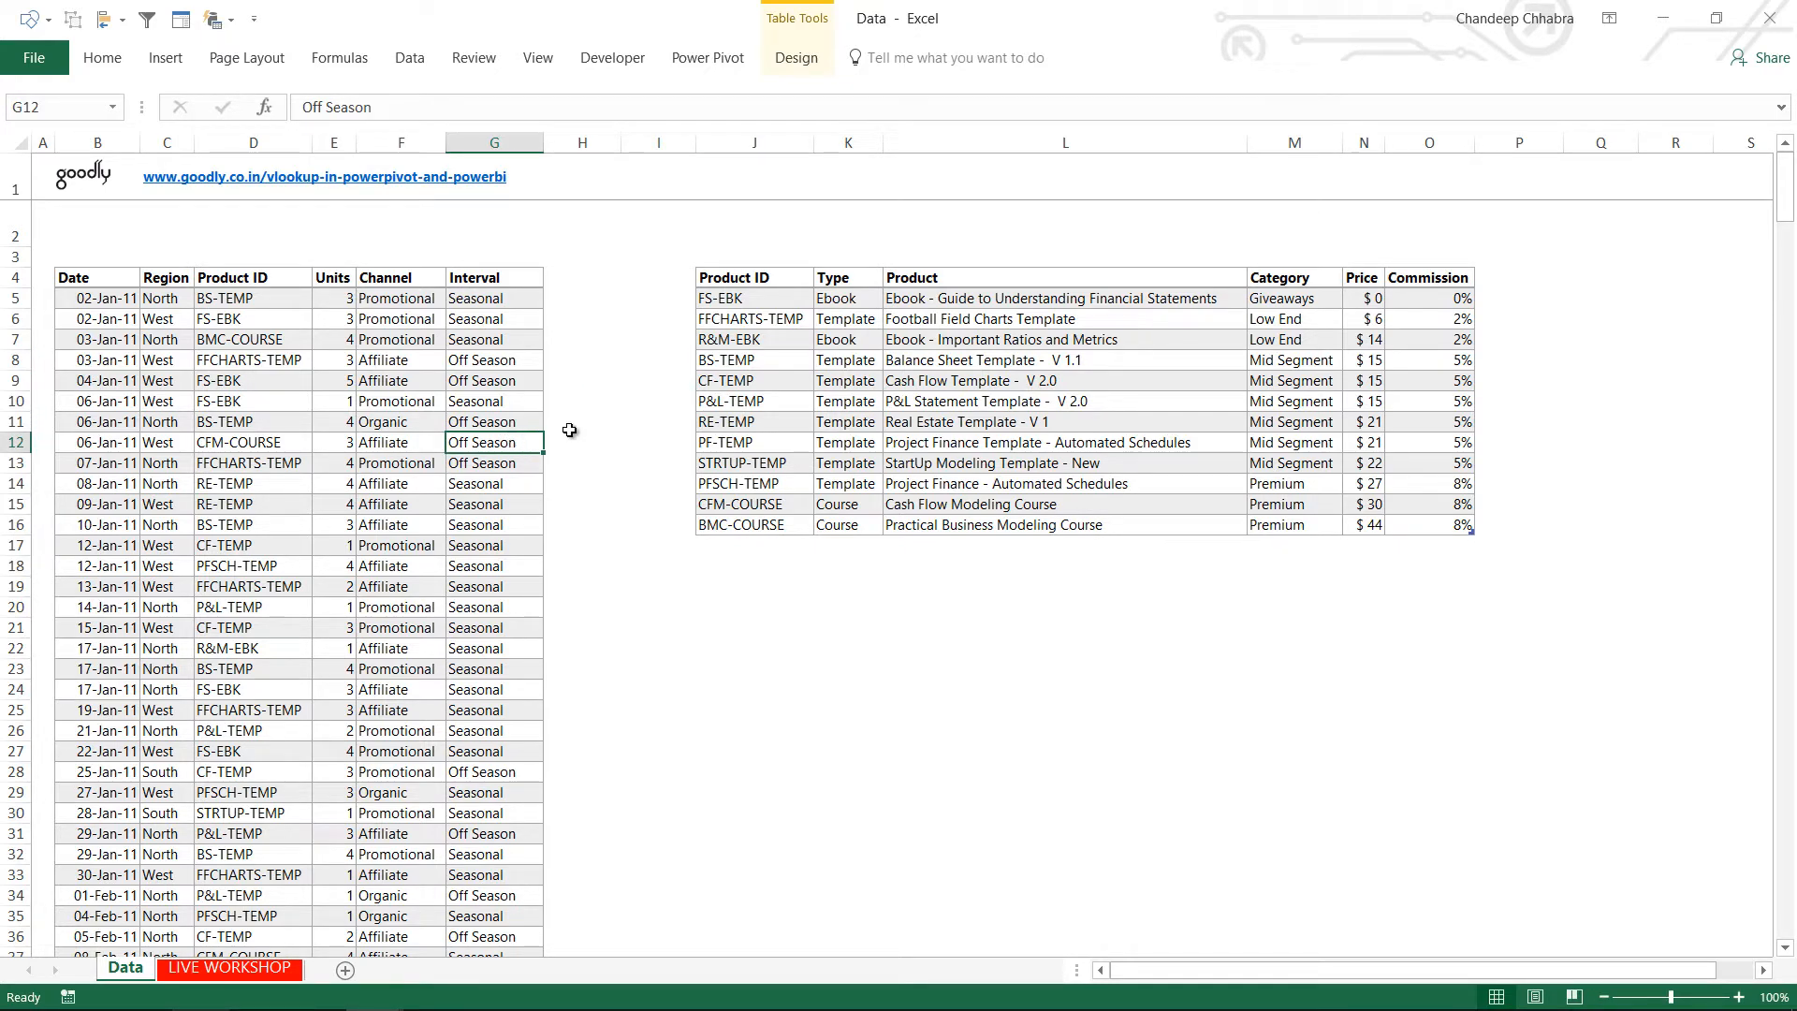
mouse_move(1007, 382)
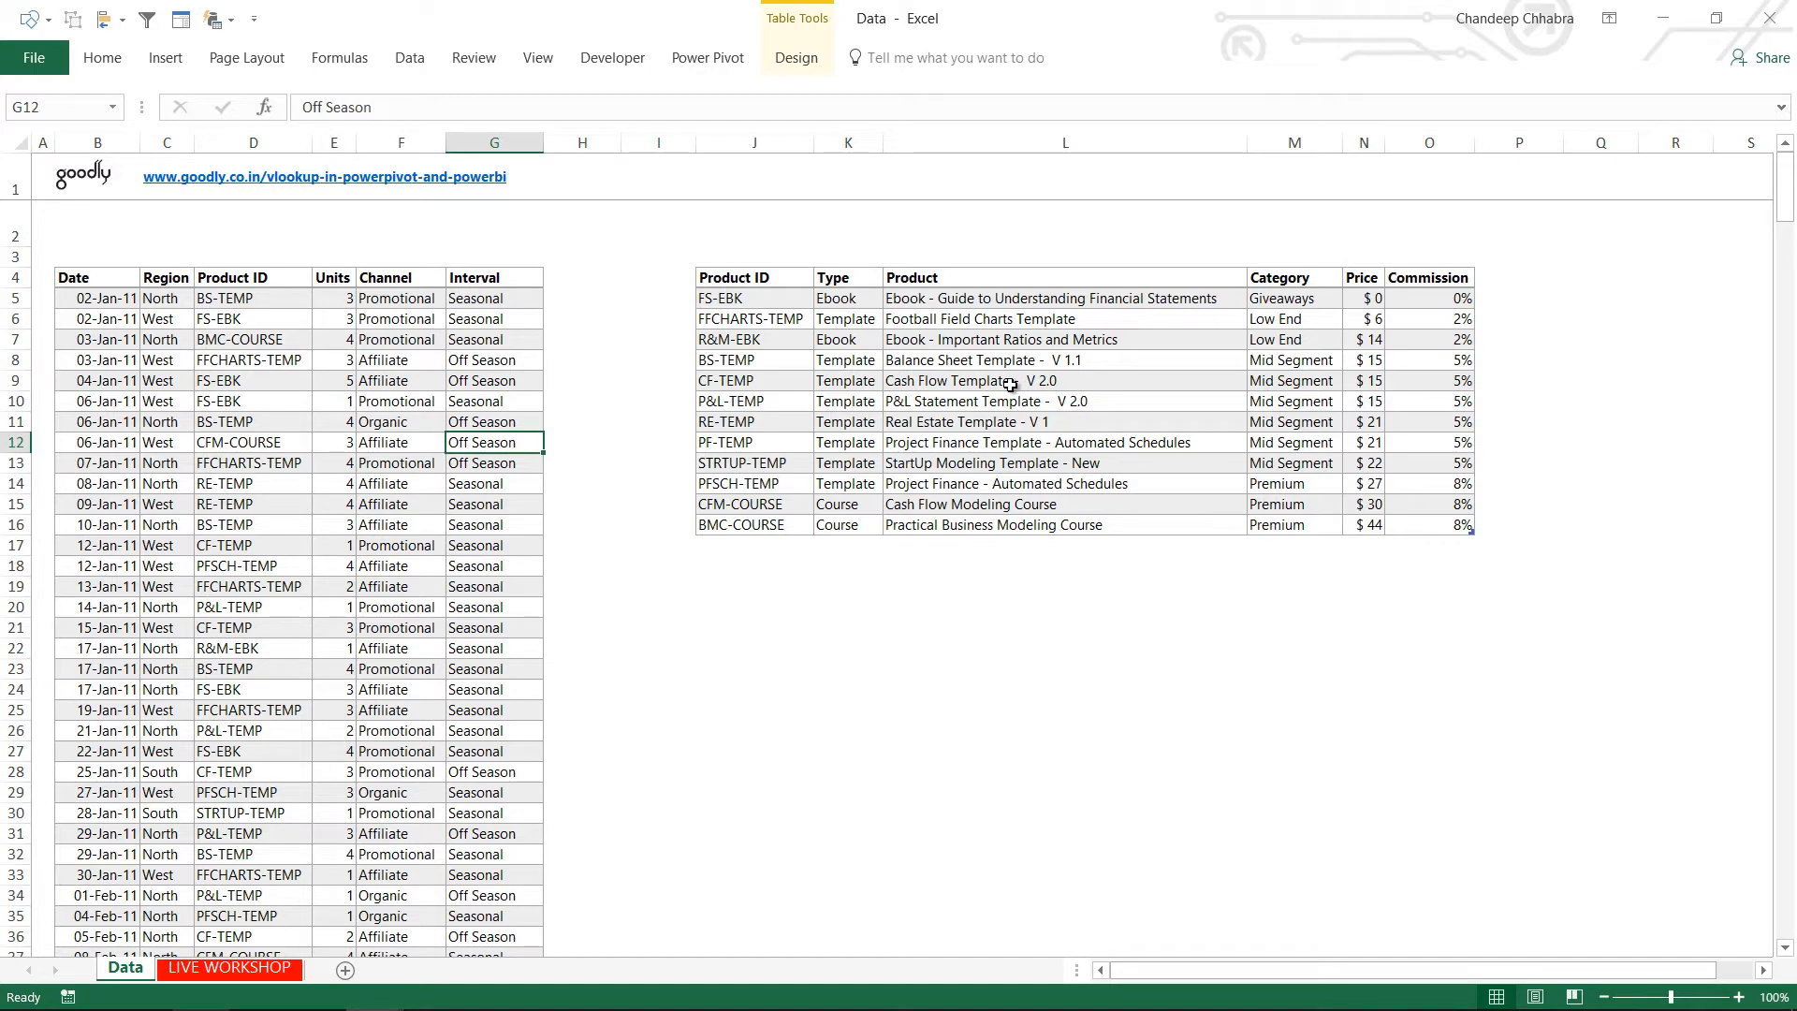
mouse_move(1280, 402)
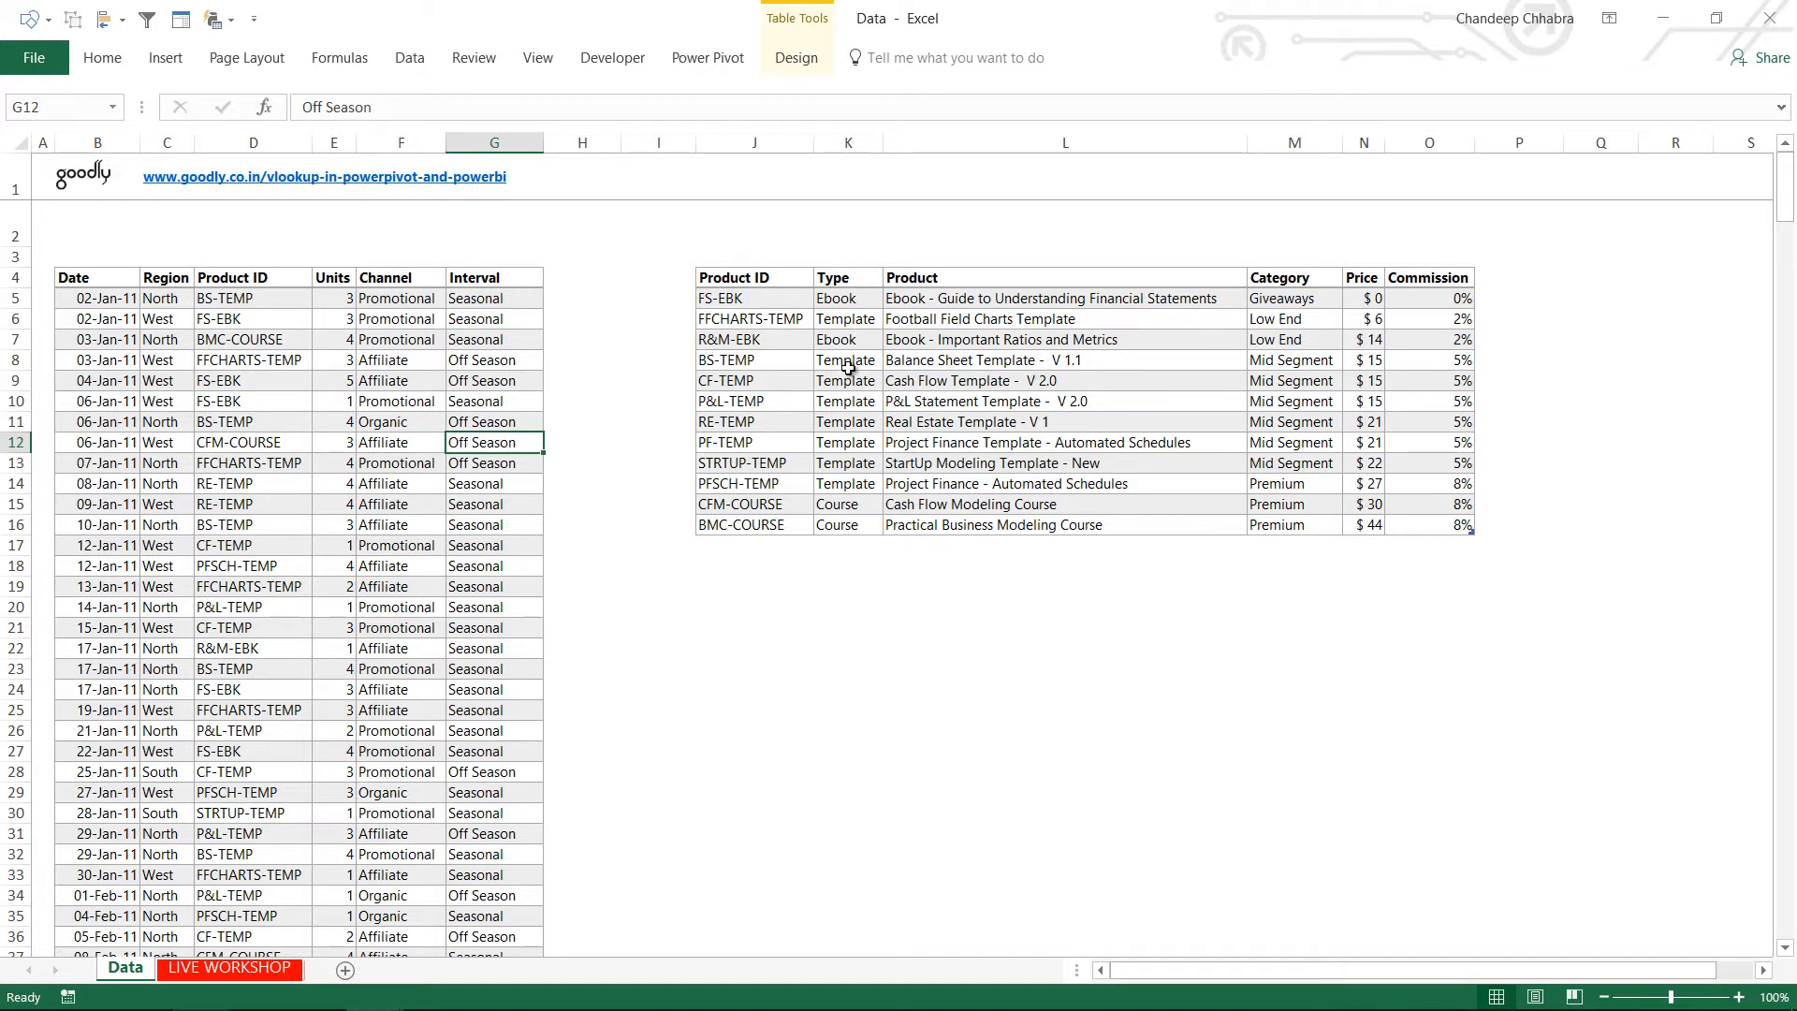
mouse_move(562, 295)
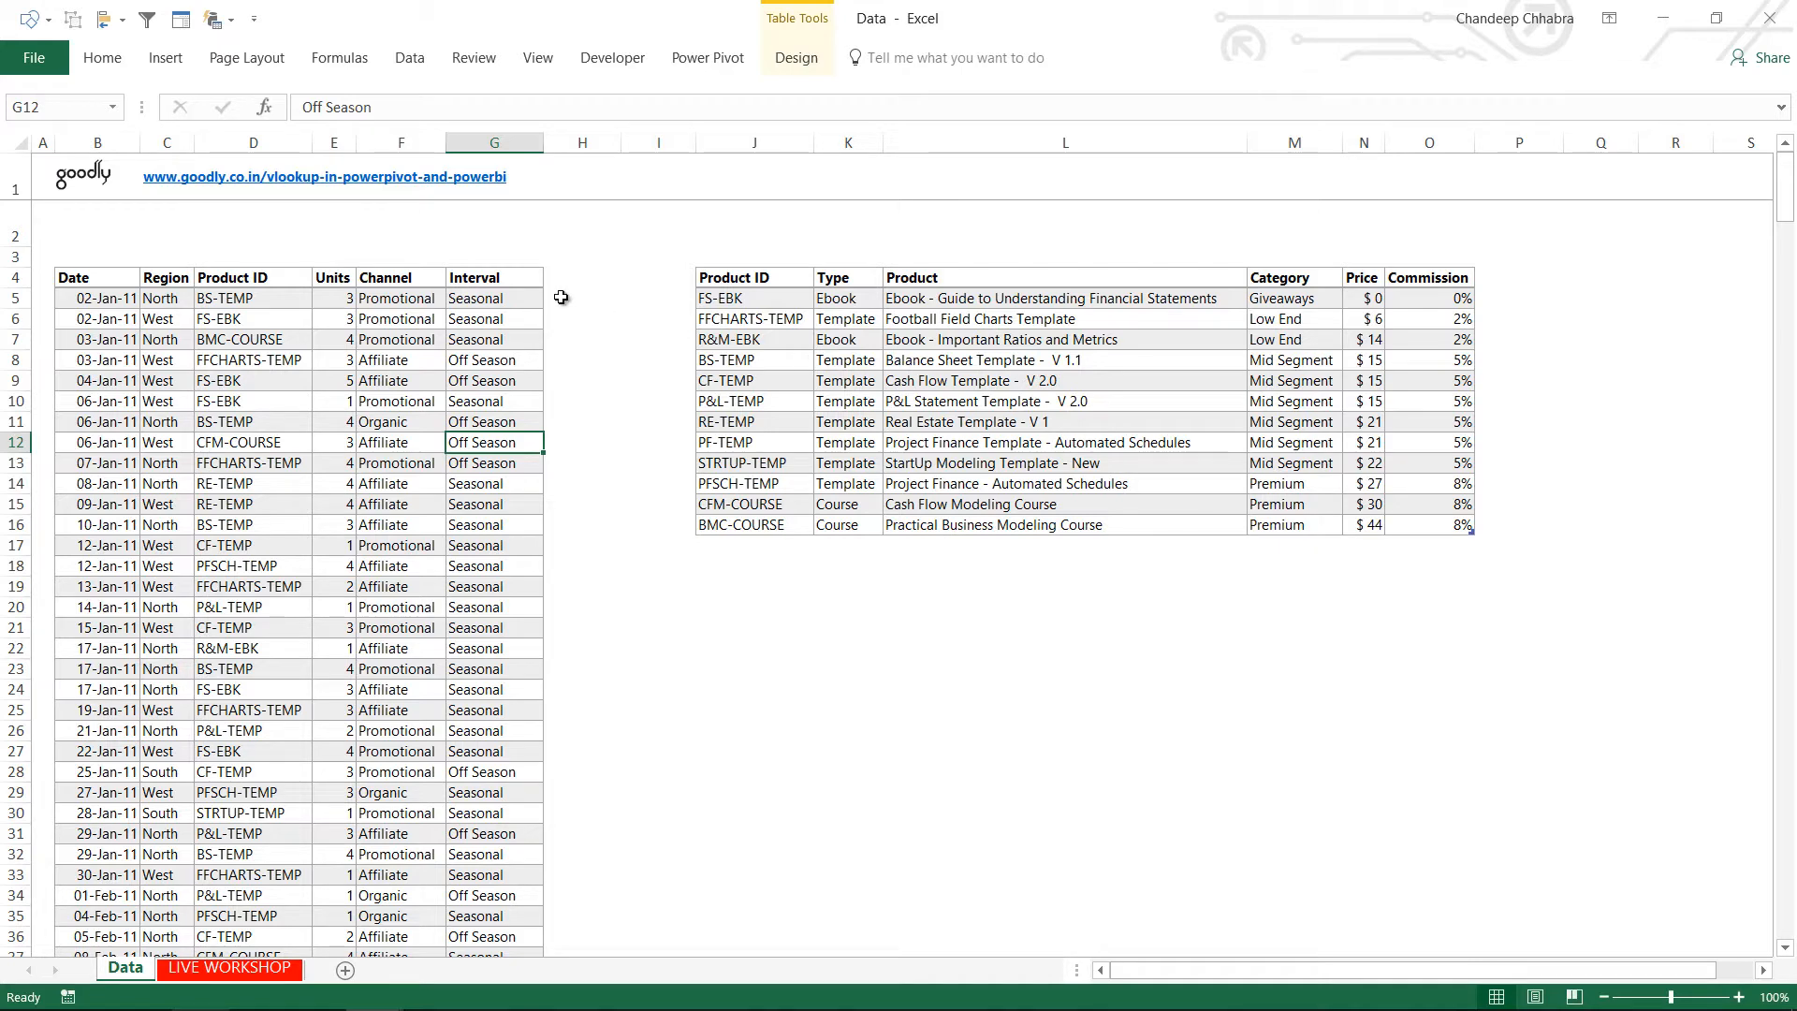
left_click(581, 298)
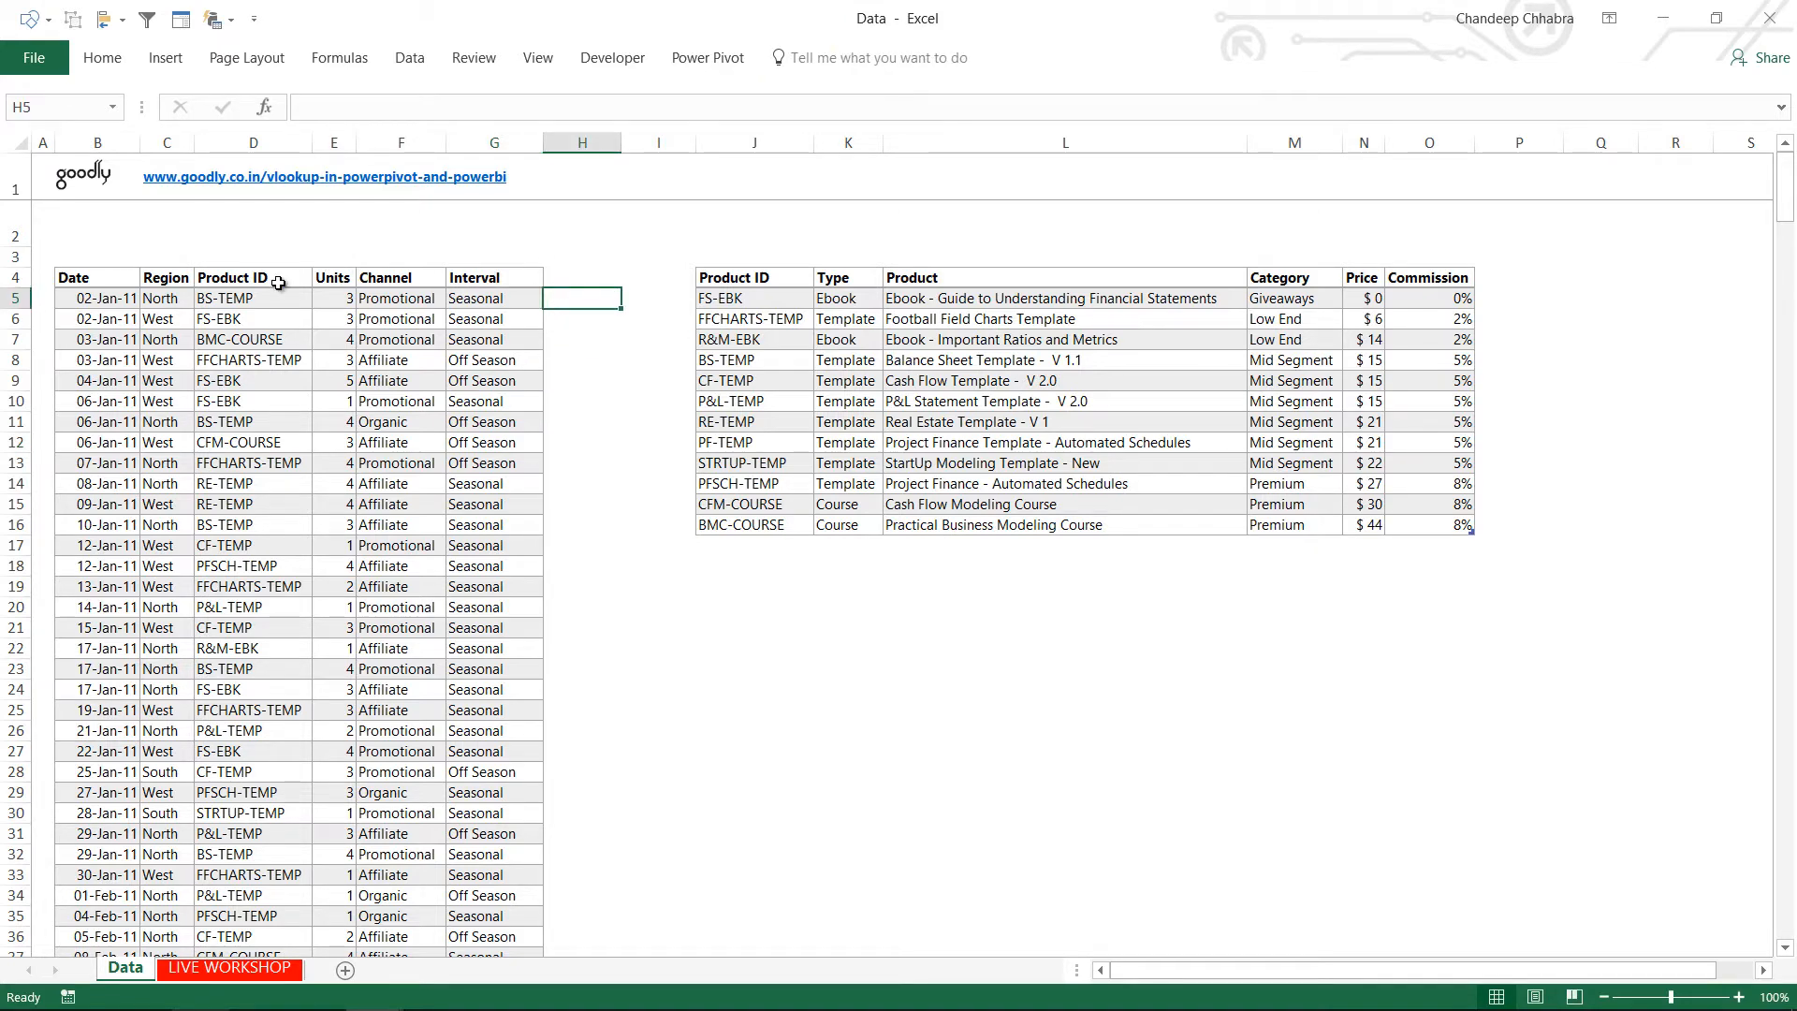
mouse_move(764, 296)
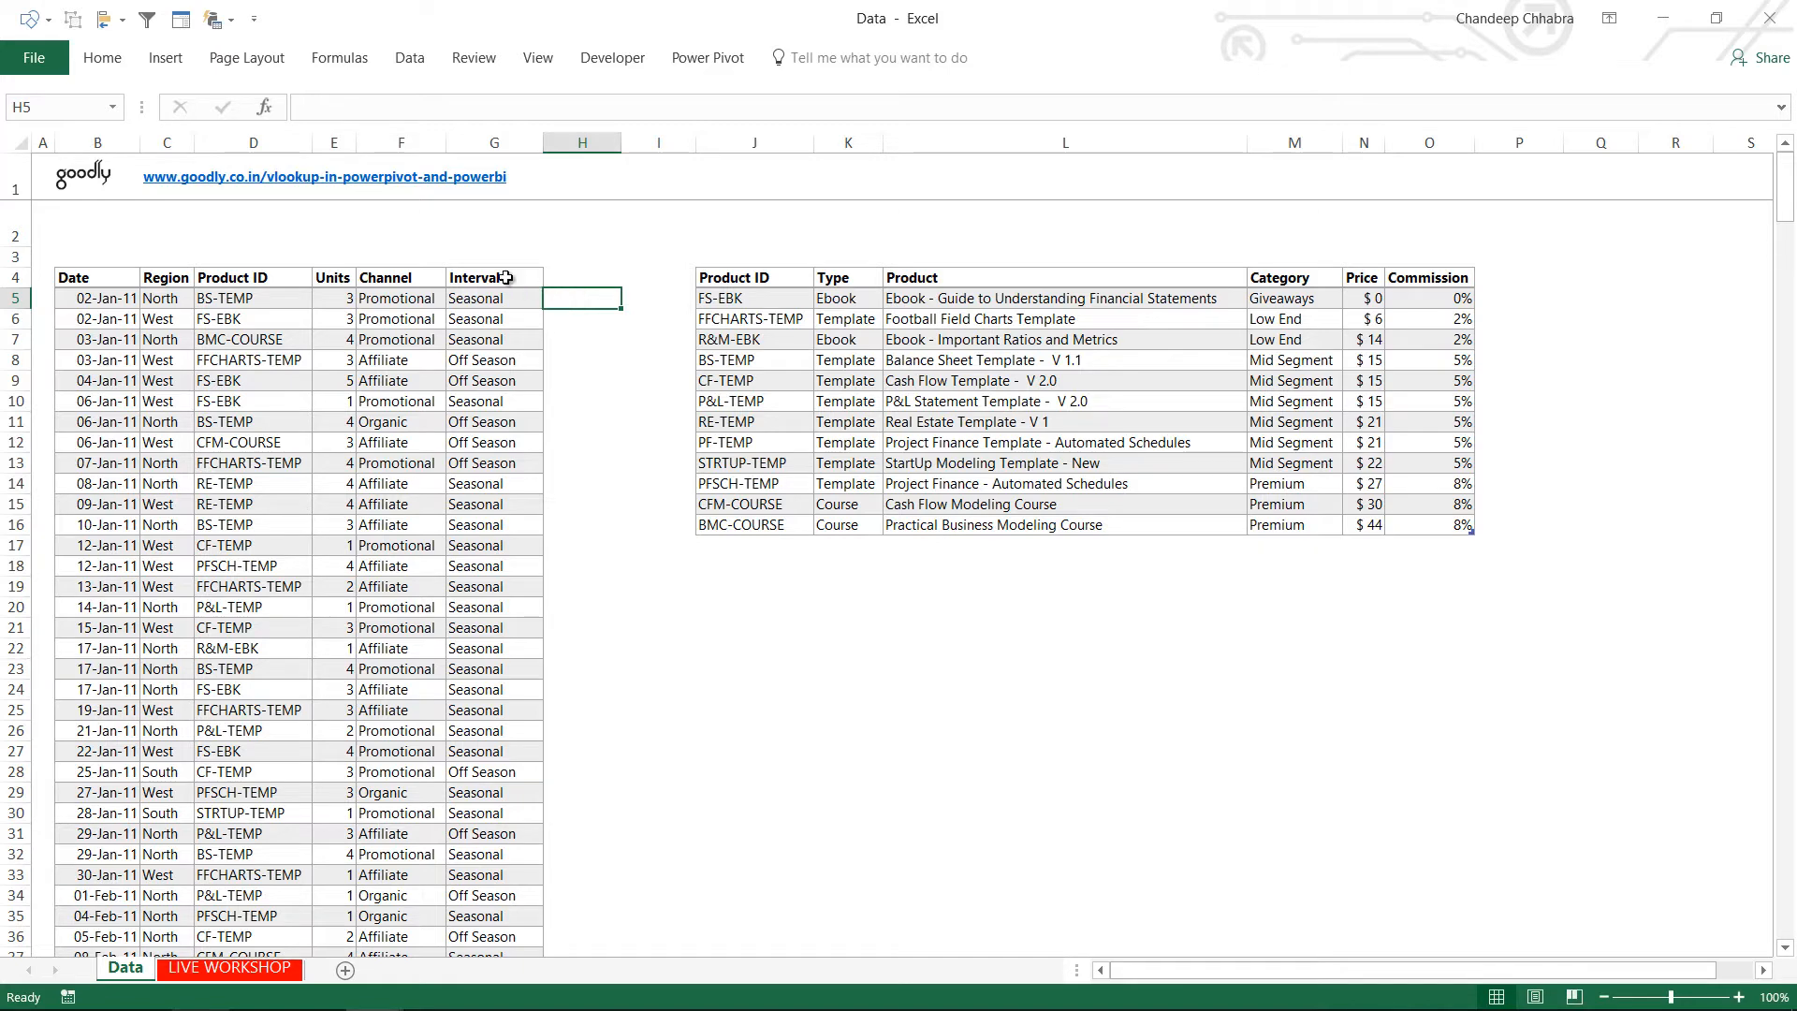
mouse_move(524, 312)
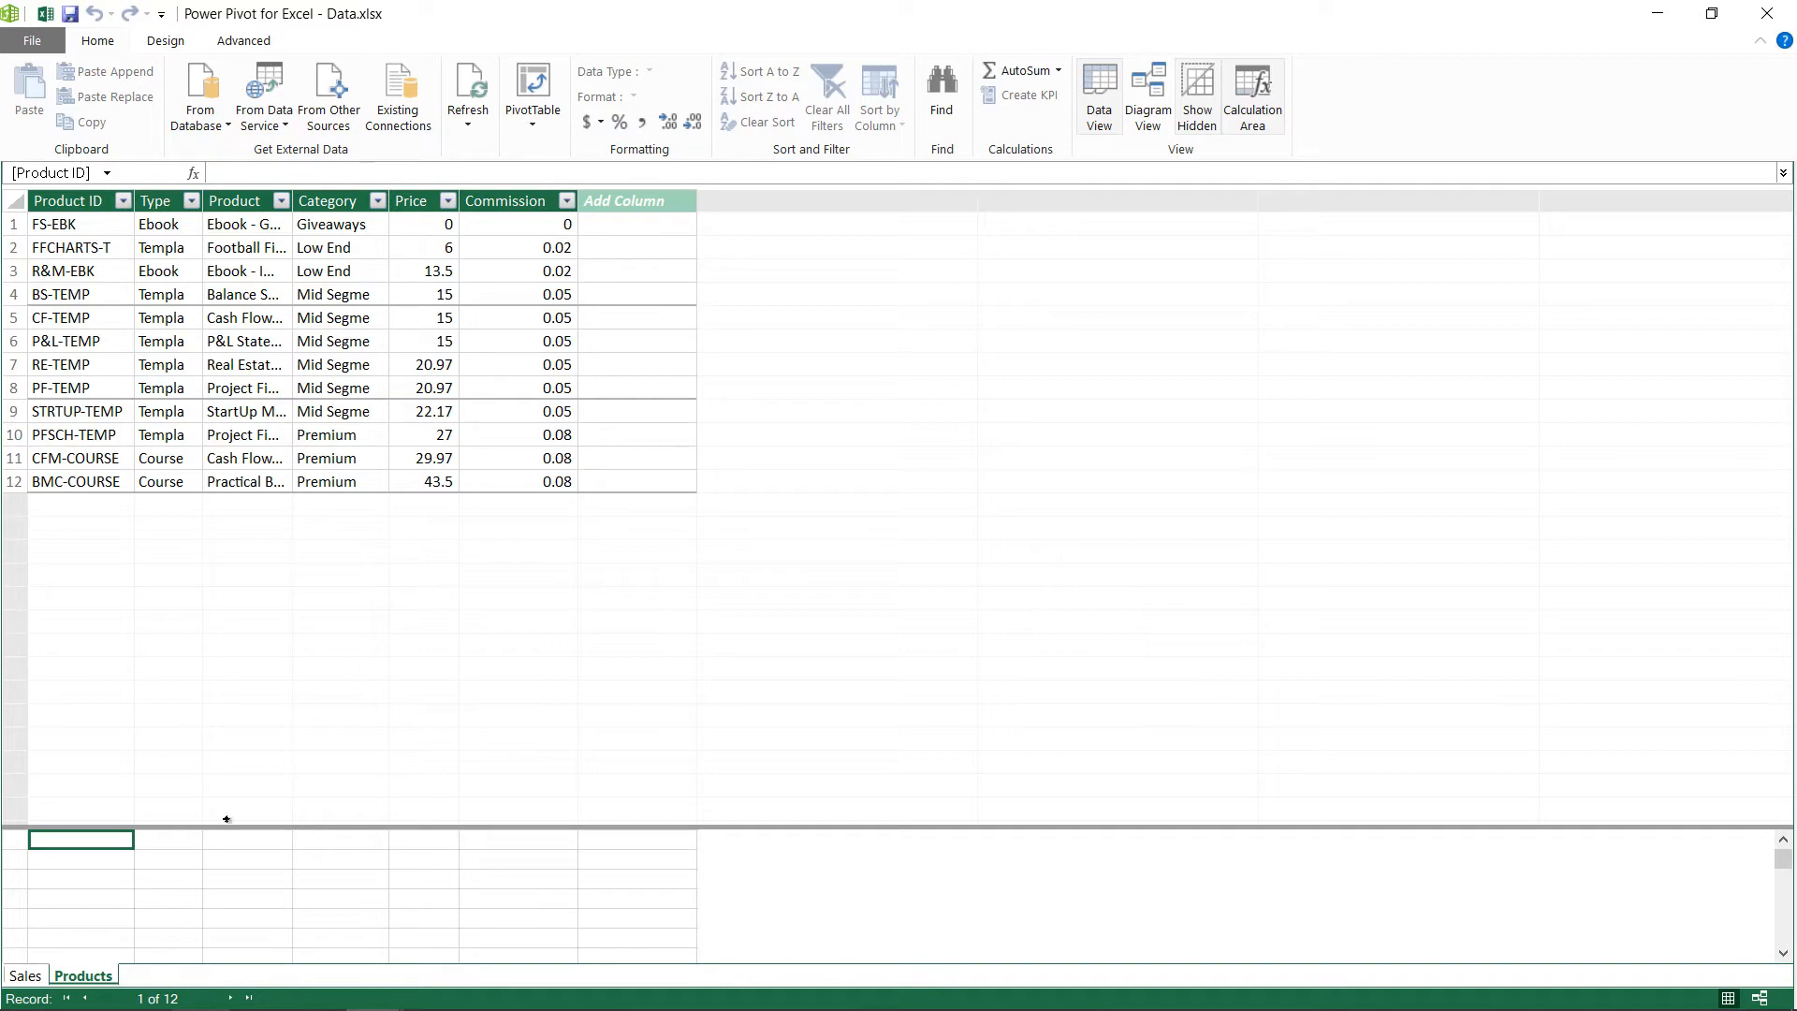
Step: Show the Sales table's rows in the Power Pivot window
left_click(25, 973)
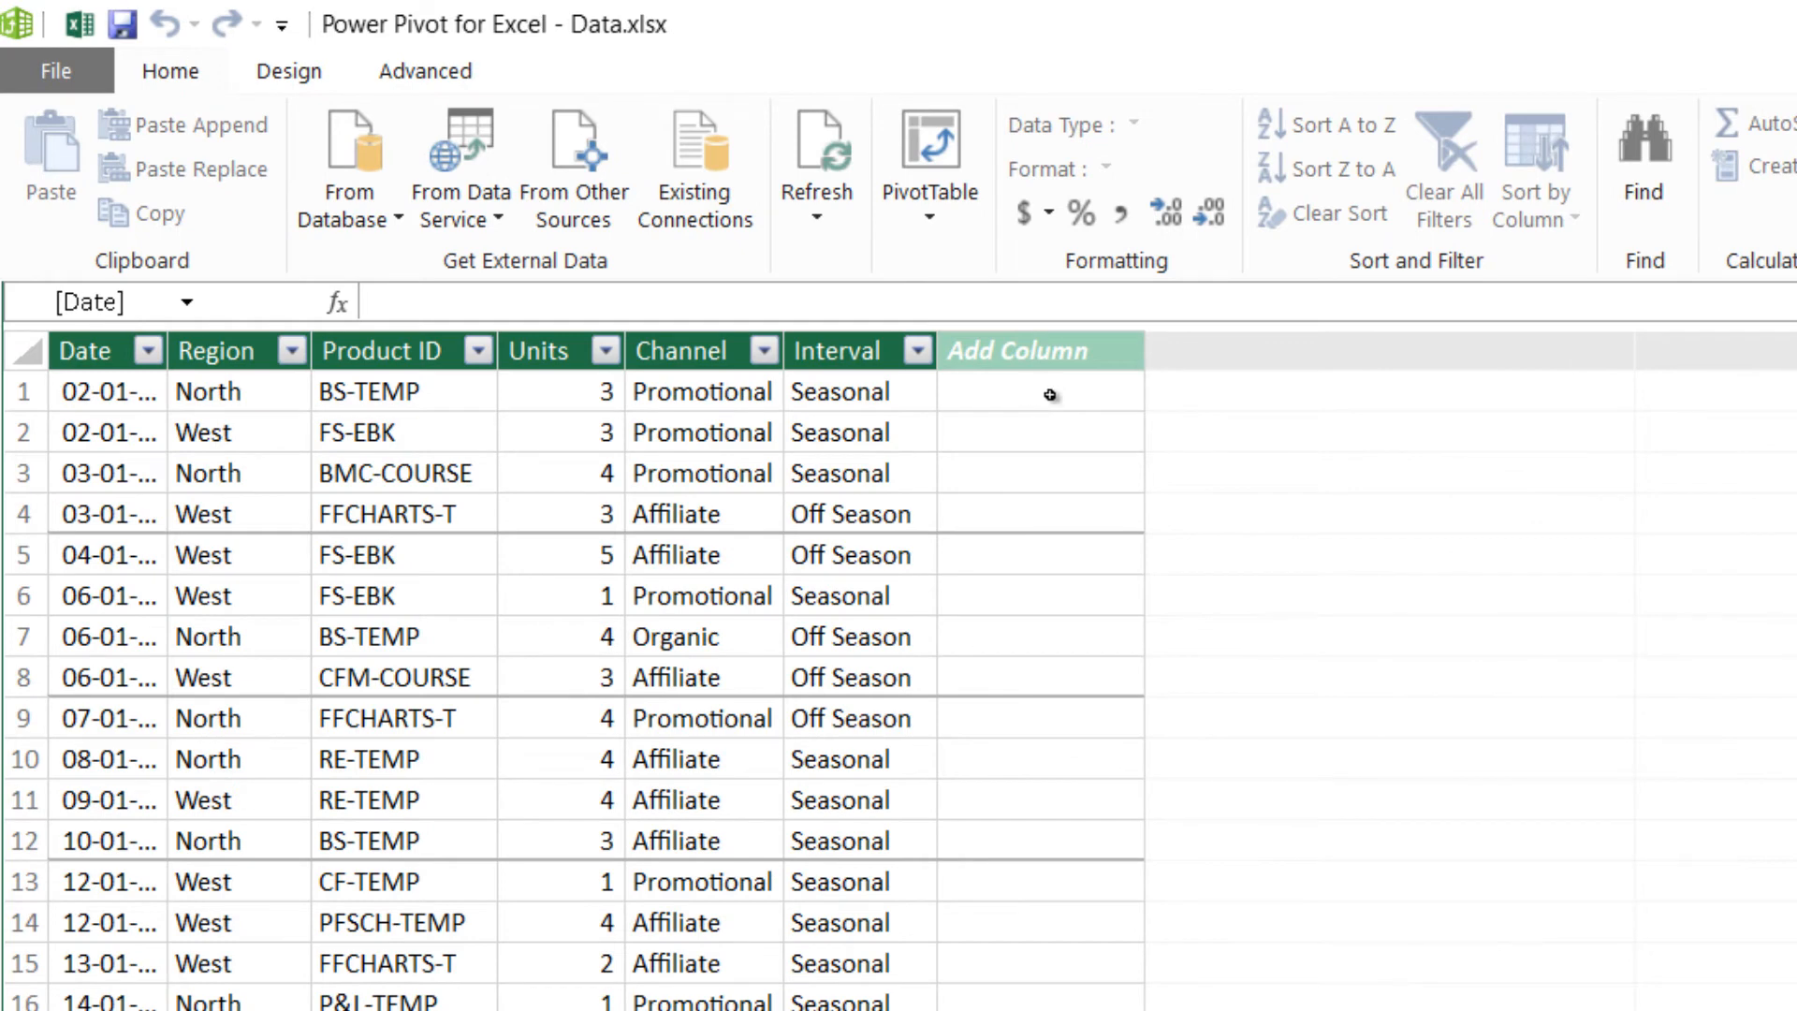
mouse_move(438, 398)
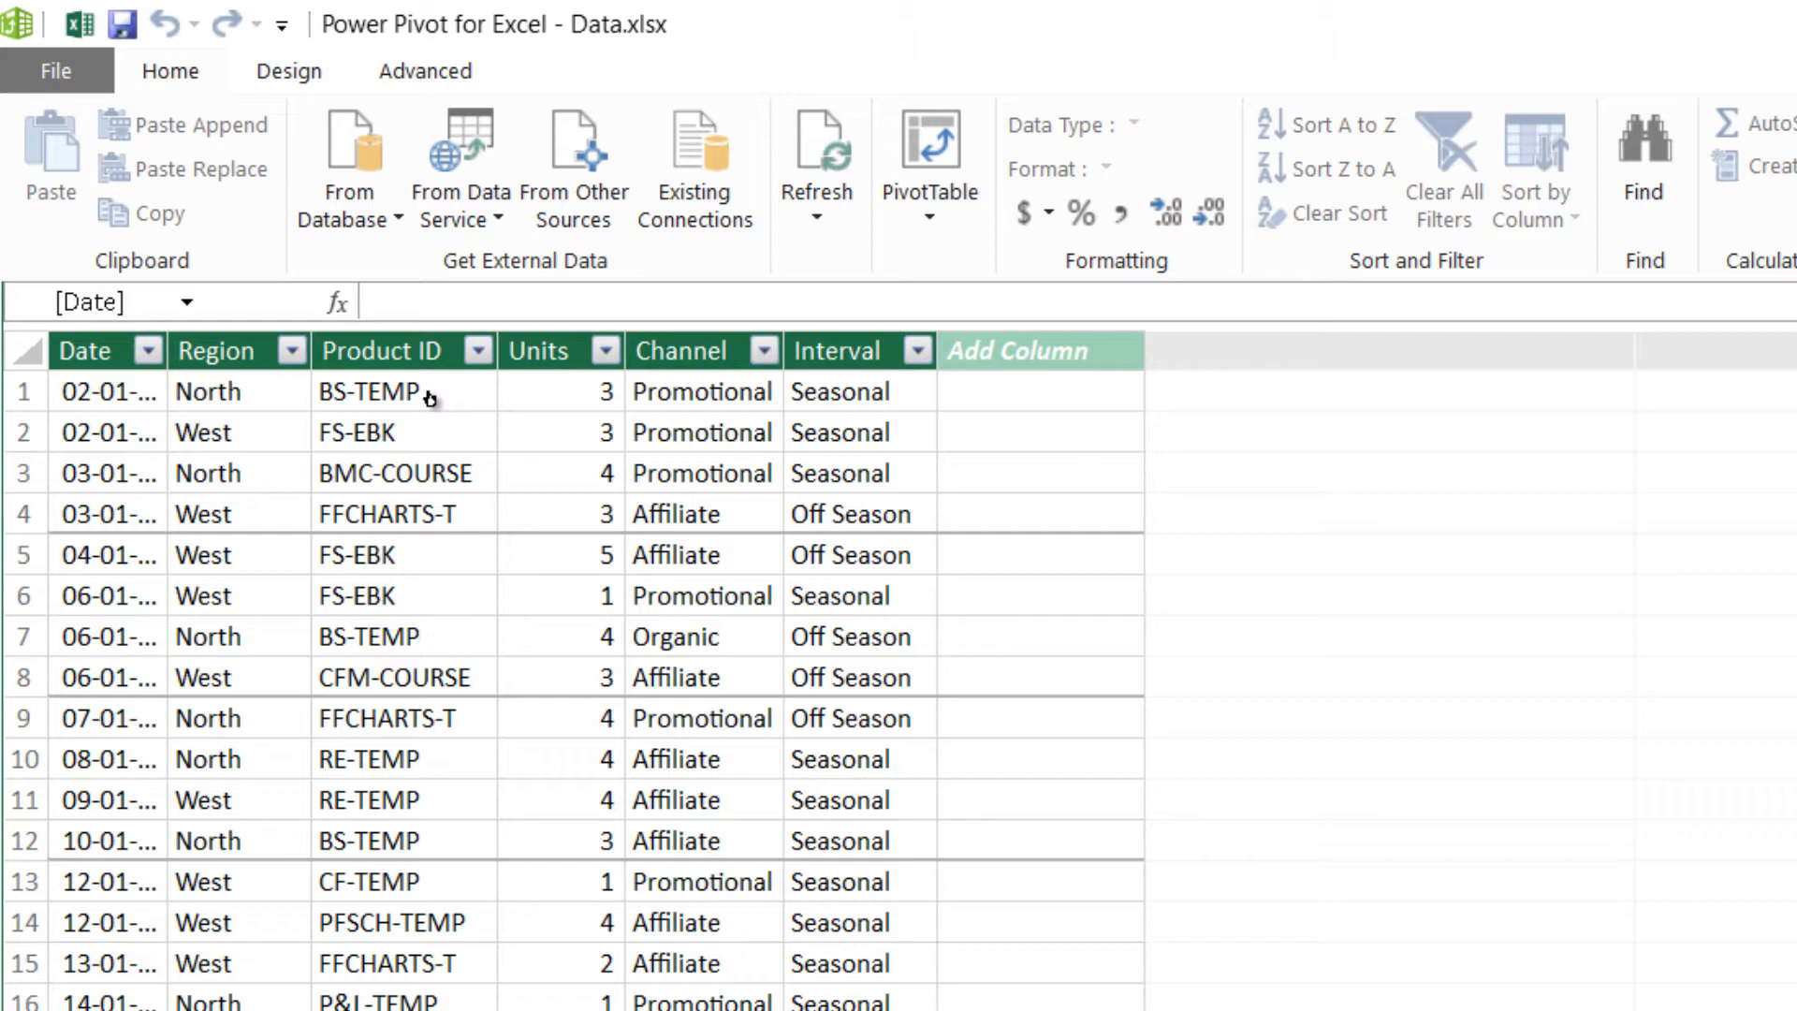
mouse_move(1095, 438)
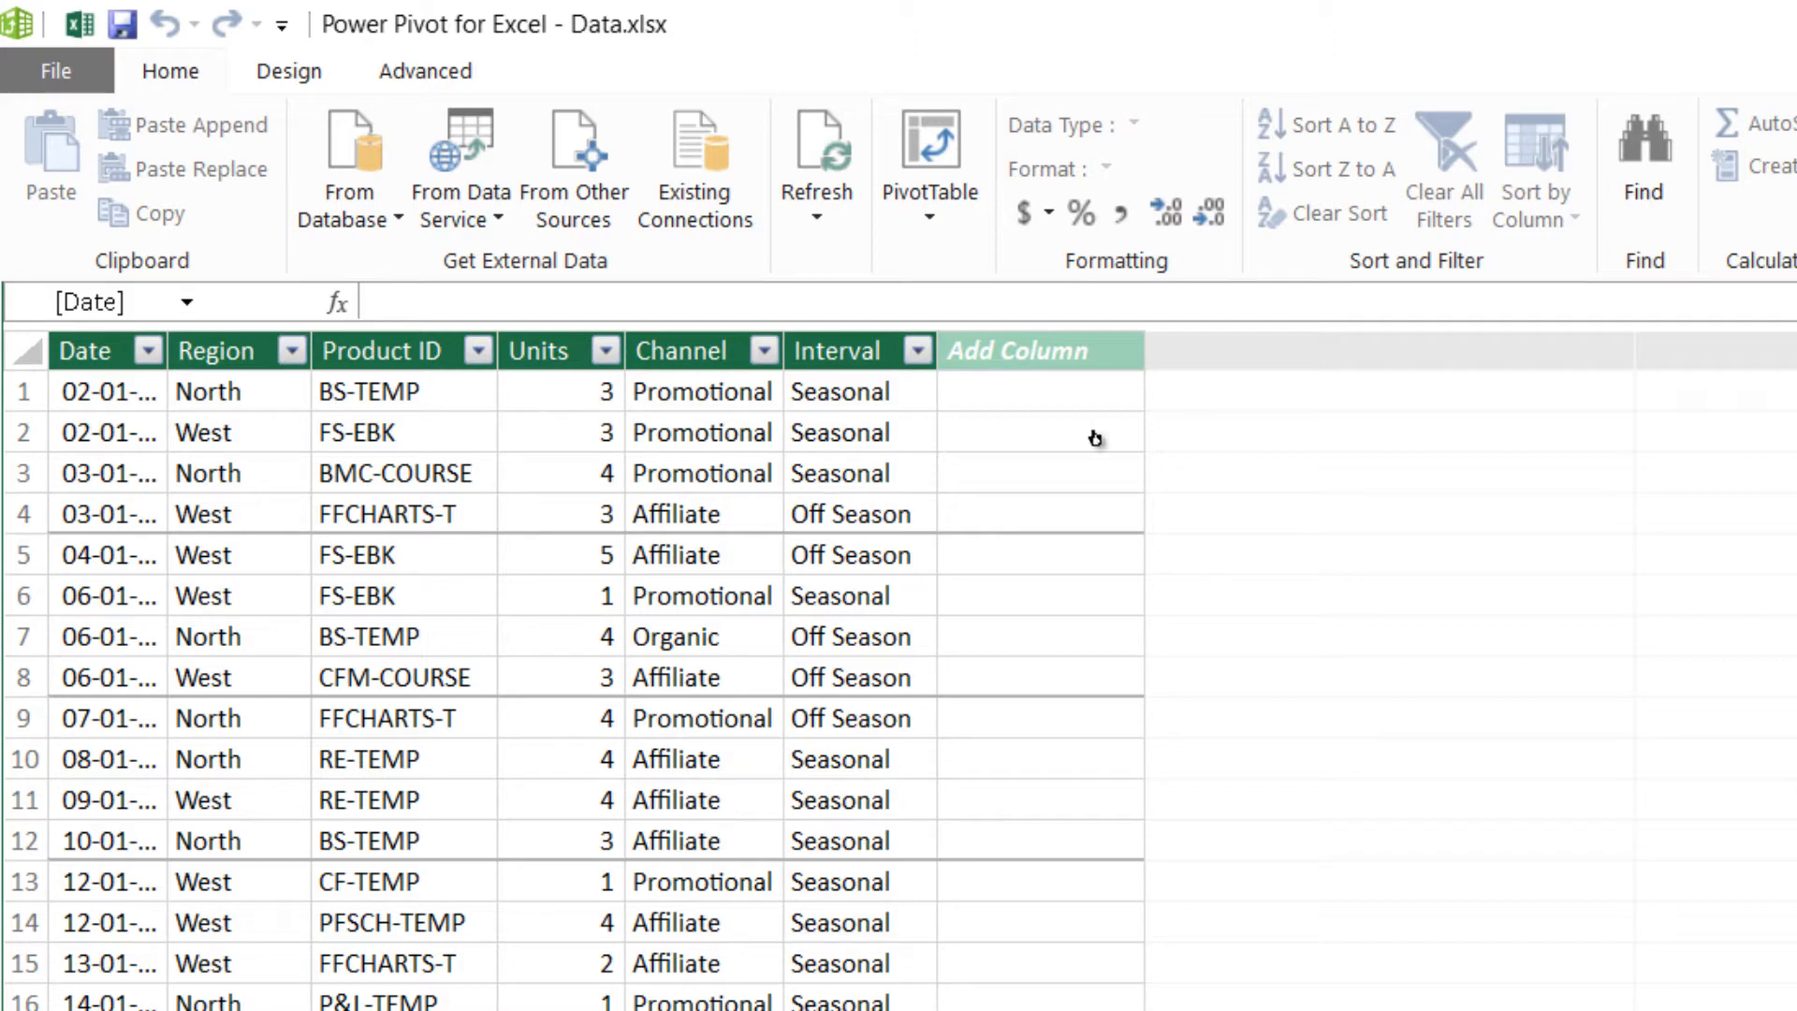
mouse_move(1009, 418)
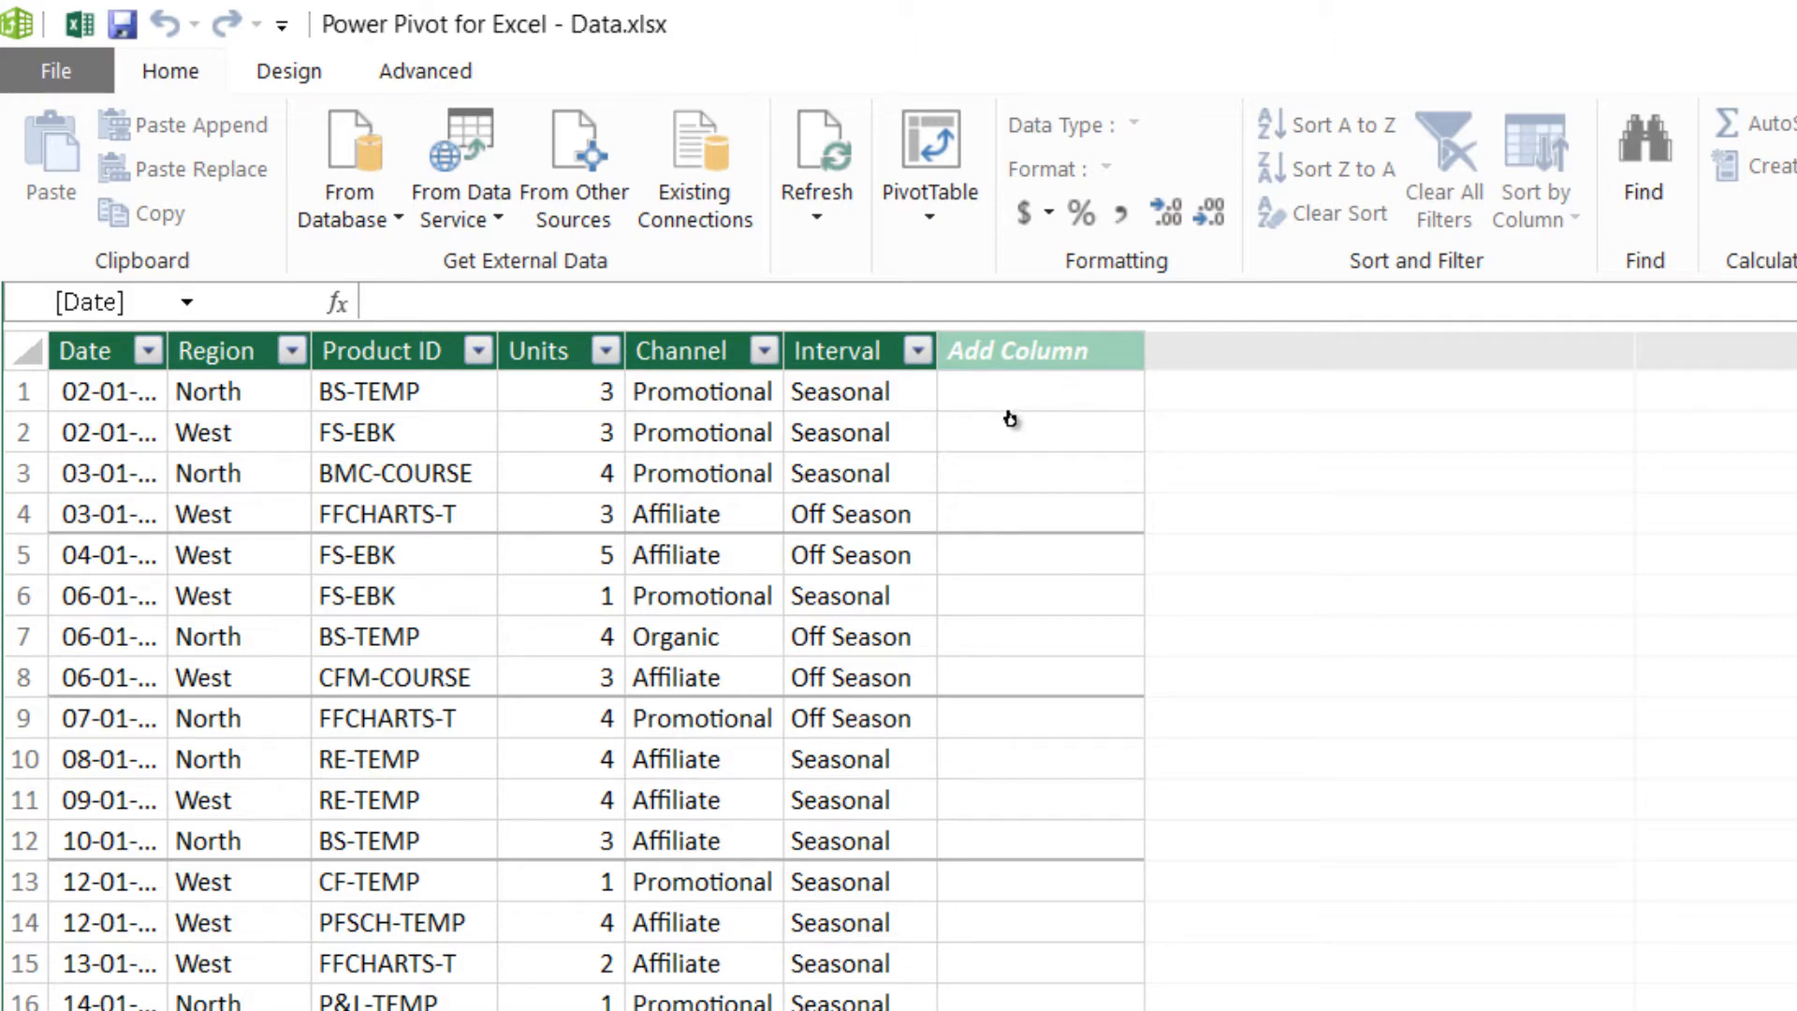
mouse_move(973, 403)
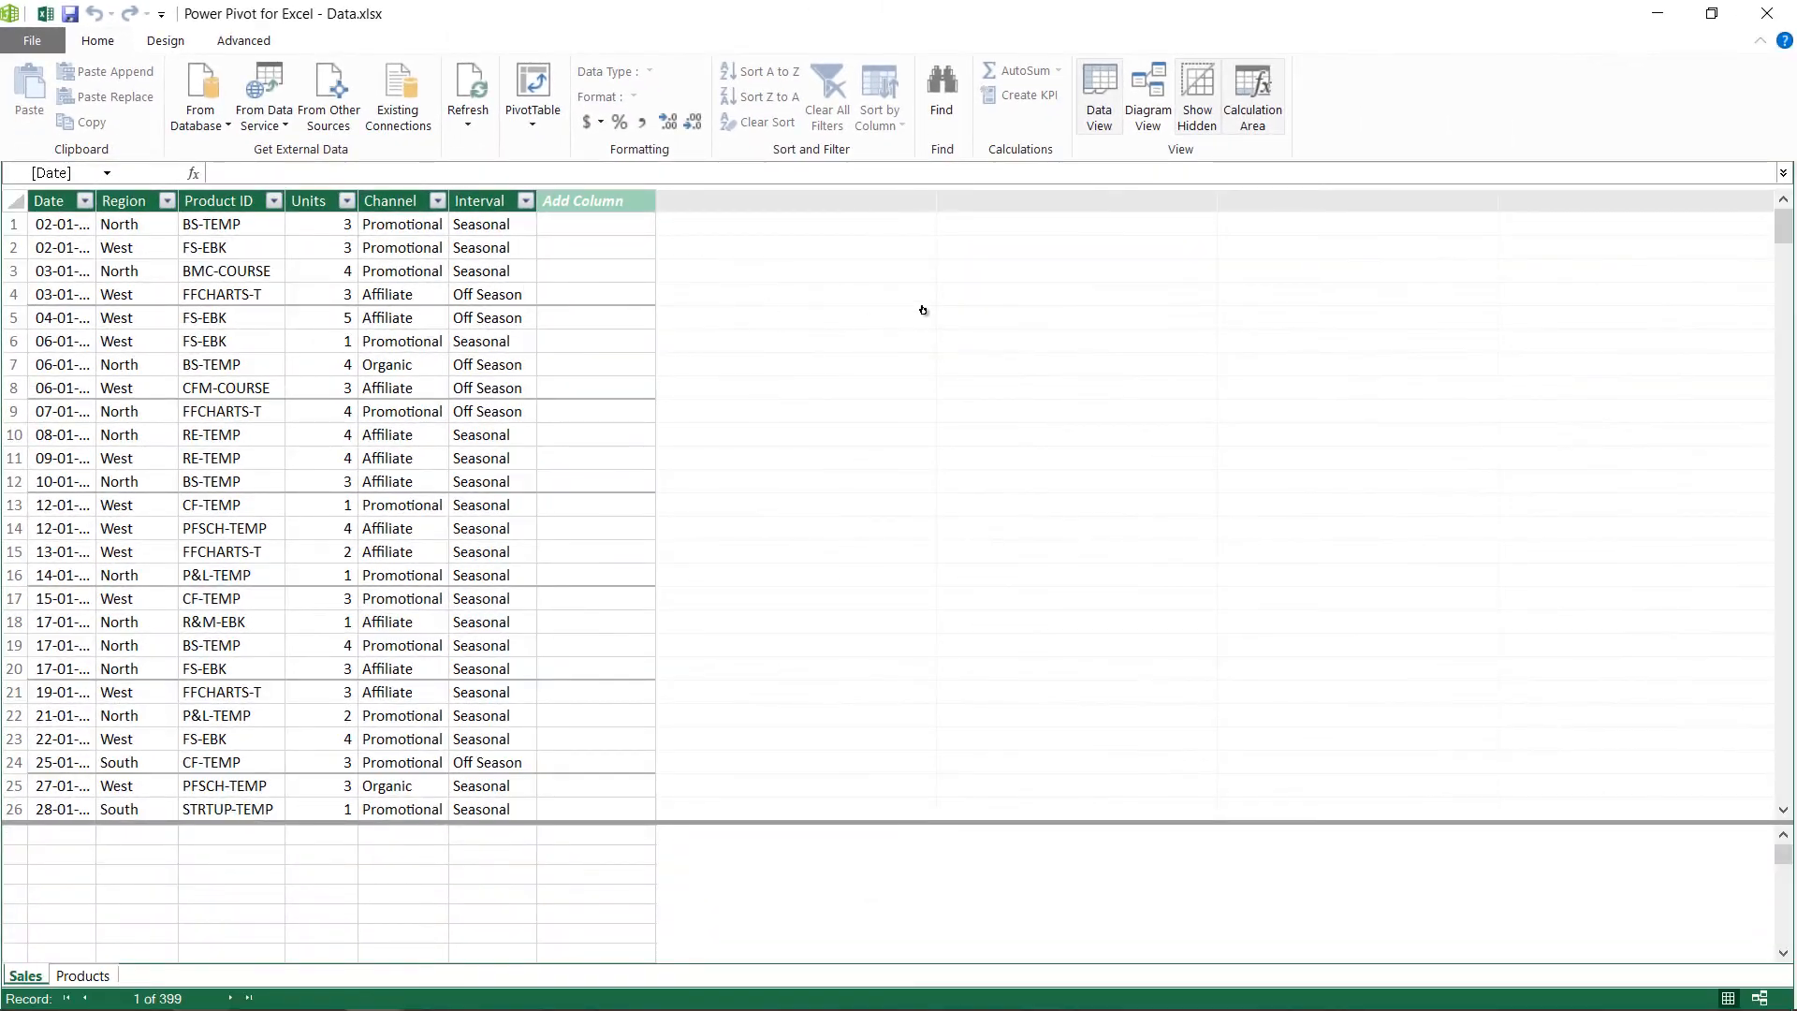
mouse_move(1149, 97)
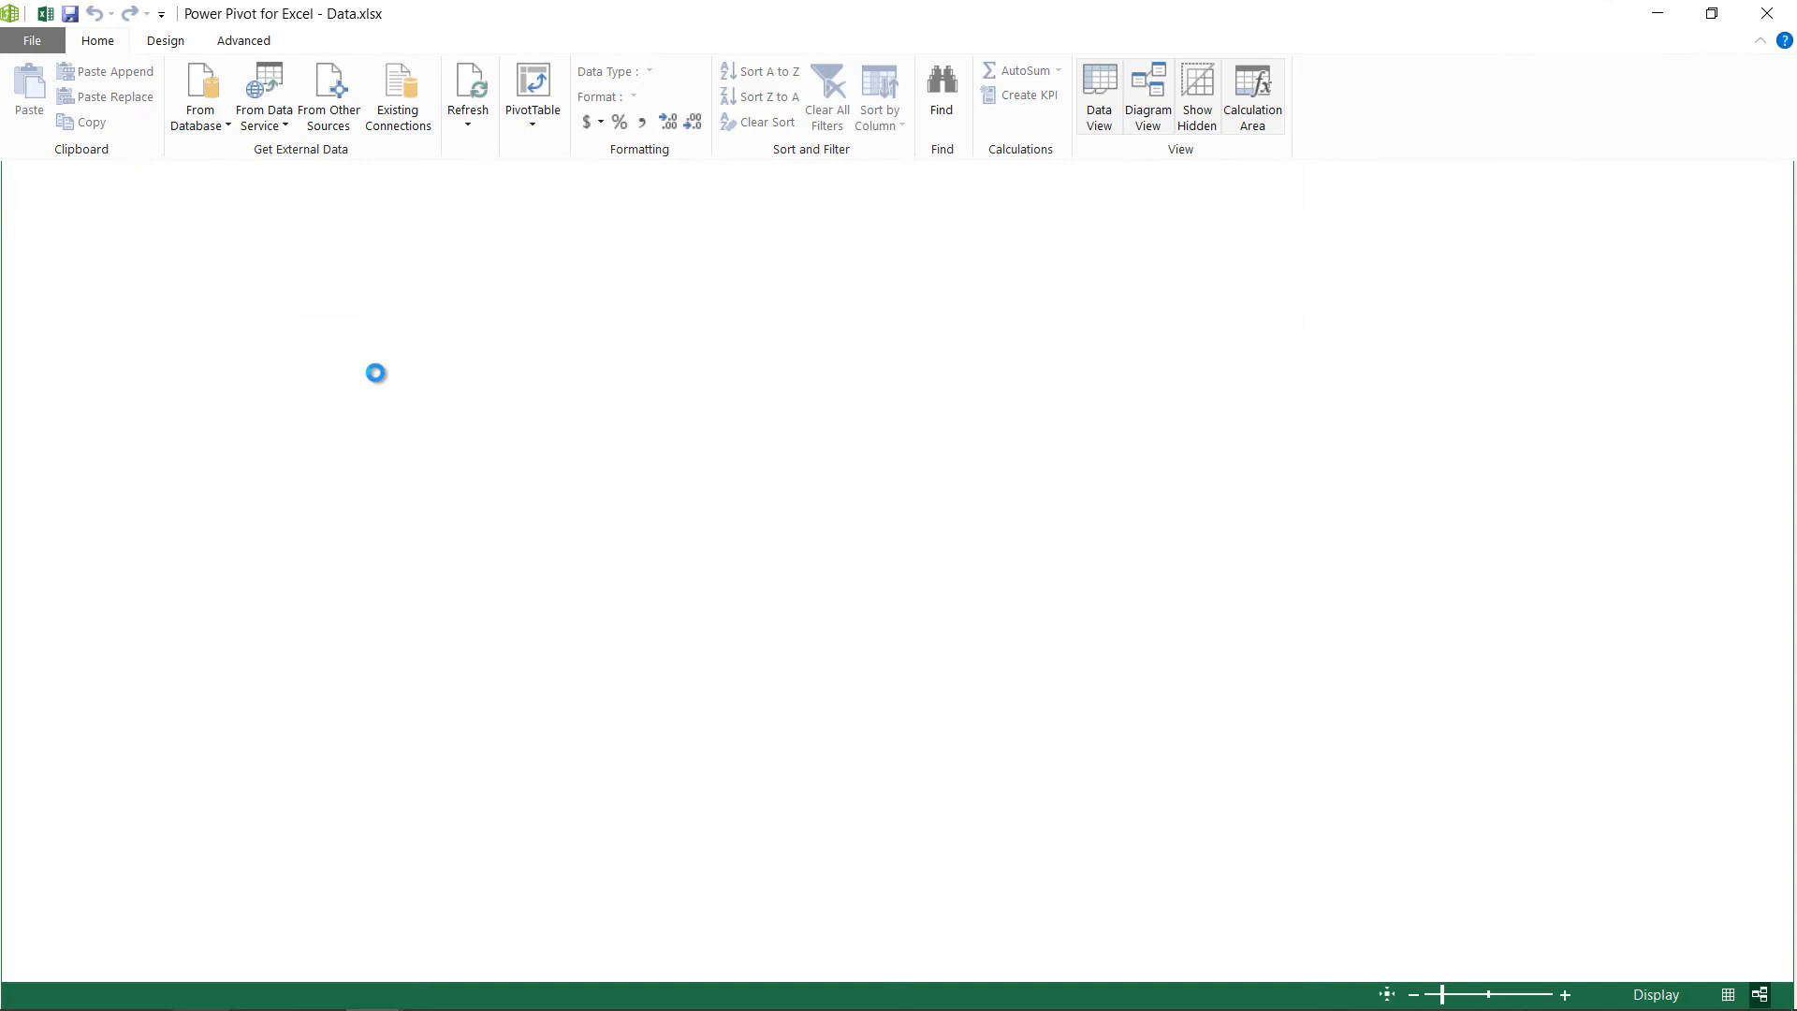
Step: Drag the Sales table box down in Diagram View to sit below Products
left_click(1149, 93)
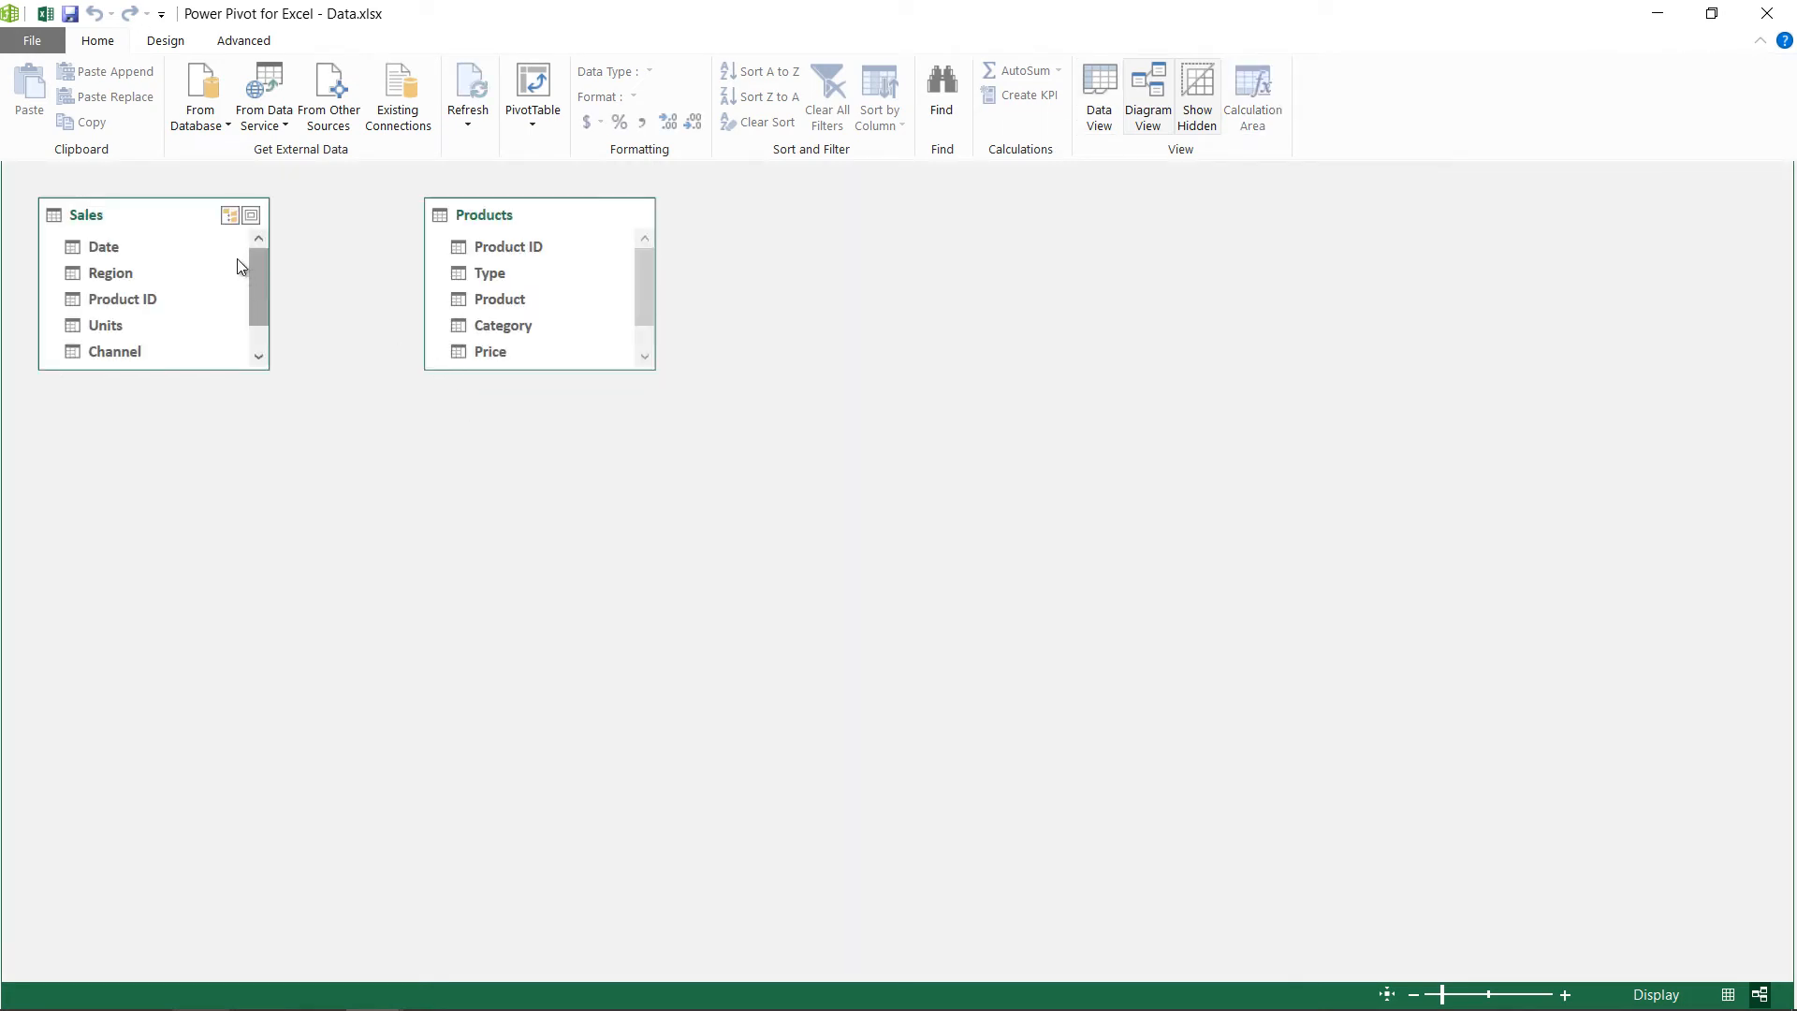
mouse_move(210, 348)
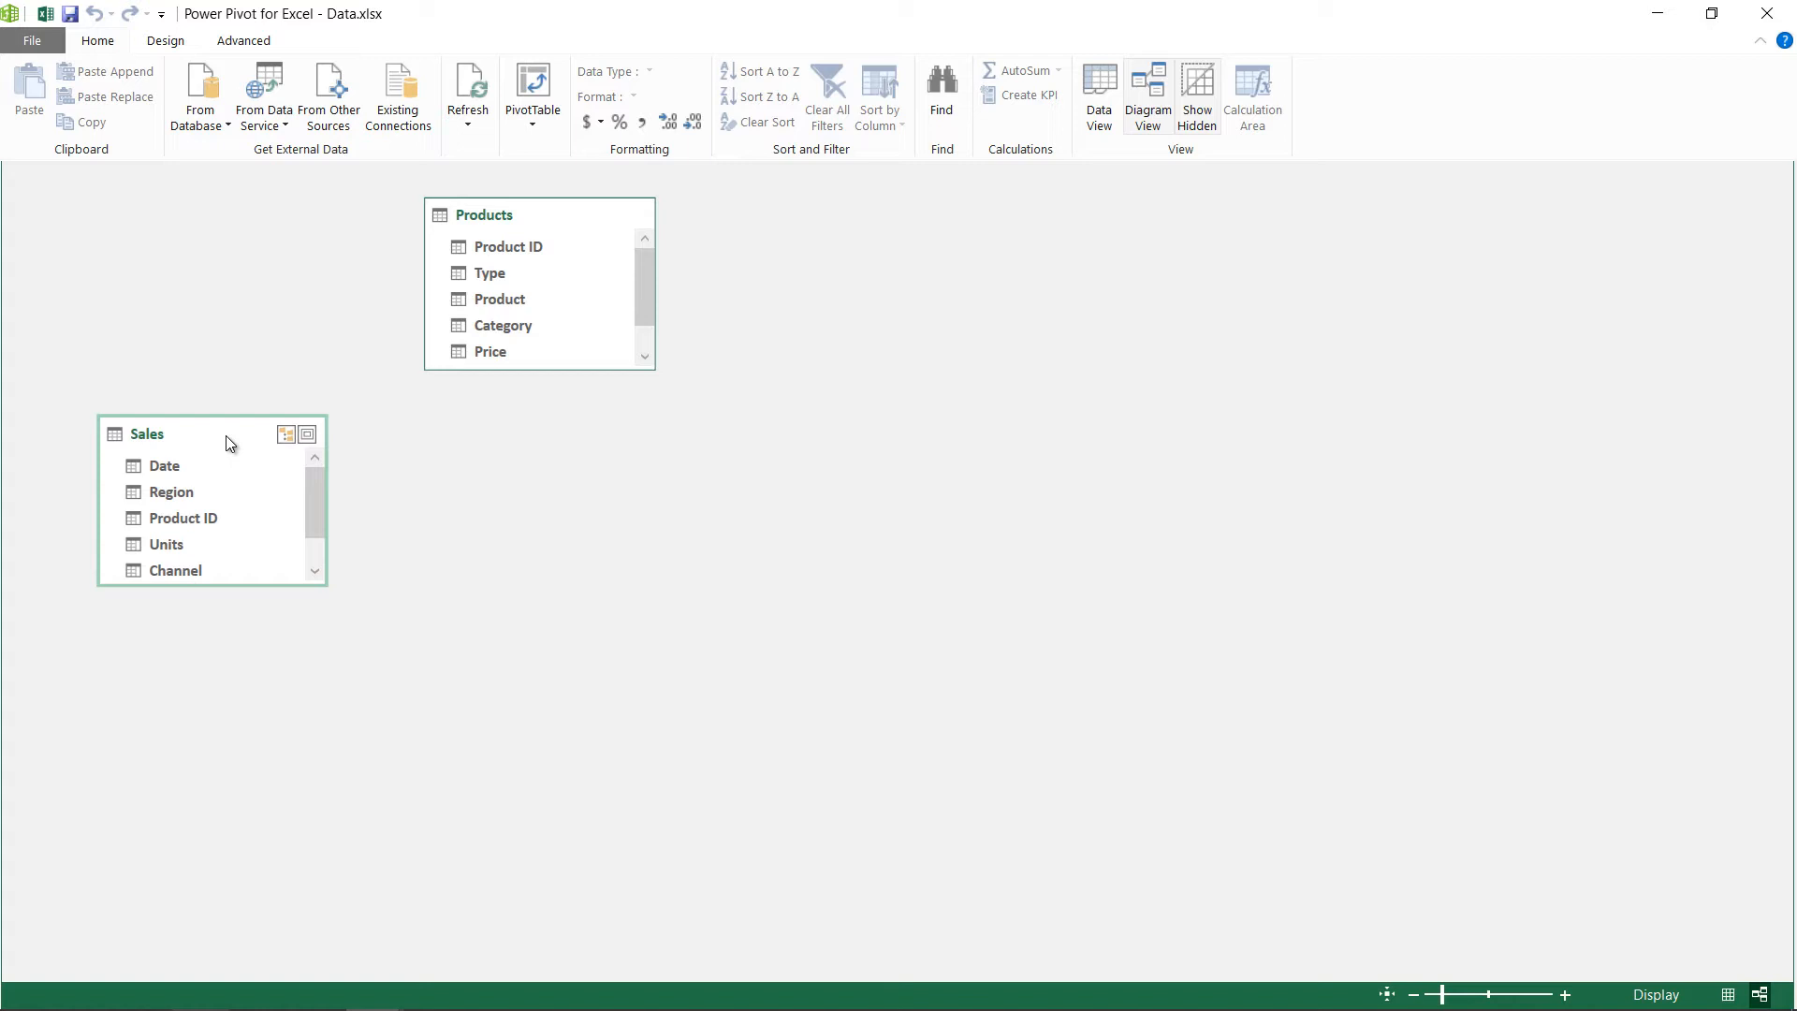
mouse_move(234, 446)
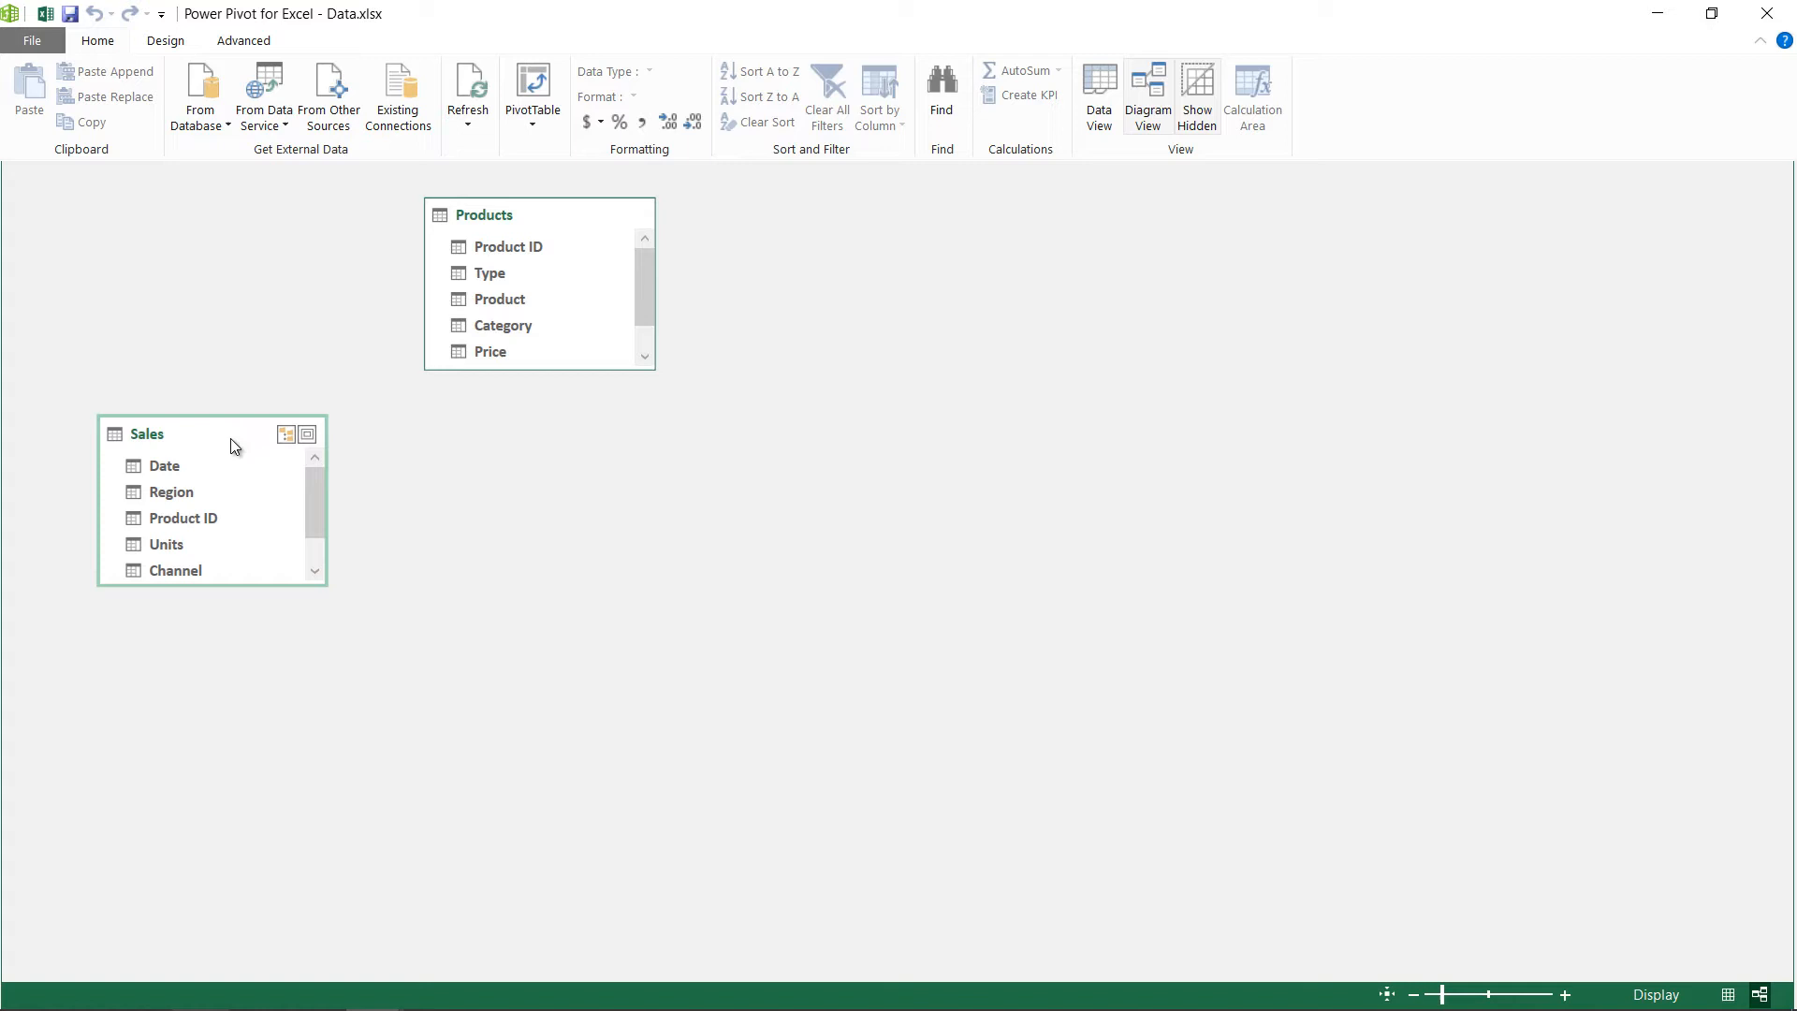
scroll("down", 3)
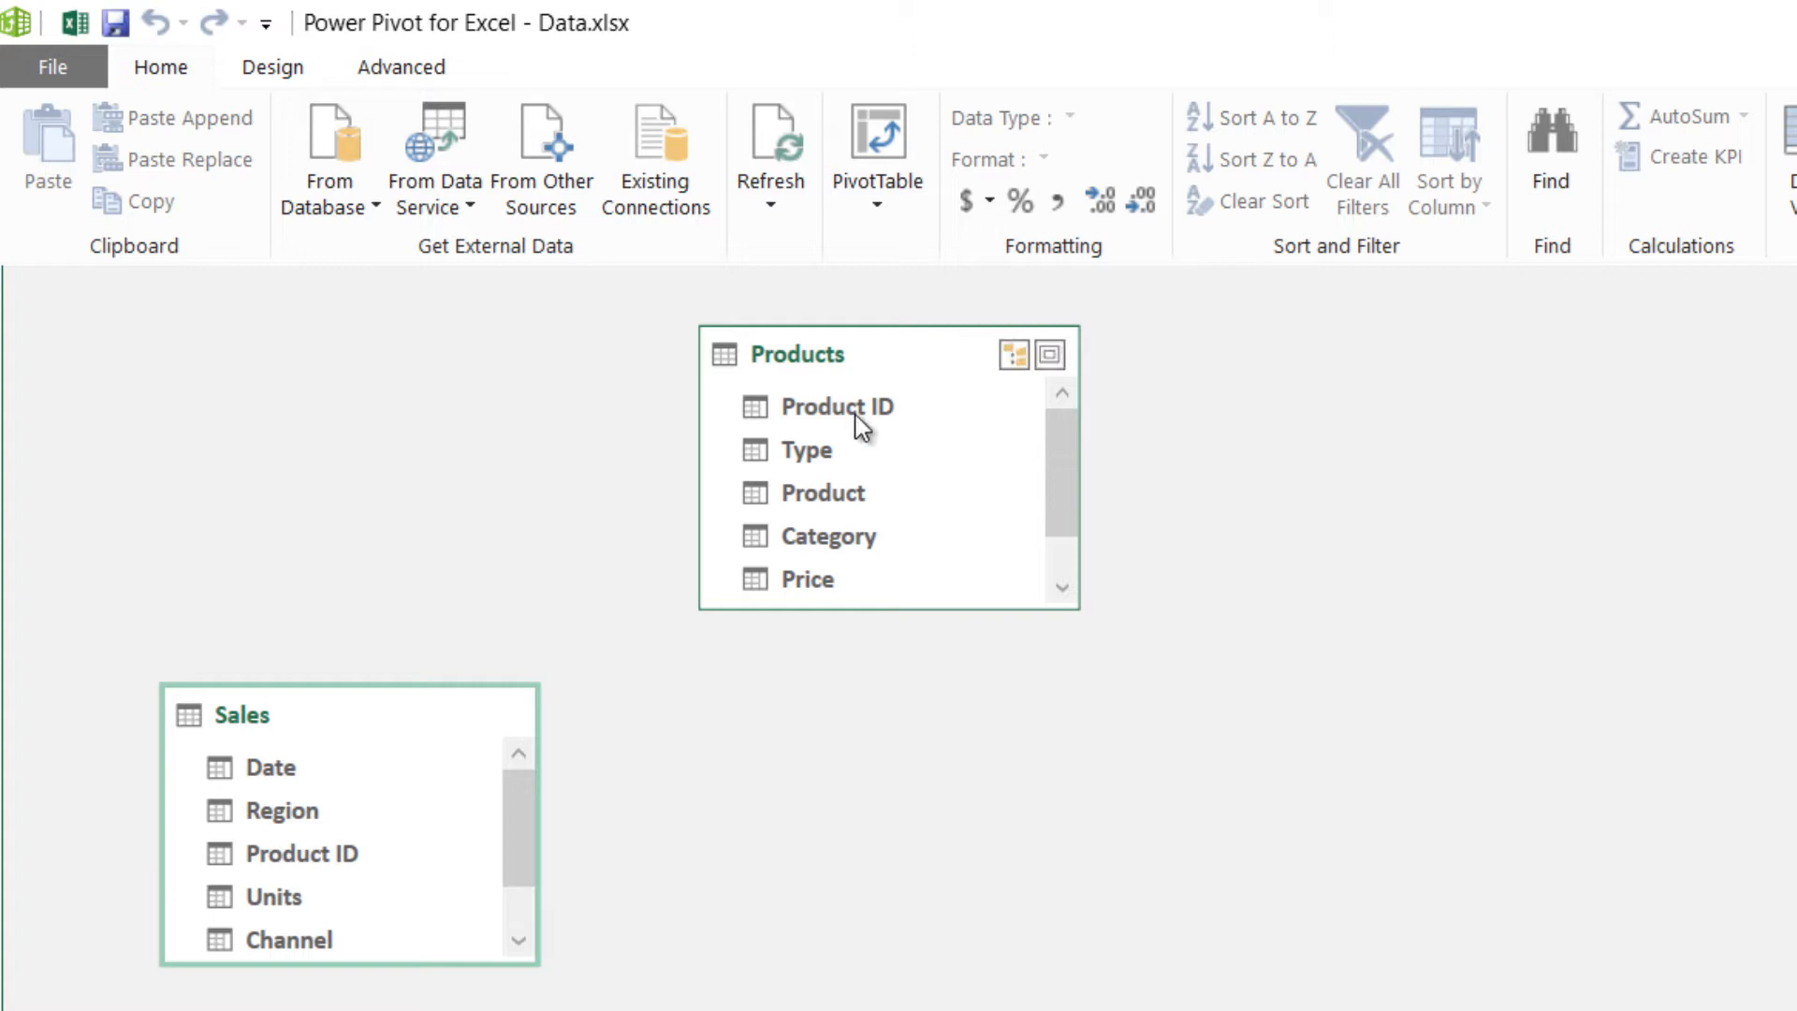
mouse_move(93, 741)
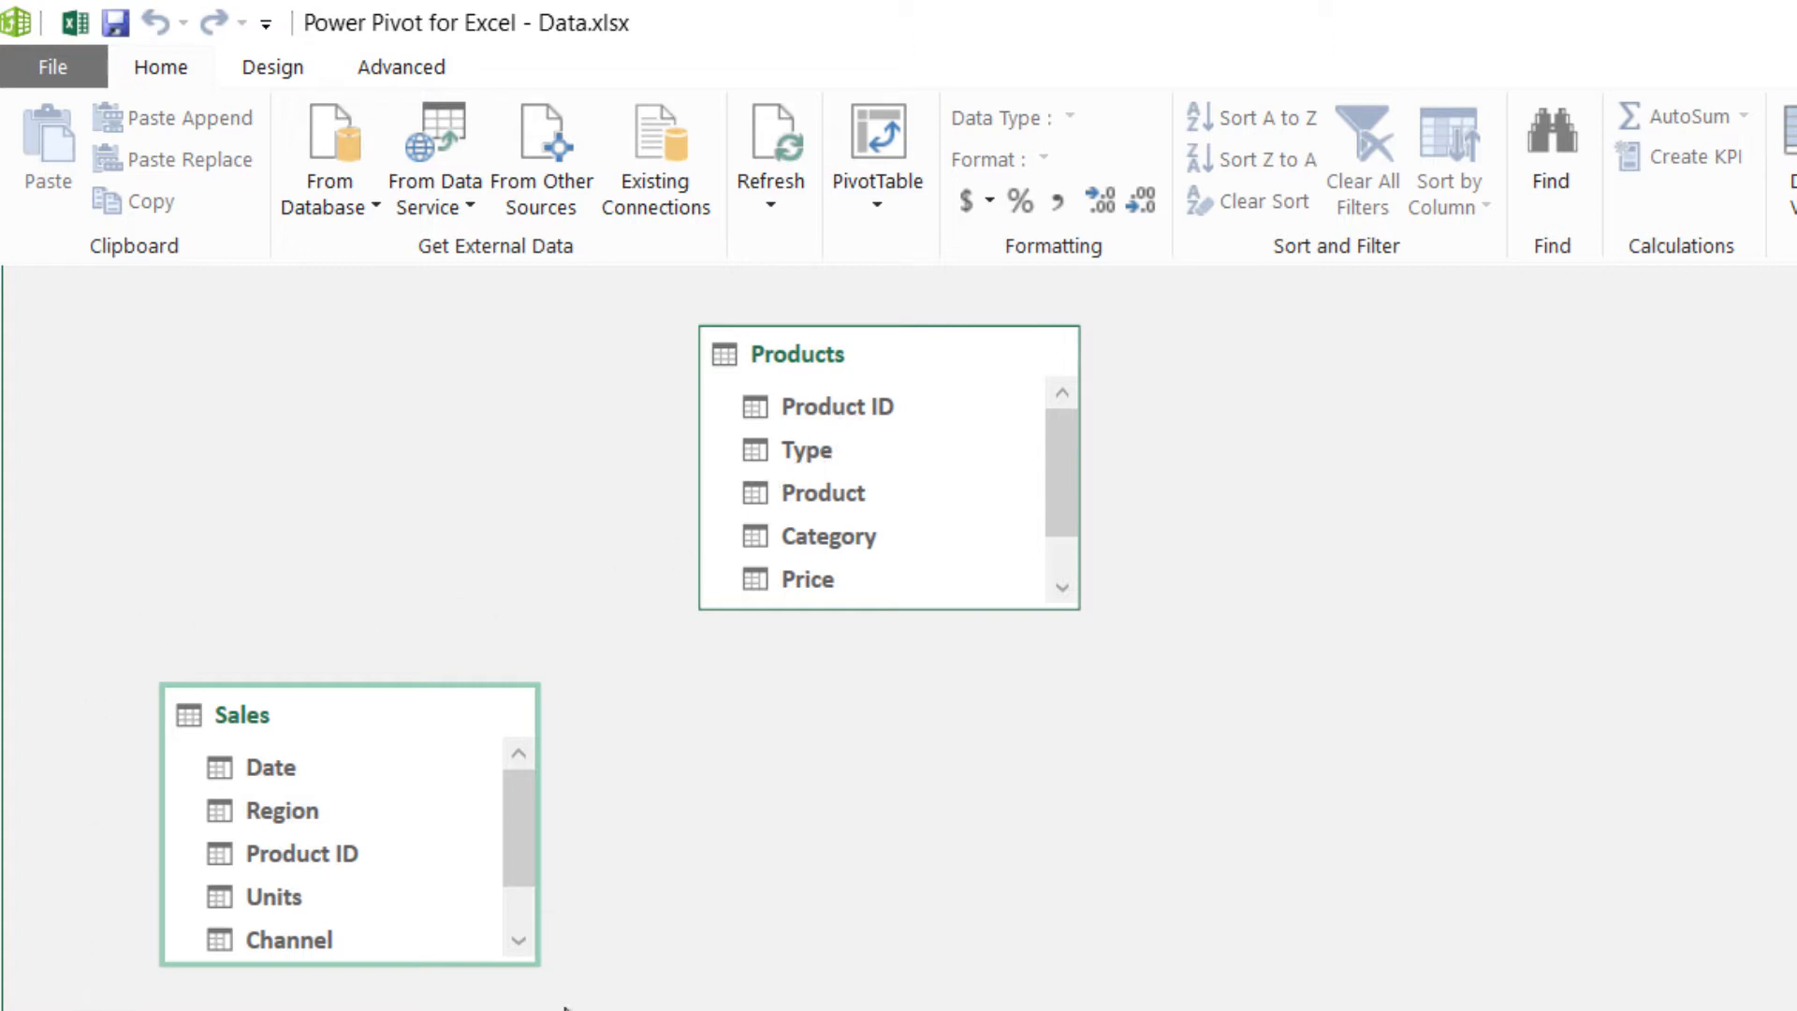
mouse_move(135, 831)
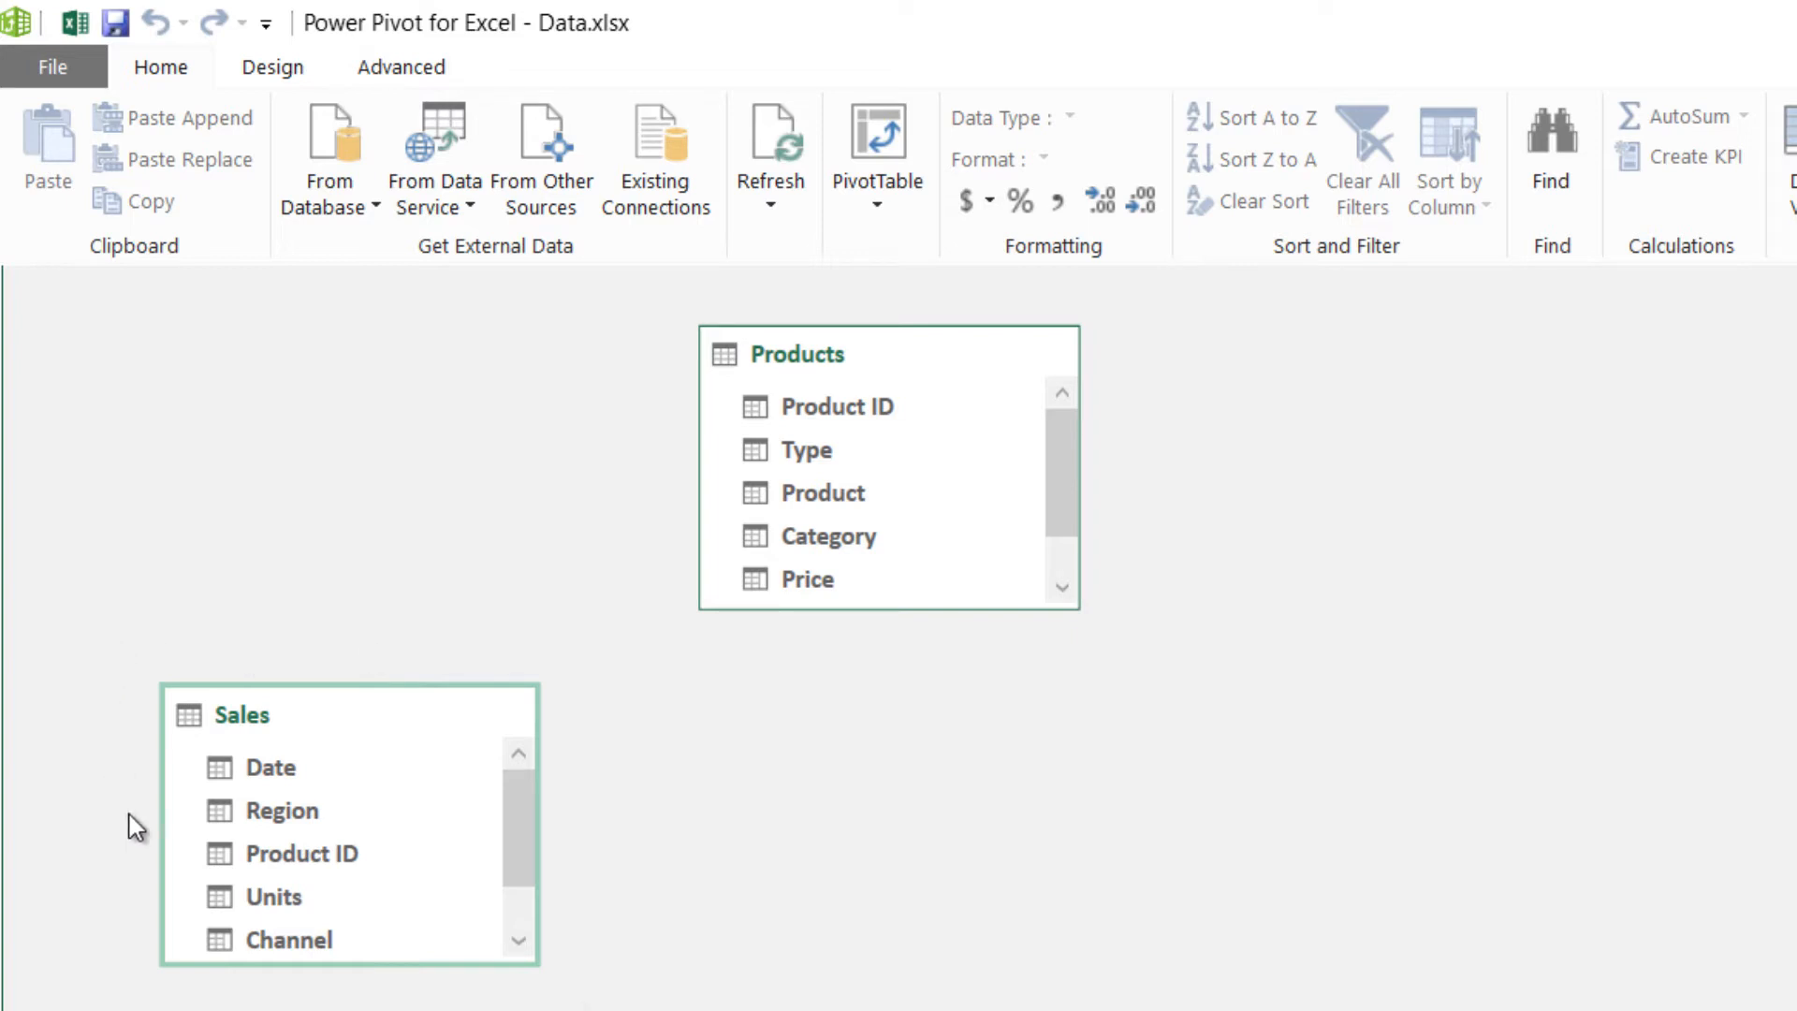
mouse_move(383, 739)
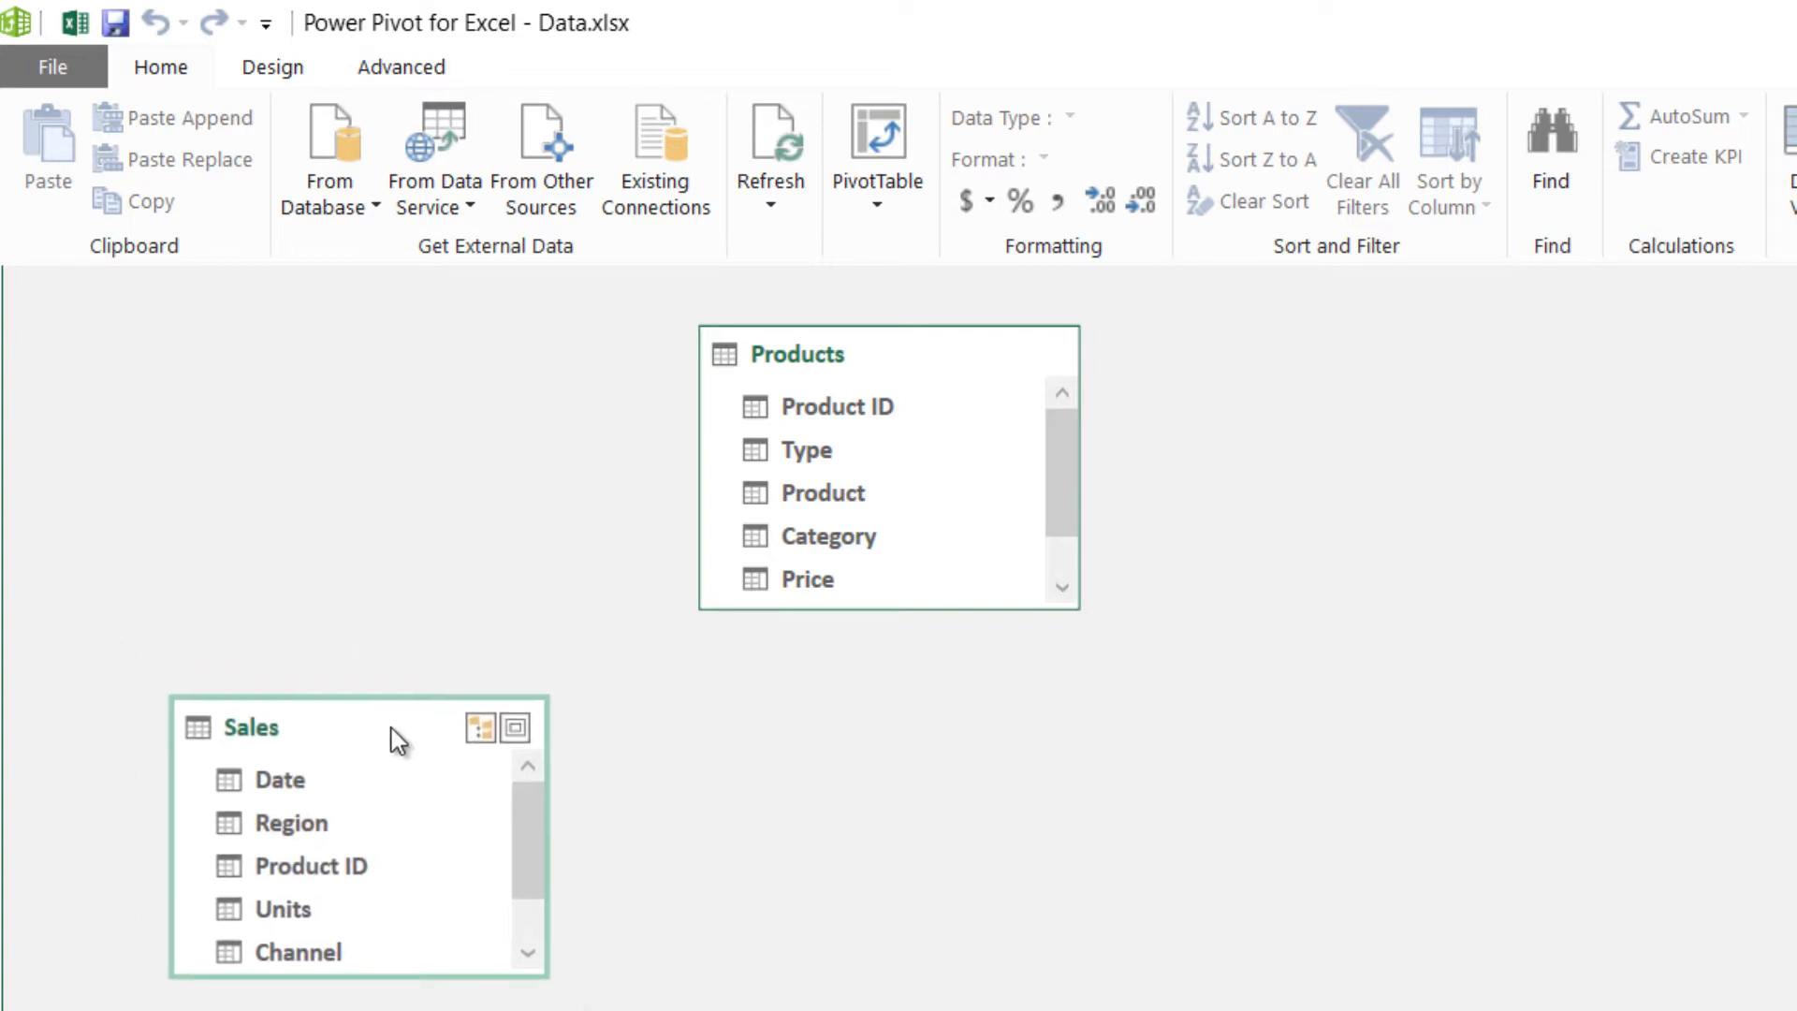
Step: Create a one-to-many relationship on Product ID; dismiss the duplicate-relationship error on retry
left_click(315, 865)
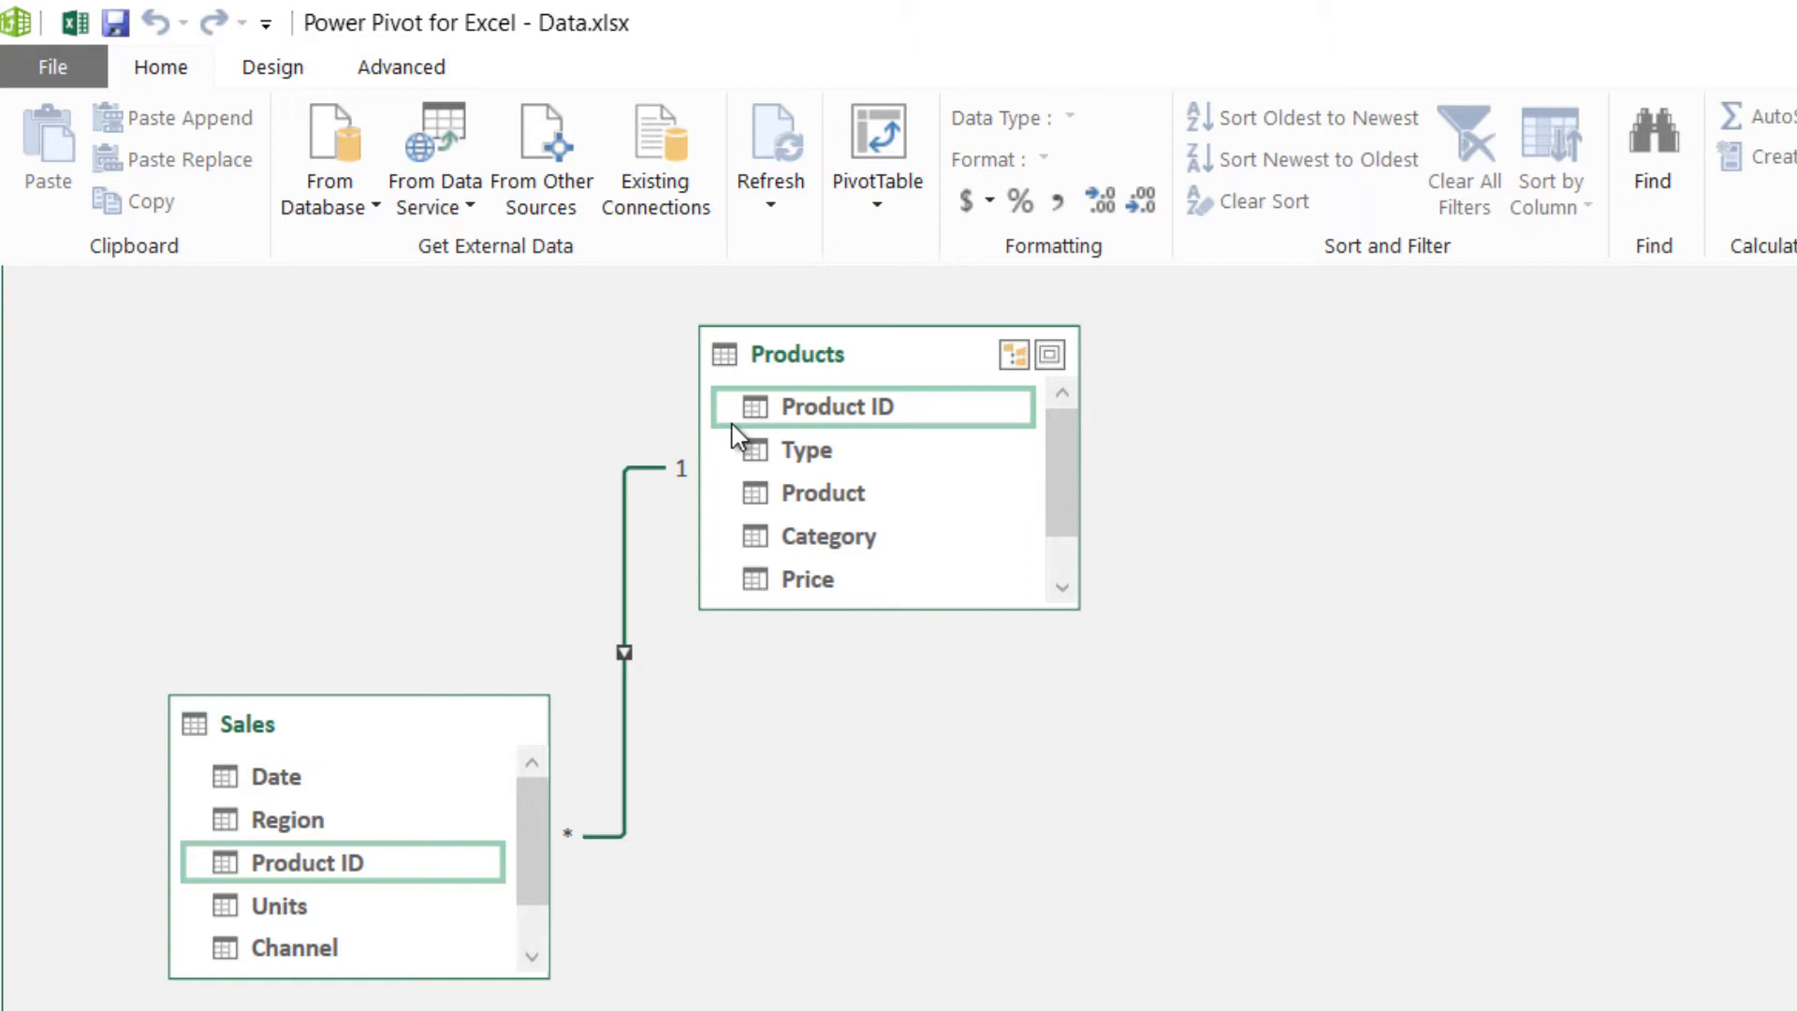
mouse_move(595, 874)
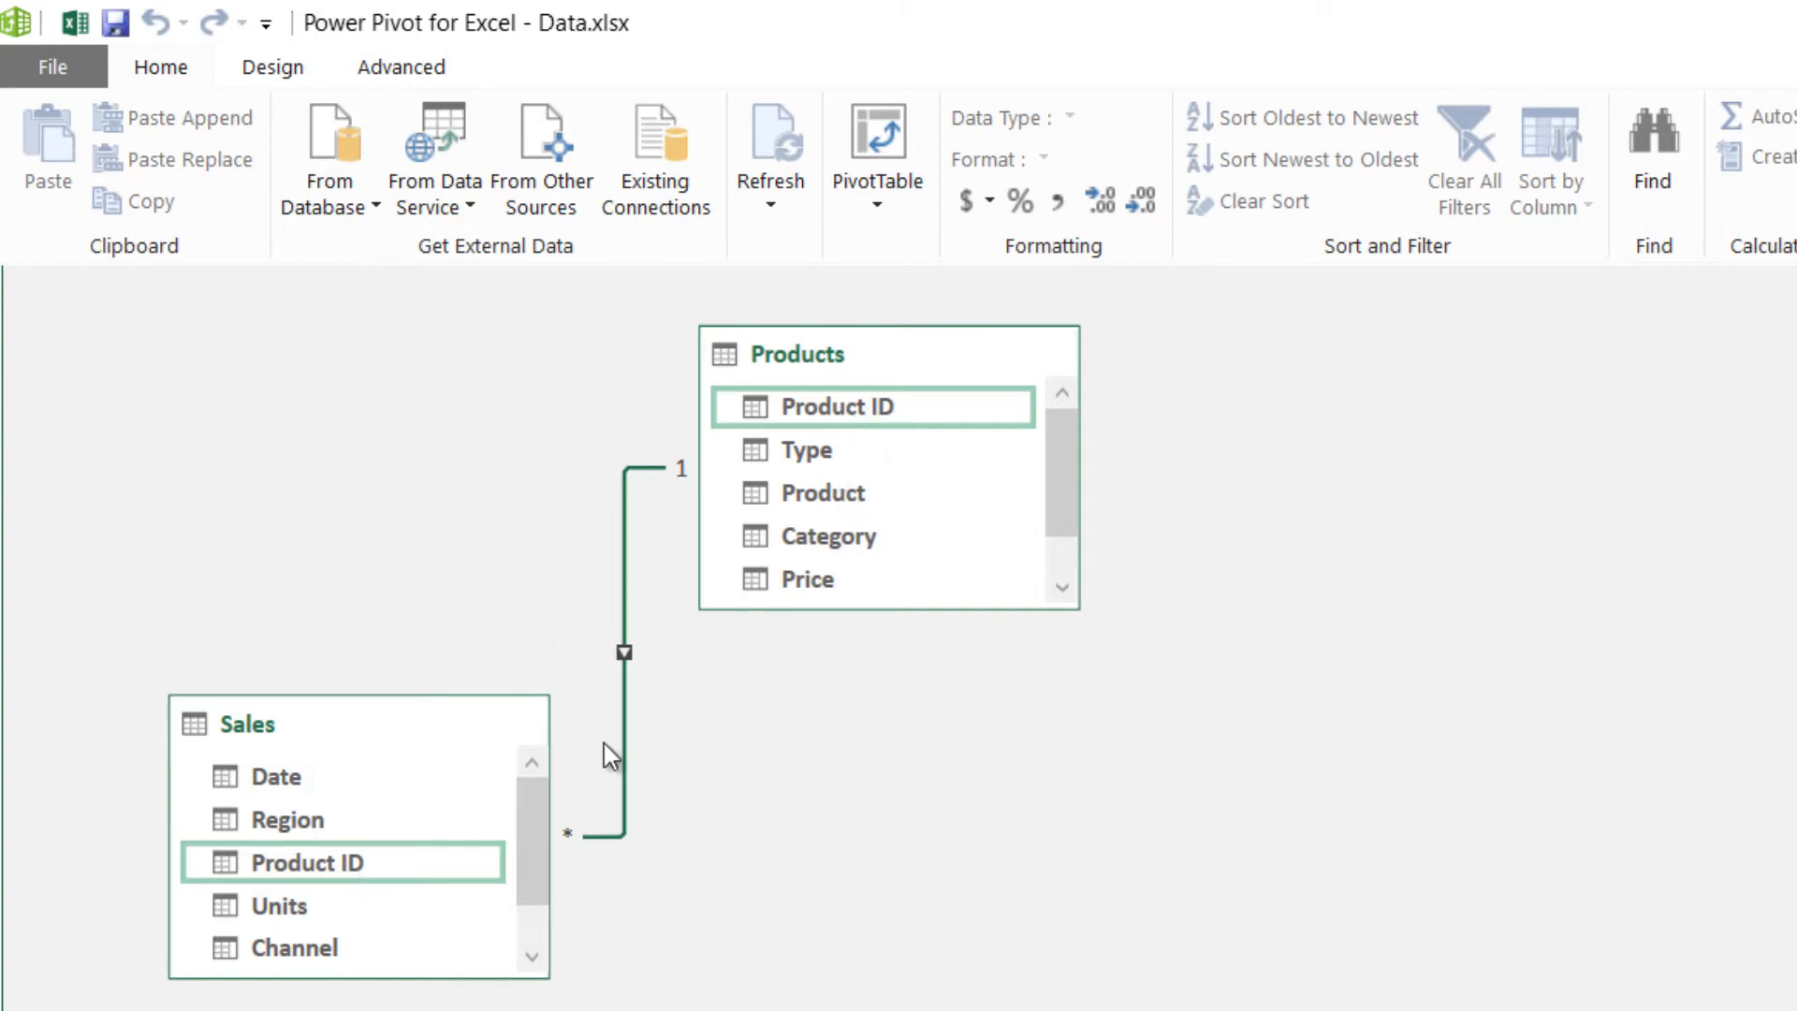
mouse_move(434, 745)
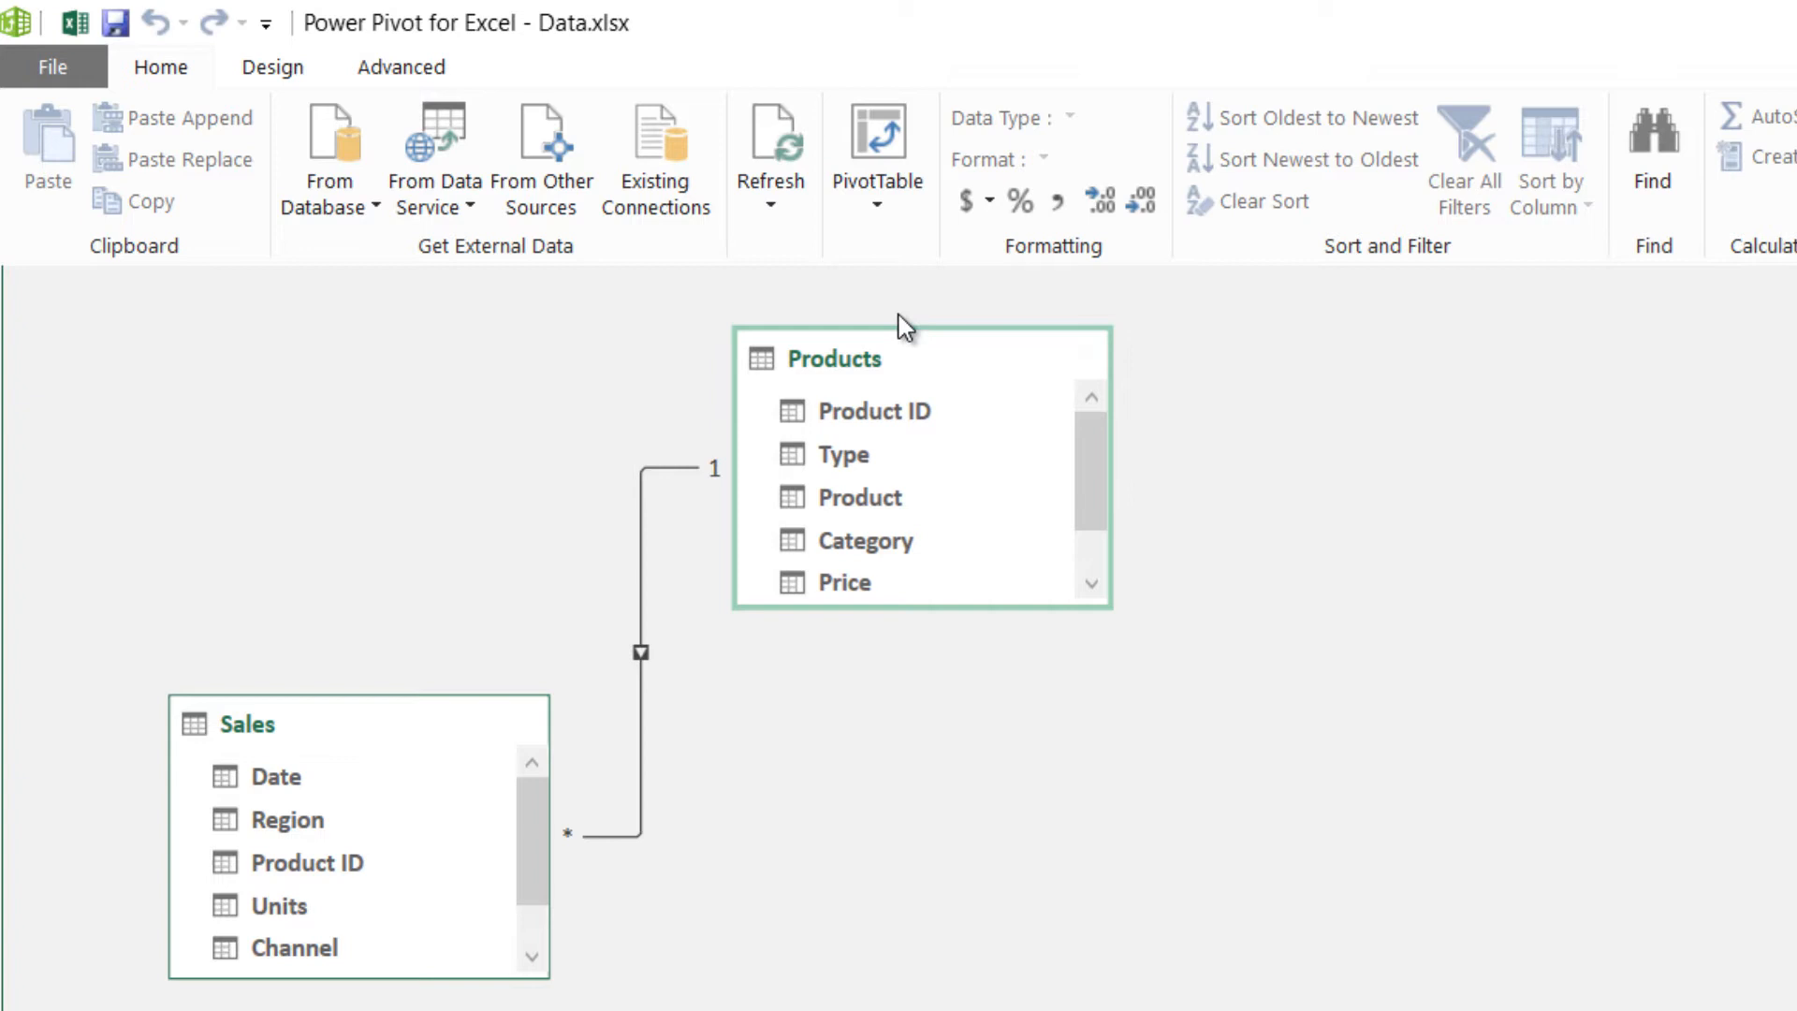
mouse_move(889, 431)
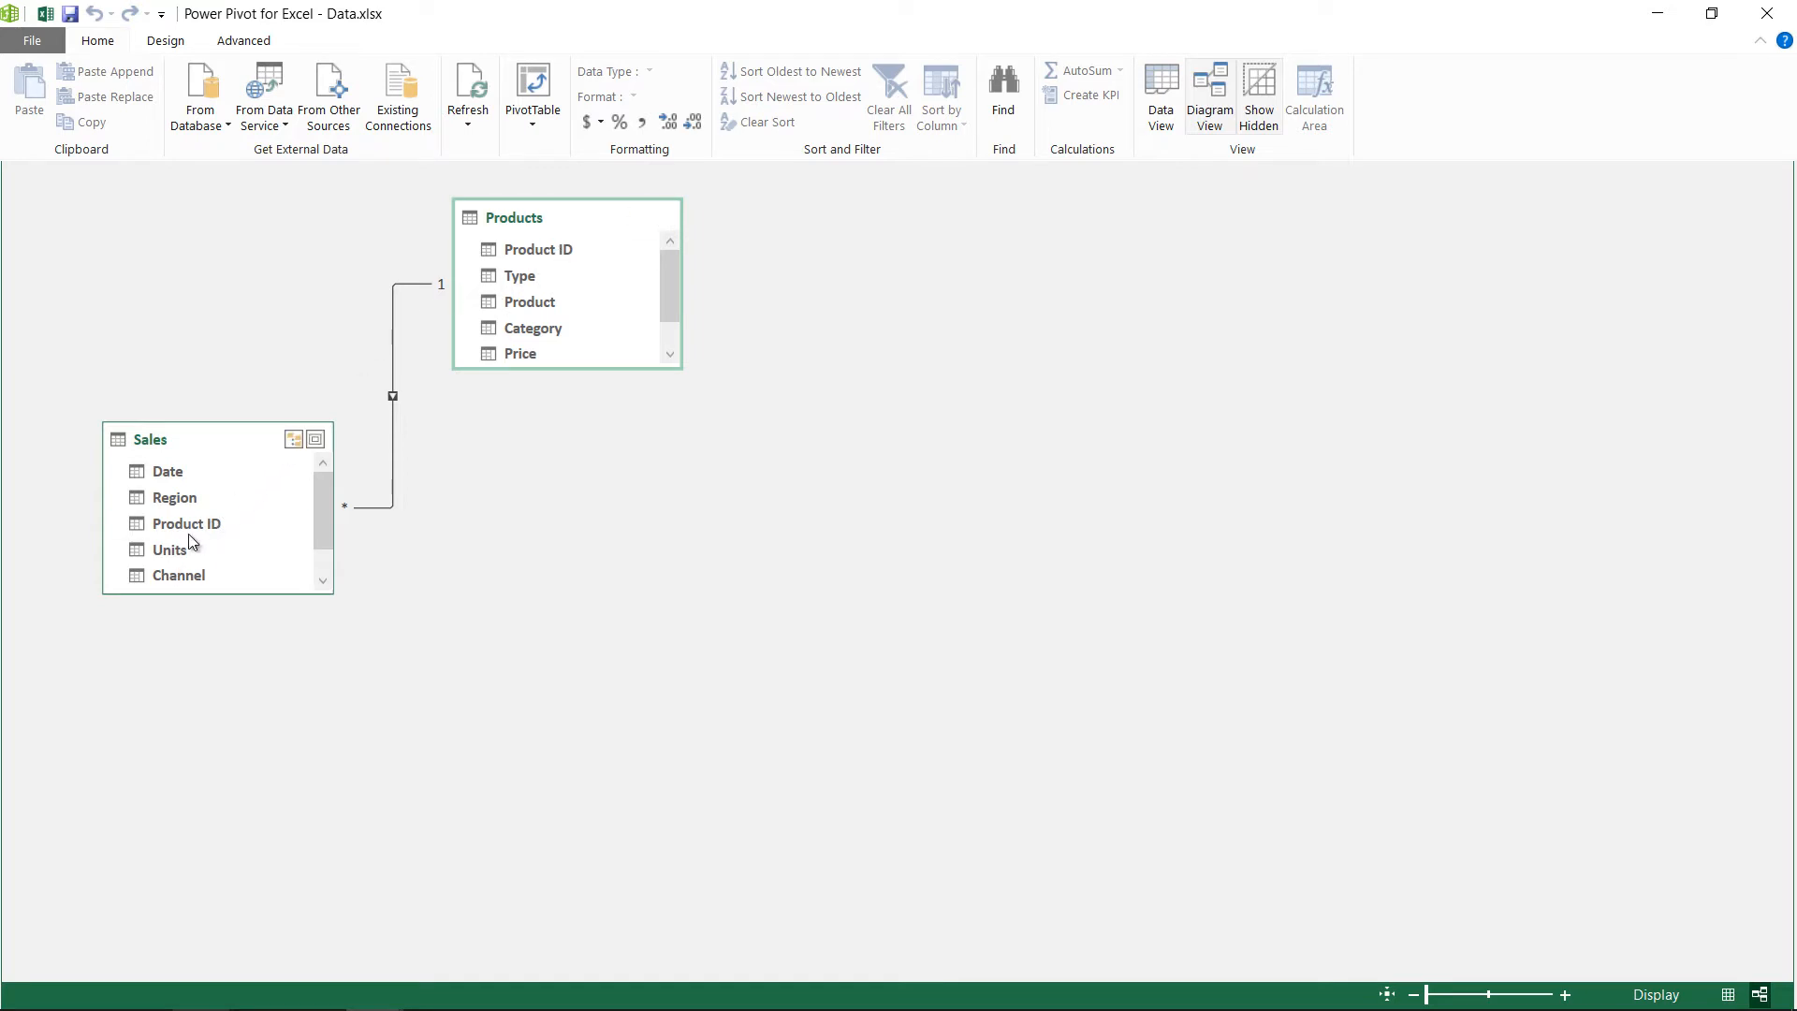
left_click(188, 524)
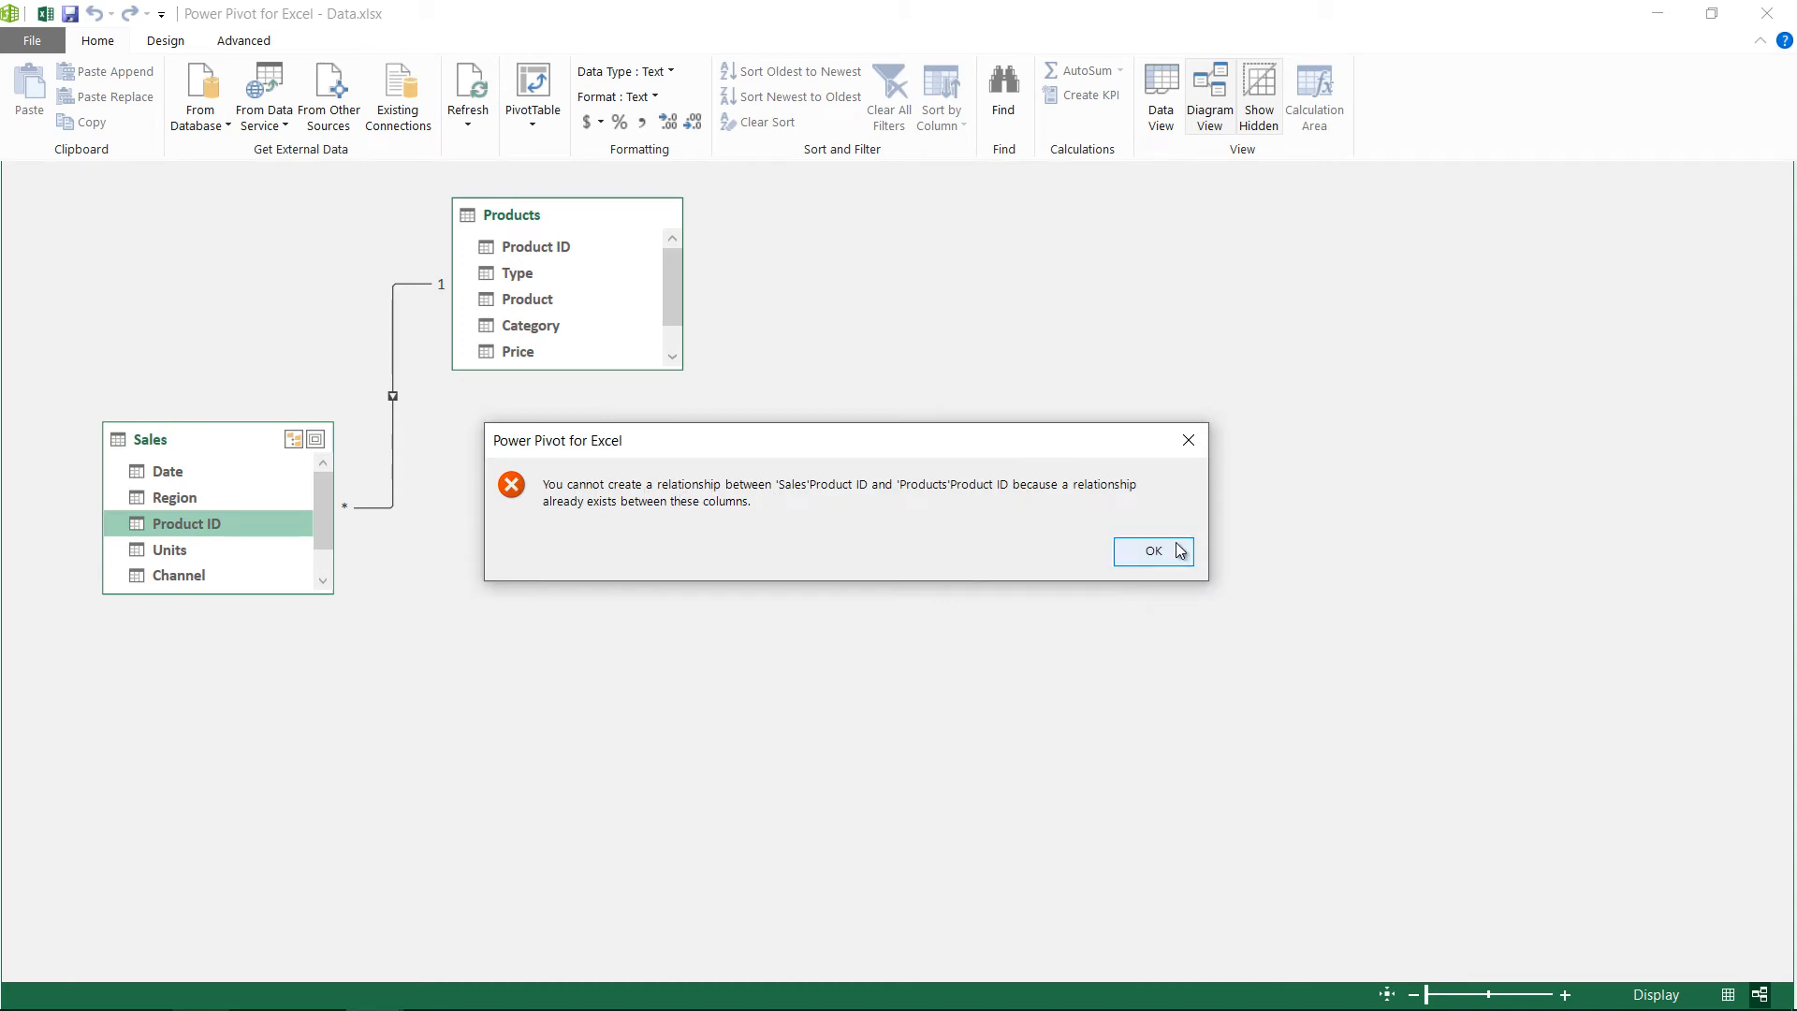
left_click(1153, 550)
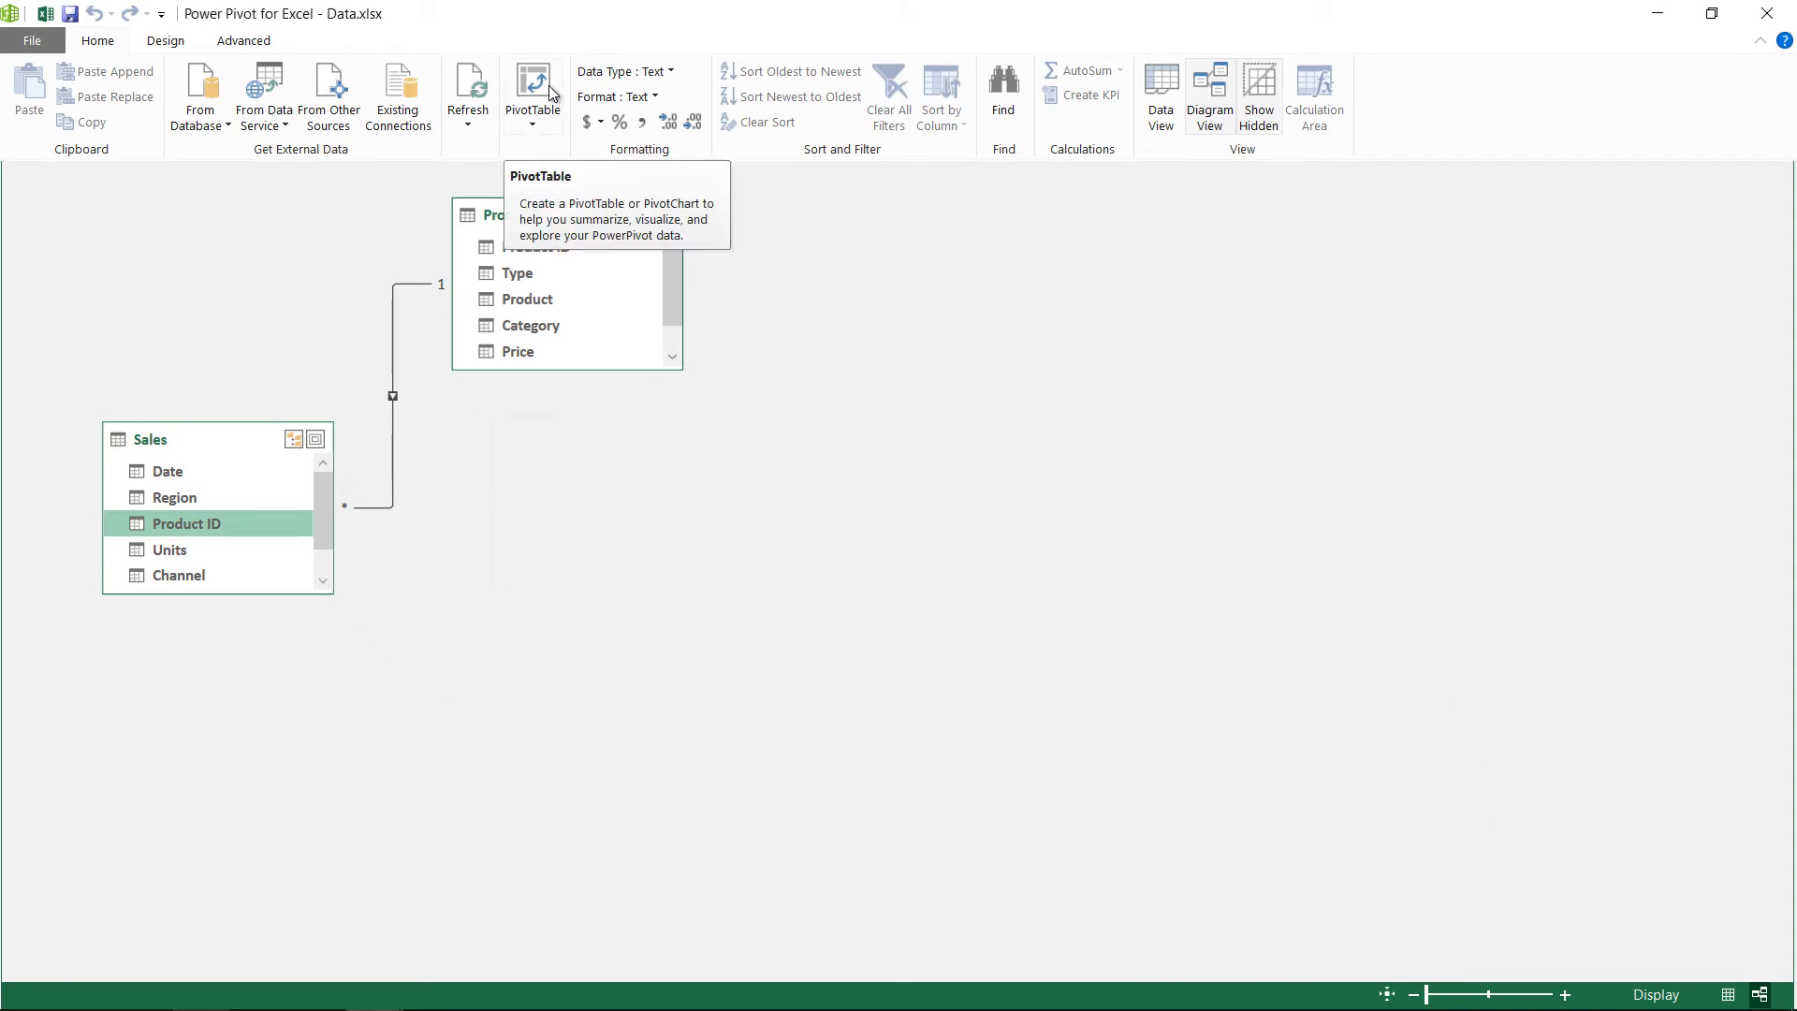
Step: Create a PivotTable from the data model on a new worksheet
left_click(531, 93)
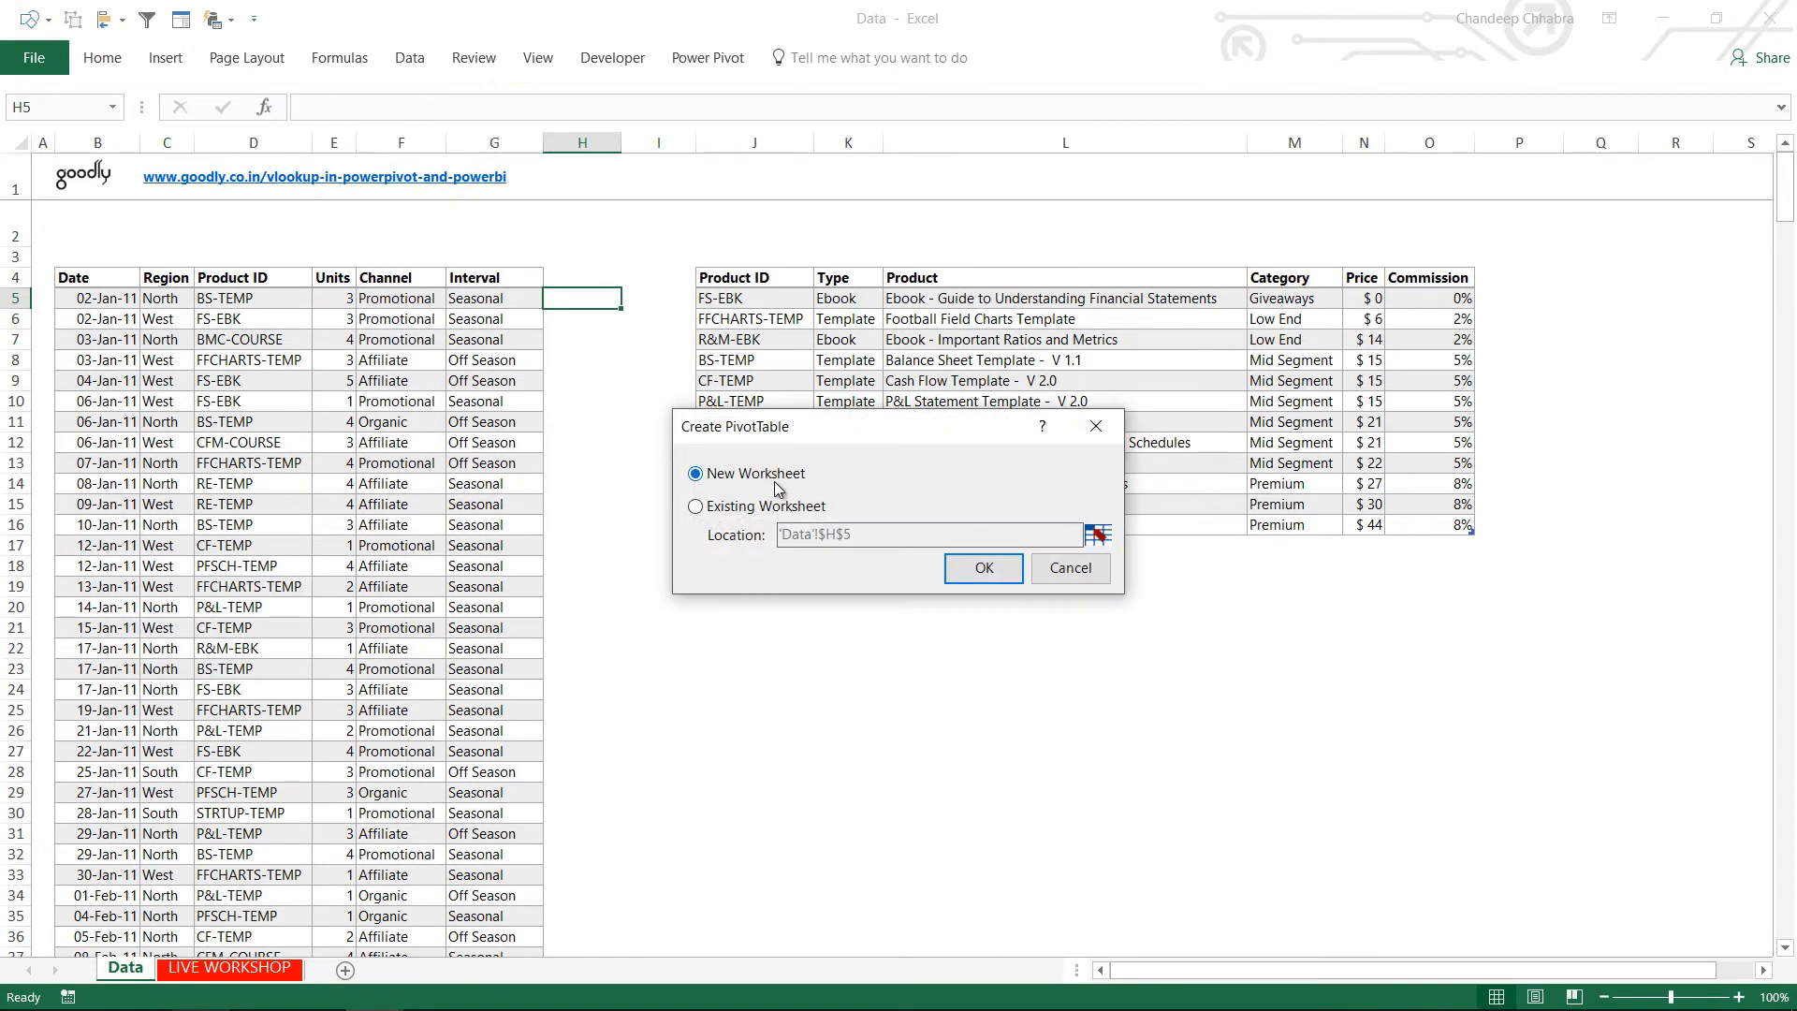
left_click(985, 569)
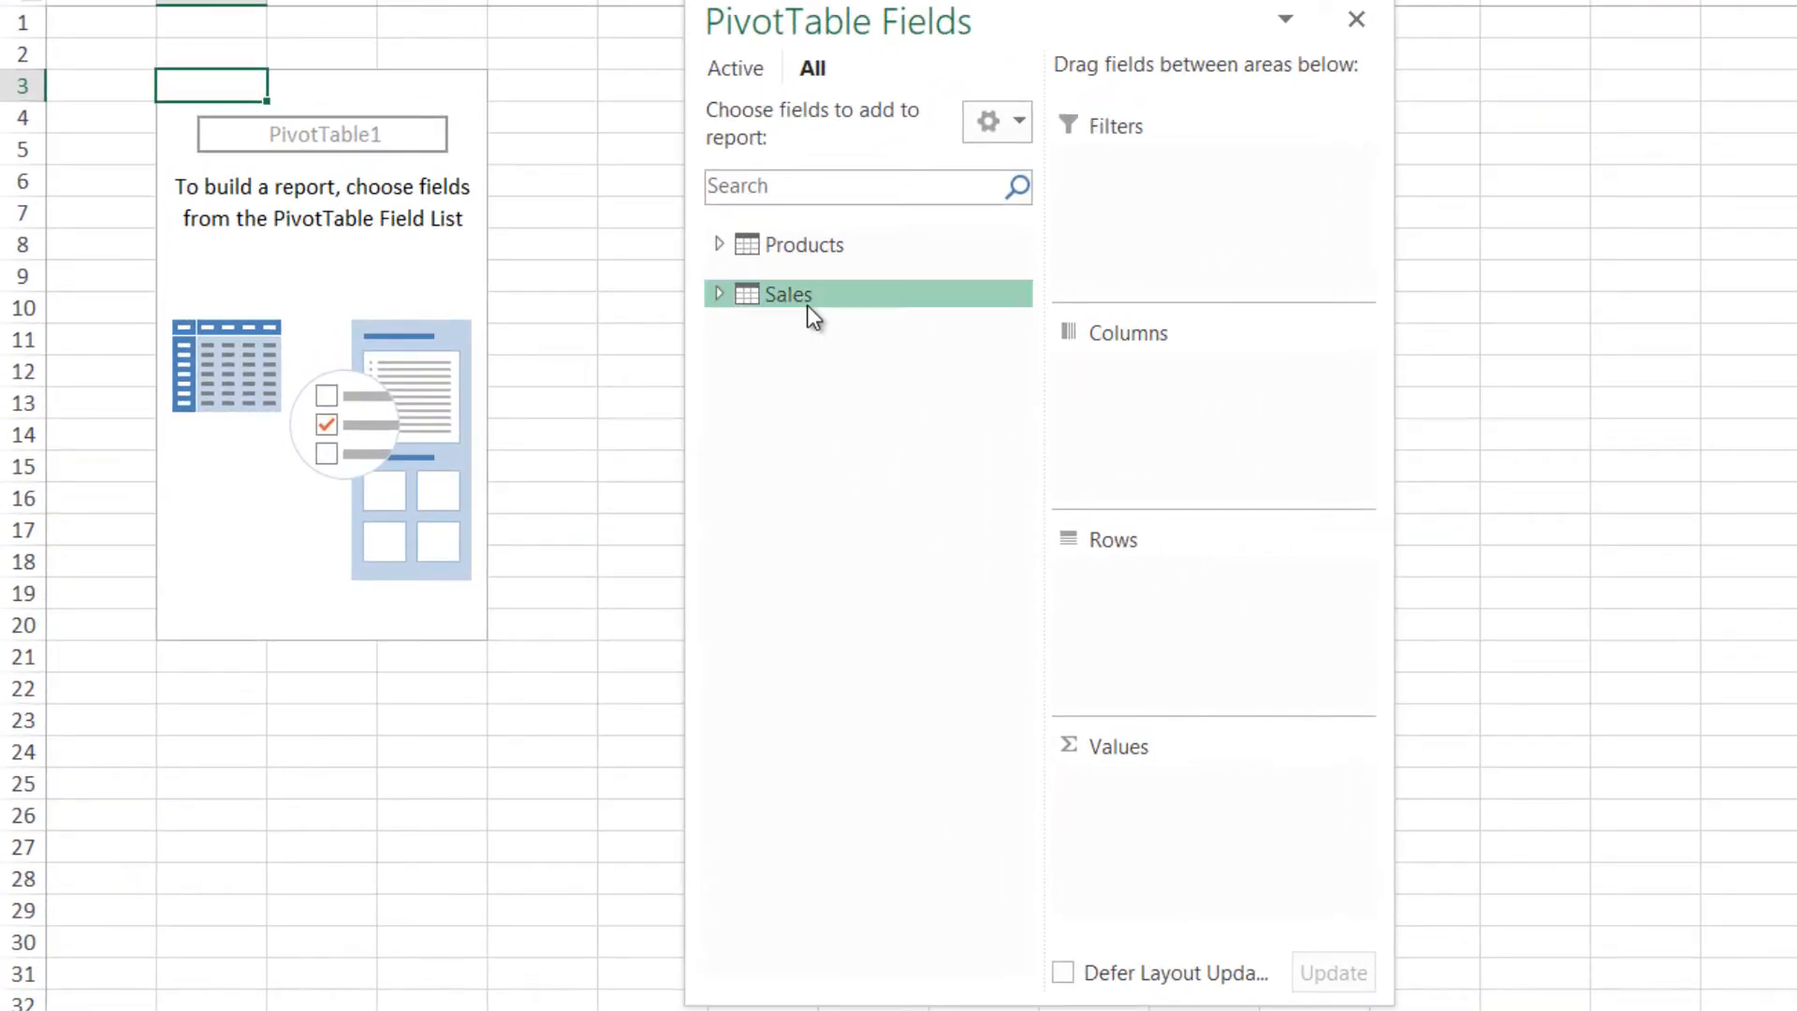
Step: Put Products[Product] in Rows and sum Sales[Units], totaling 1042
left_click(721, 294)
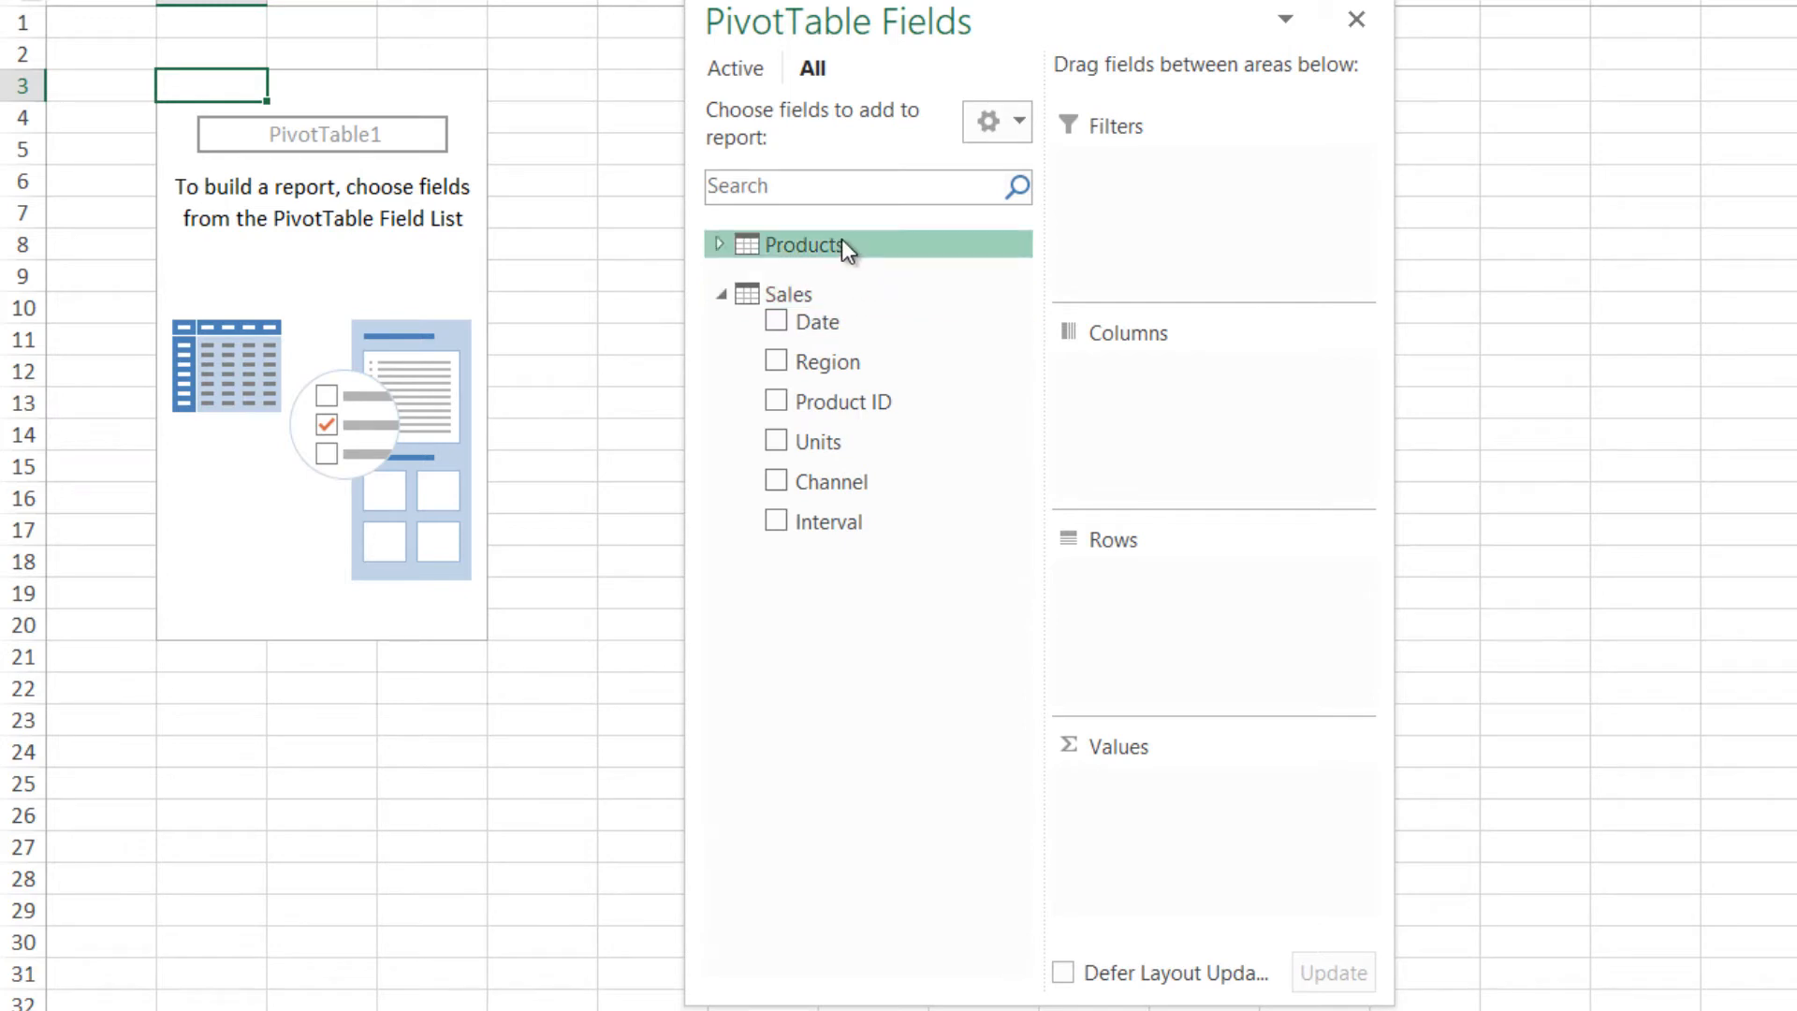
left_click(721, 247)
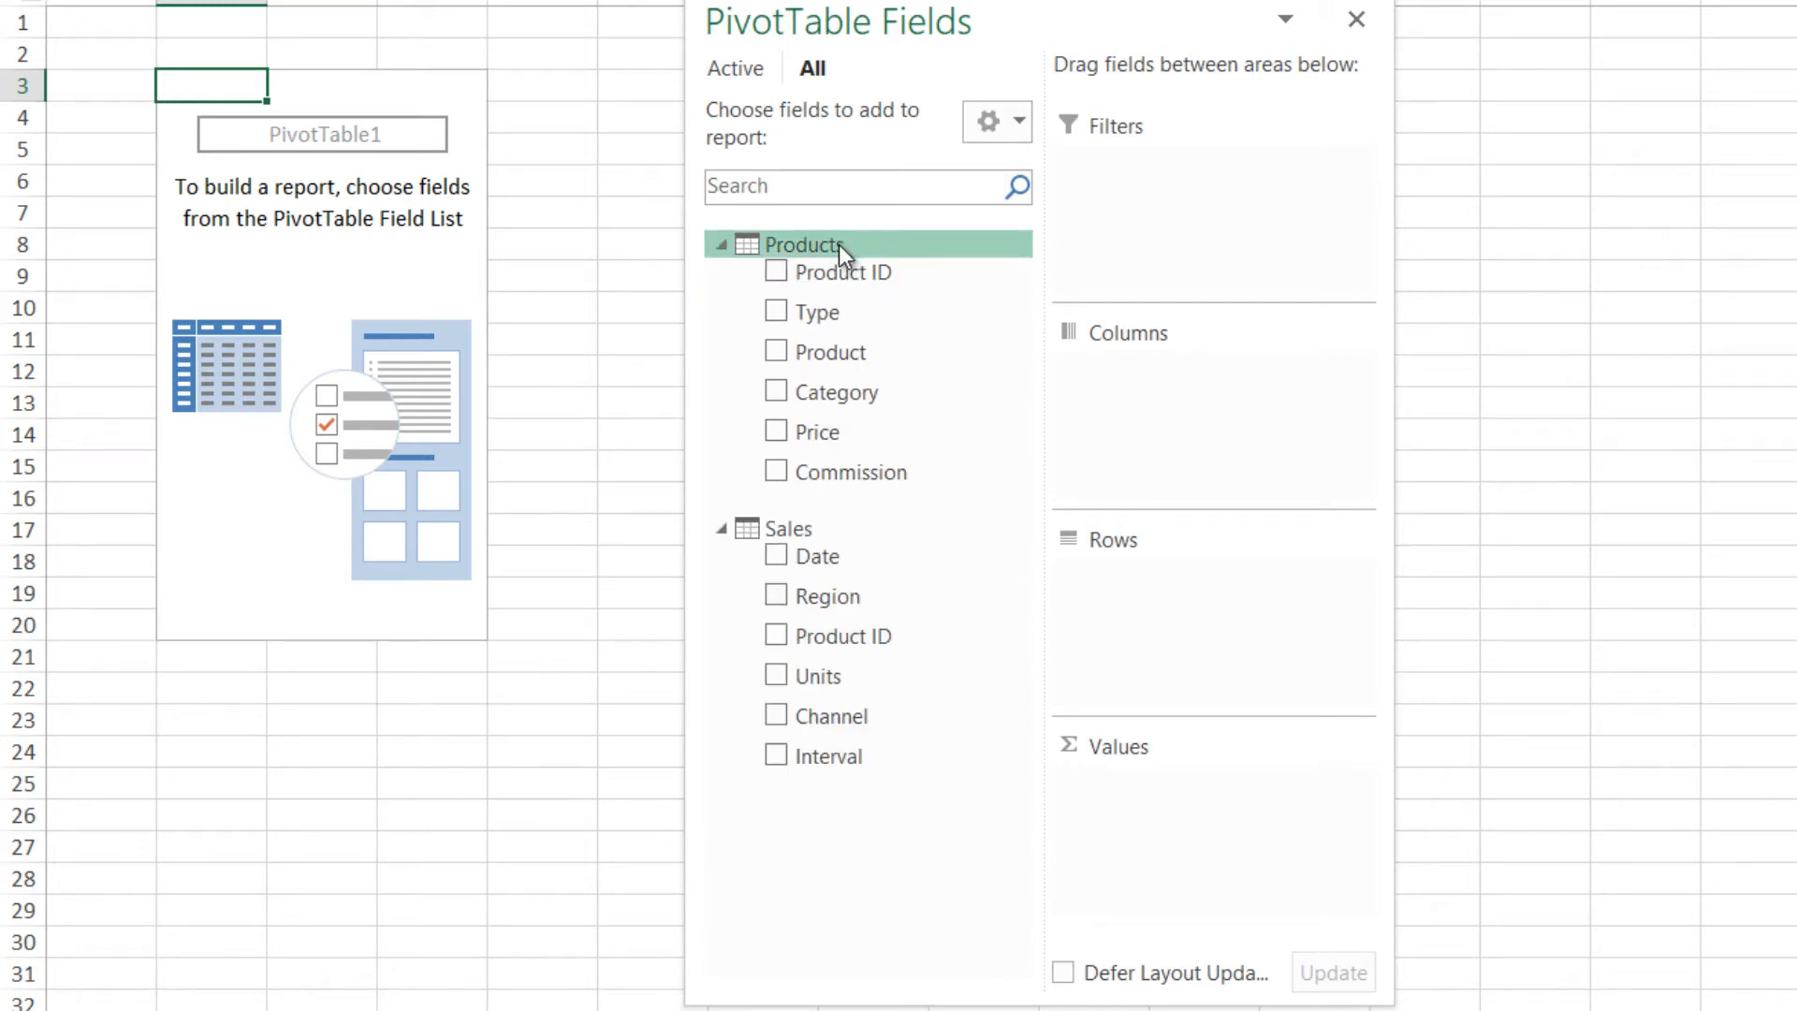
left_click_drag(831, 352, 1149, 569)
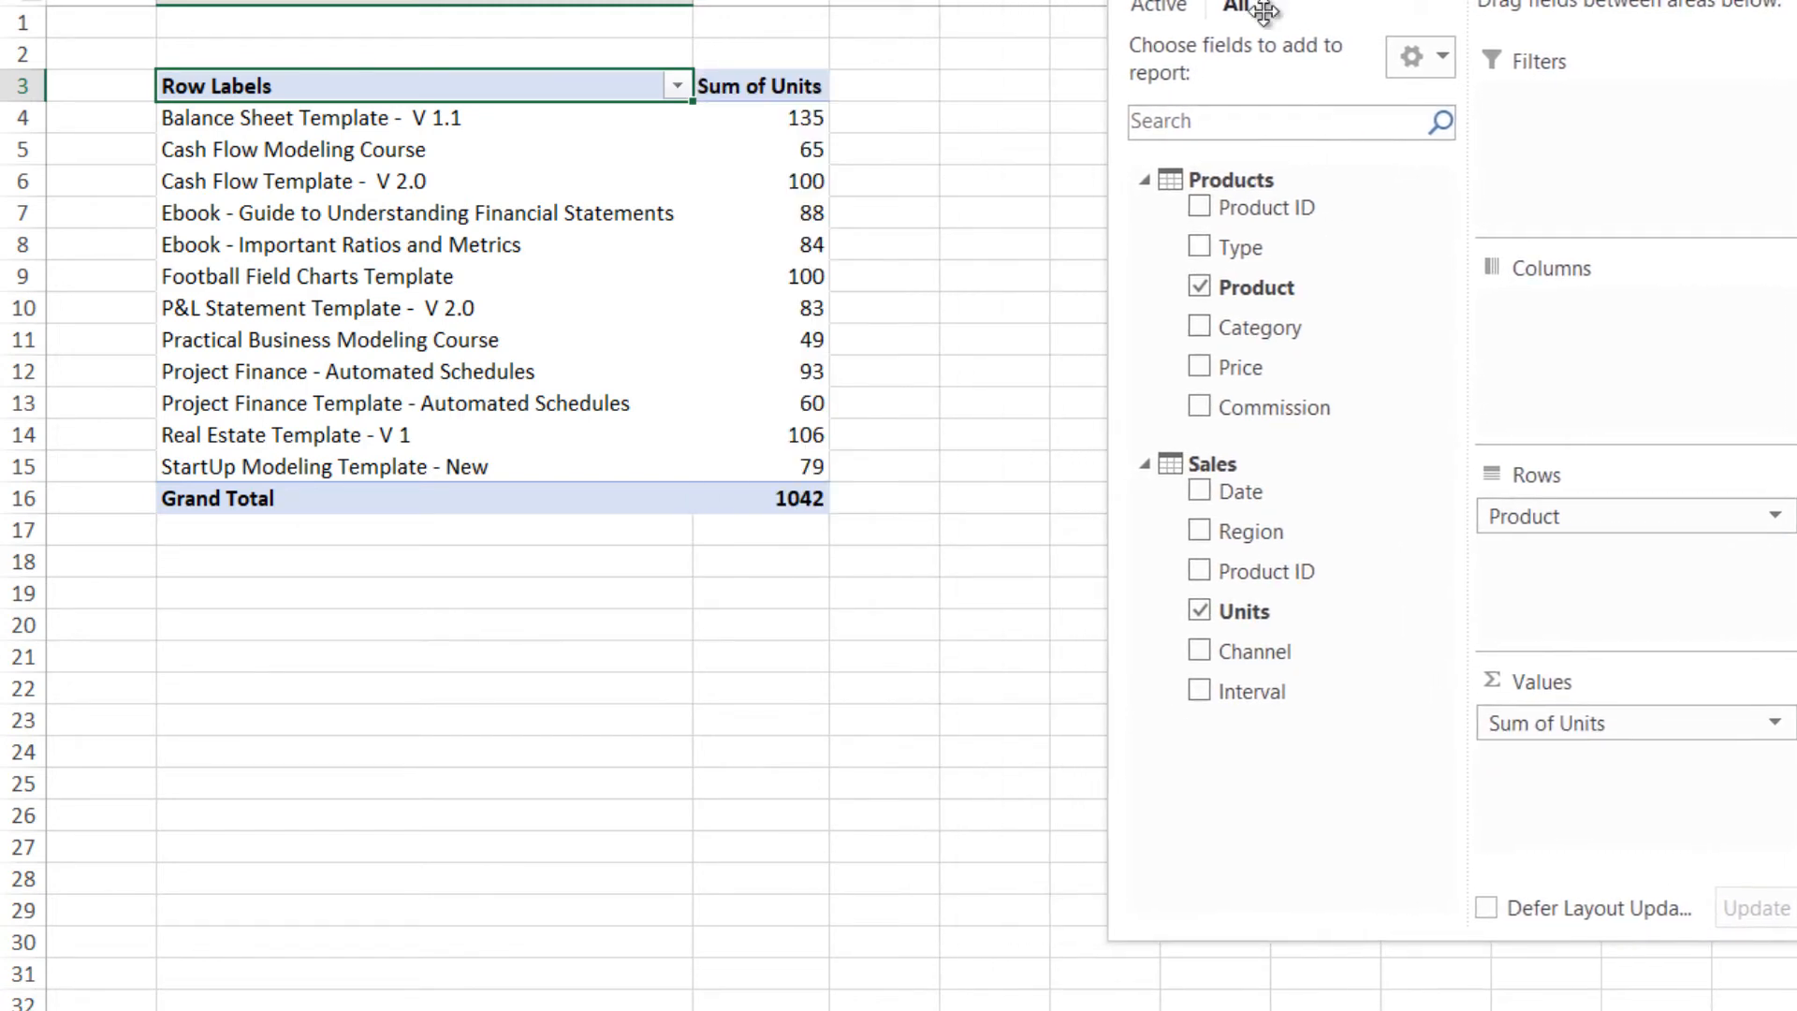
mouse_move(801, 451)
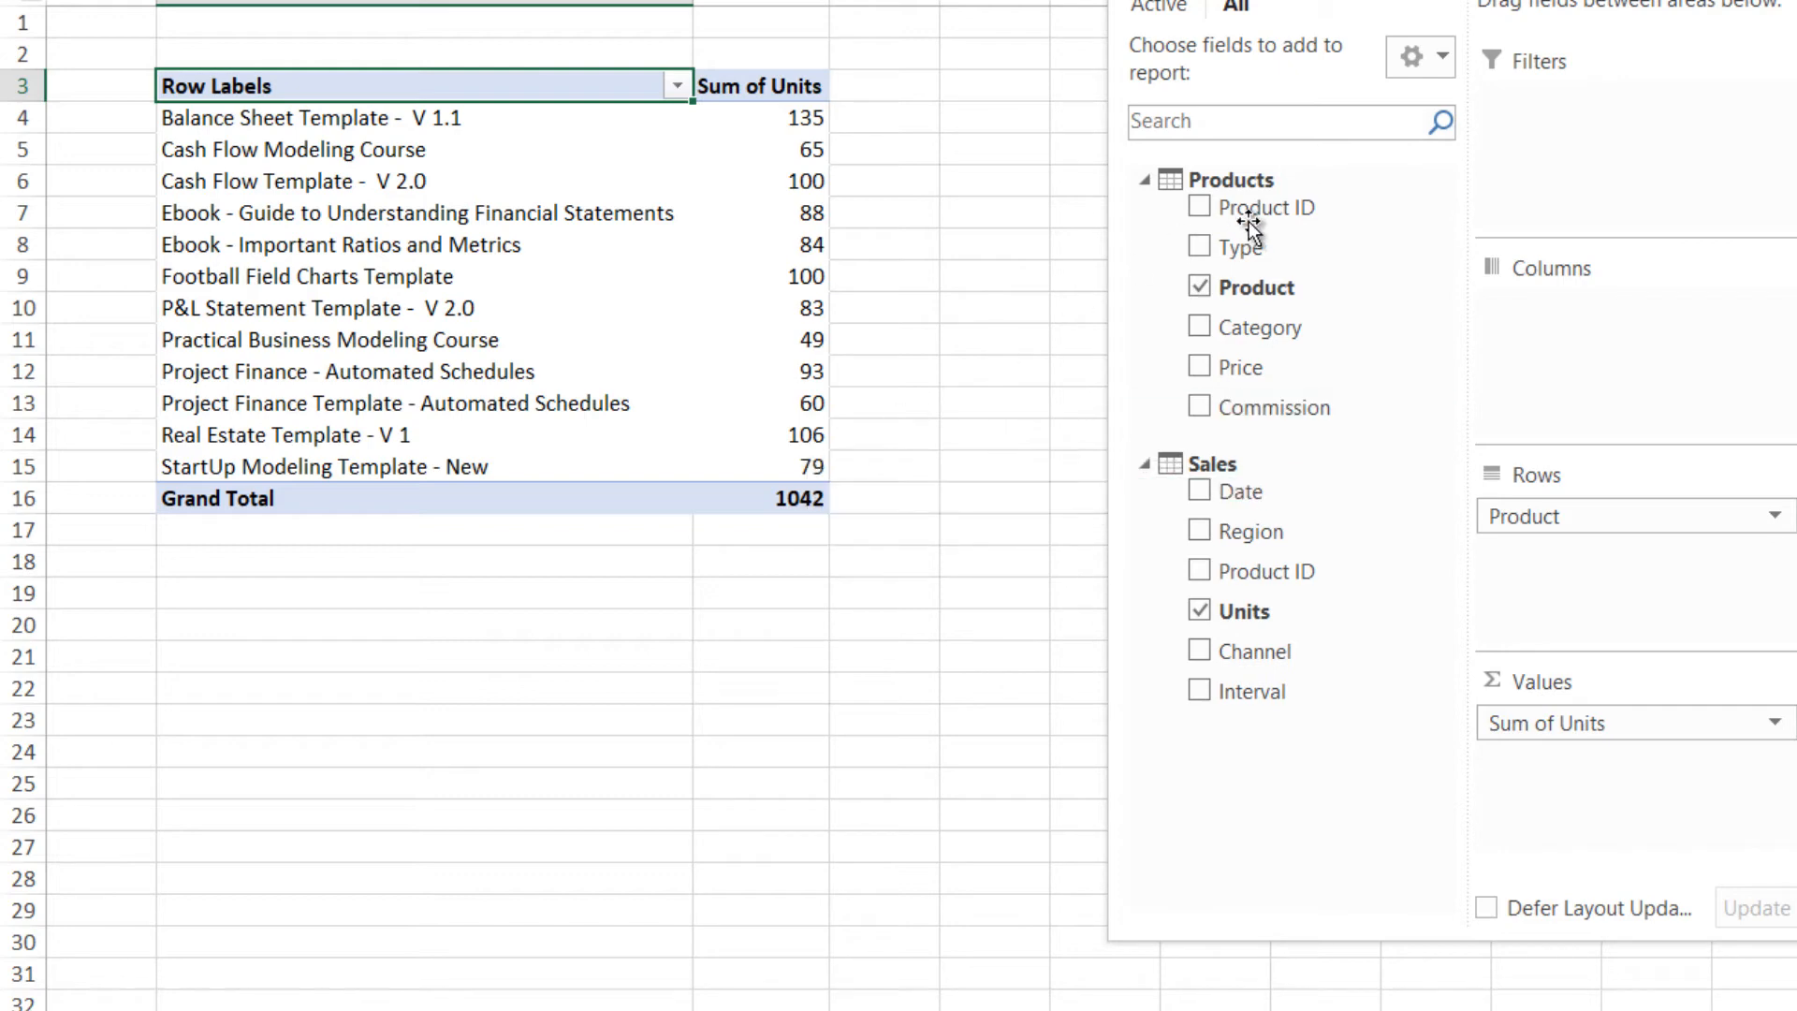
mouse_move(1262, 621)
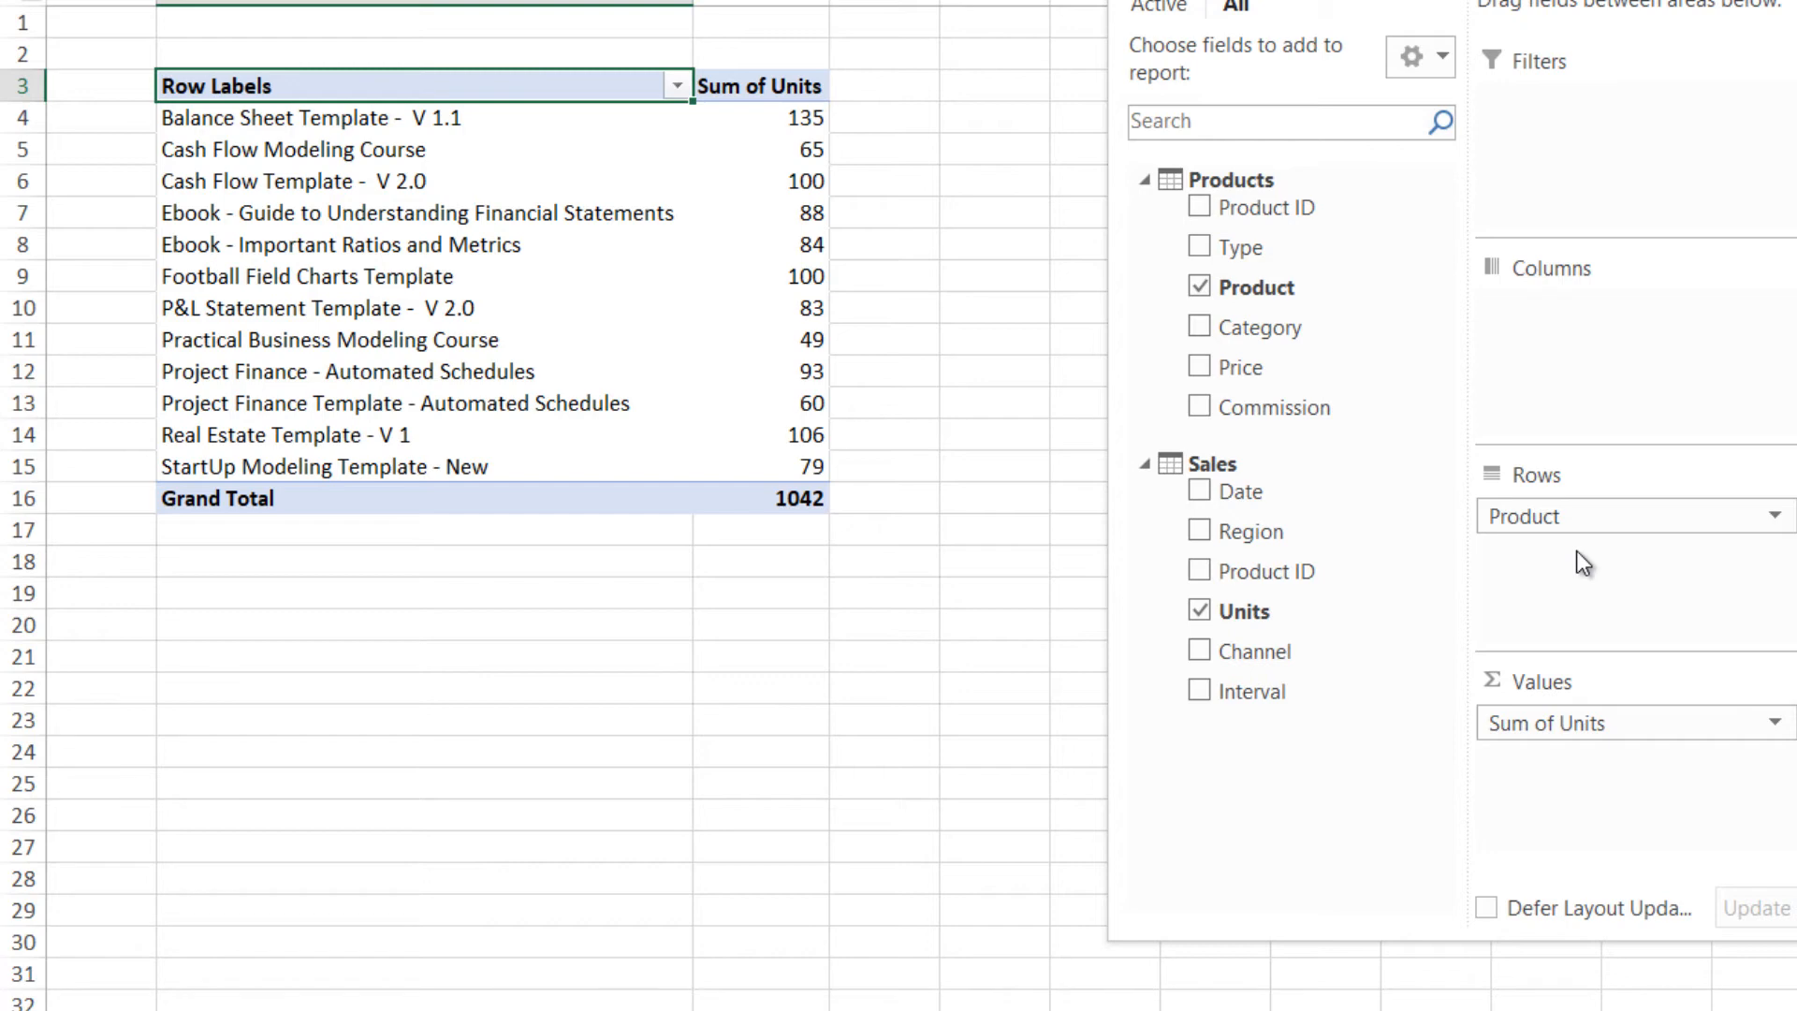
mouse_move(1558, 563)
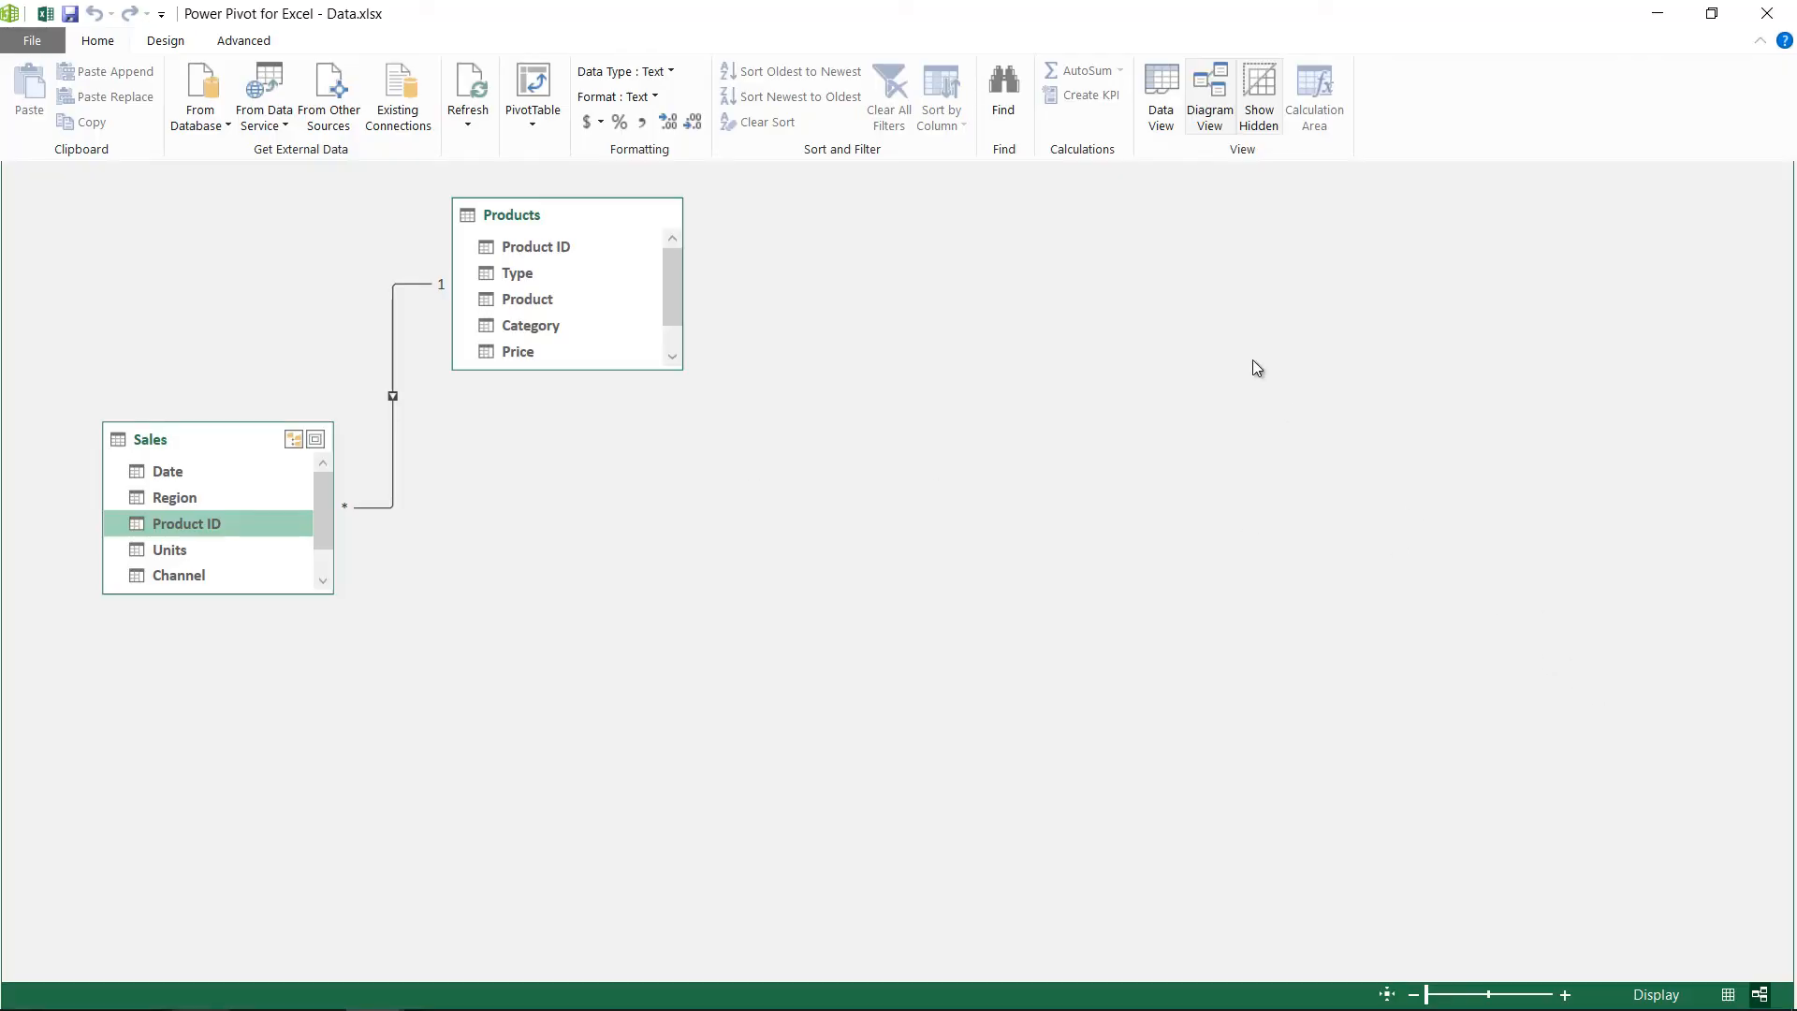
Step: Switch to Data View and start a new calculated column in Sales
left_click(1161, 84)
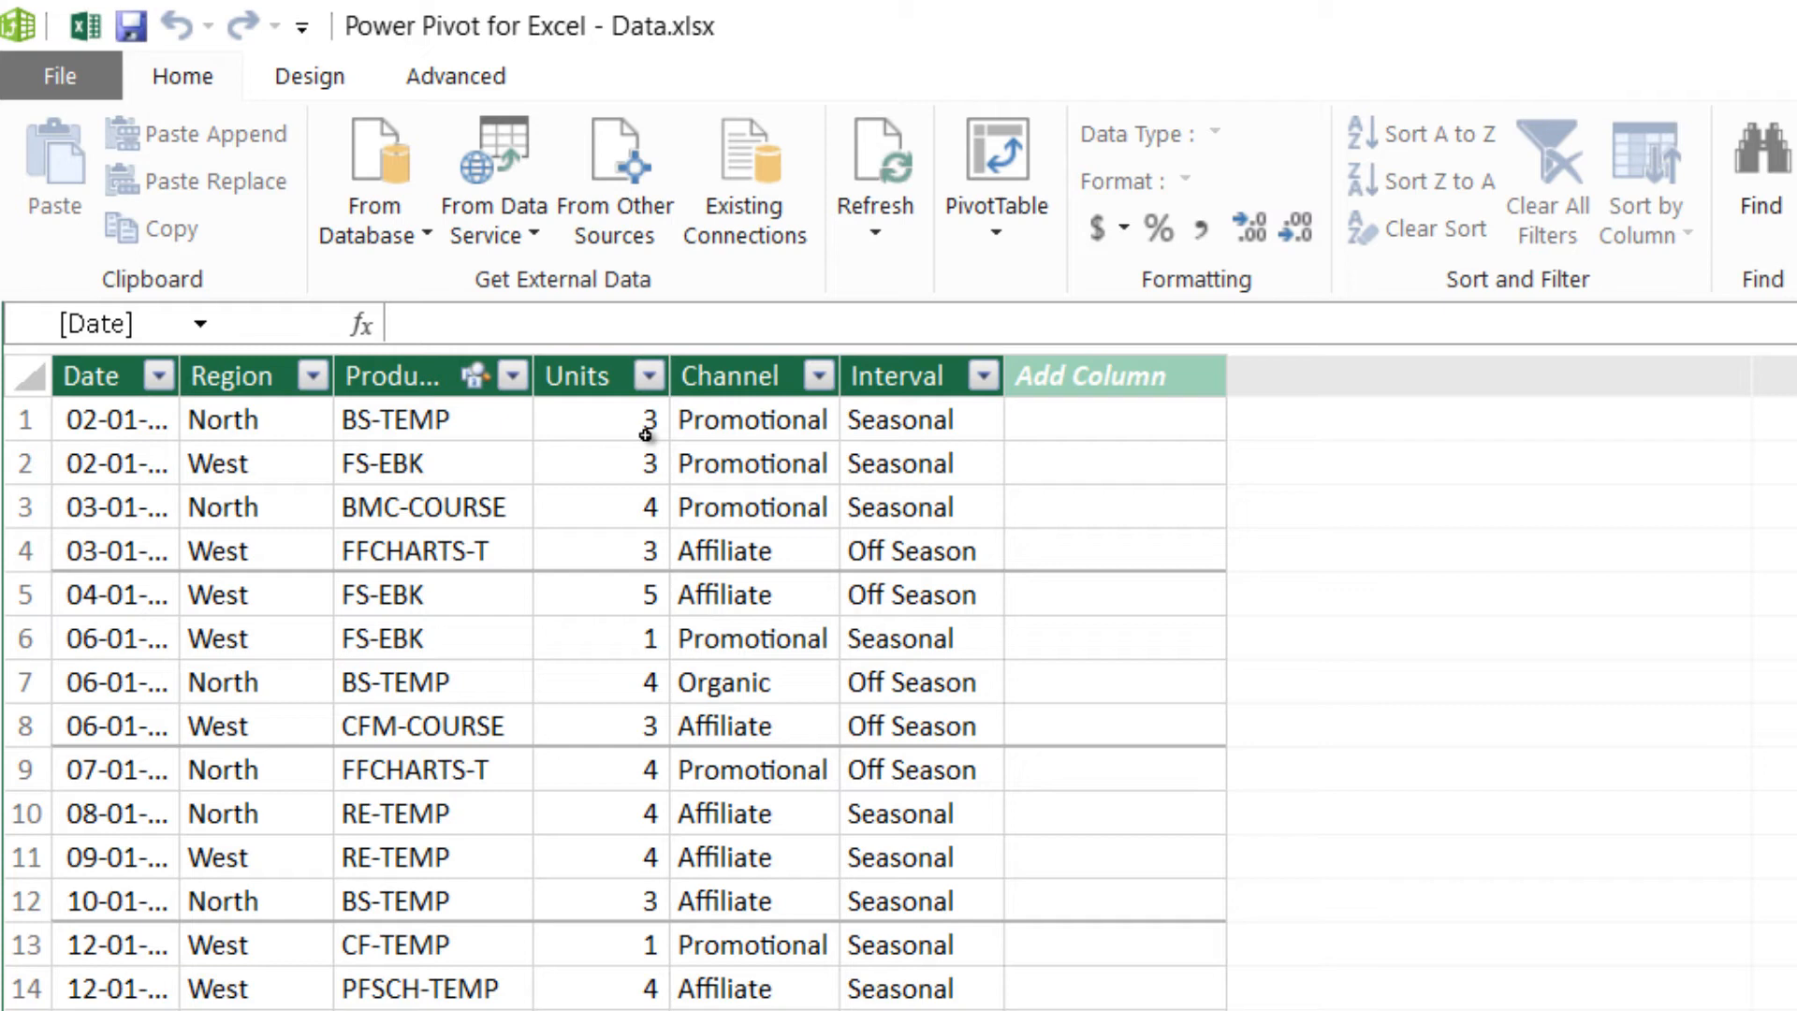
mouse_move(623, 435)
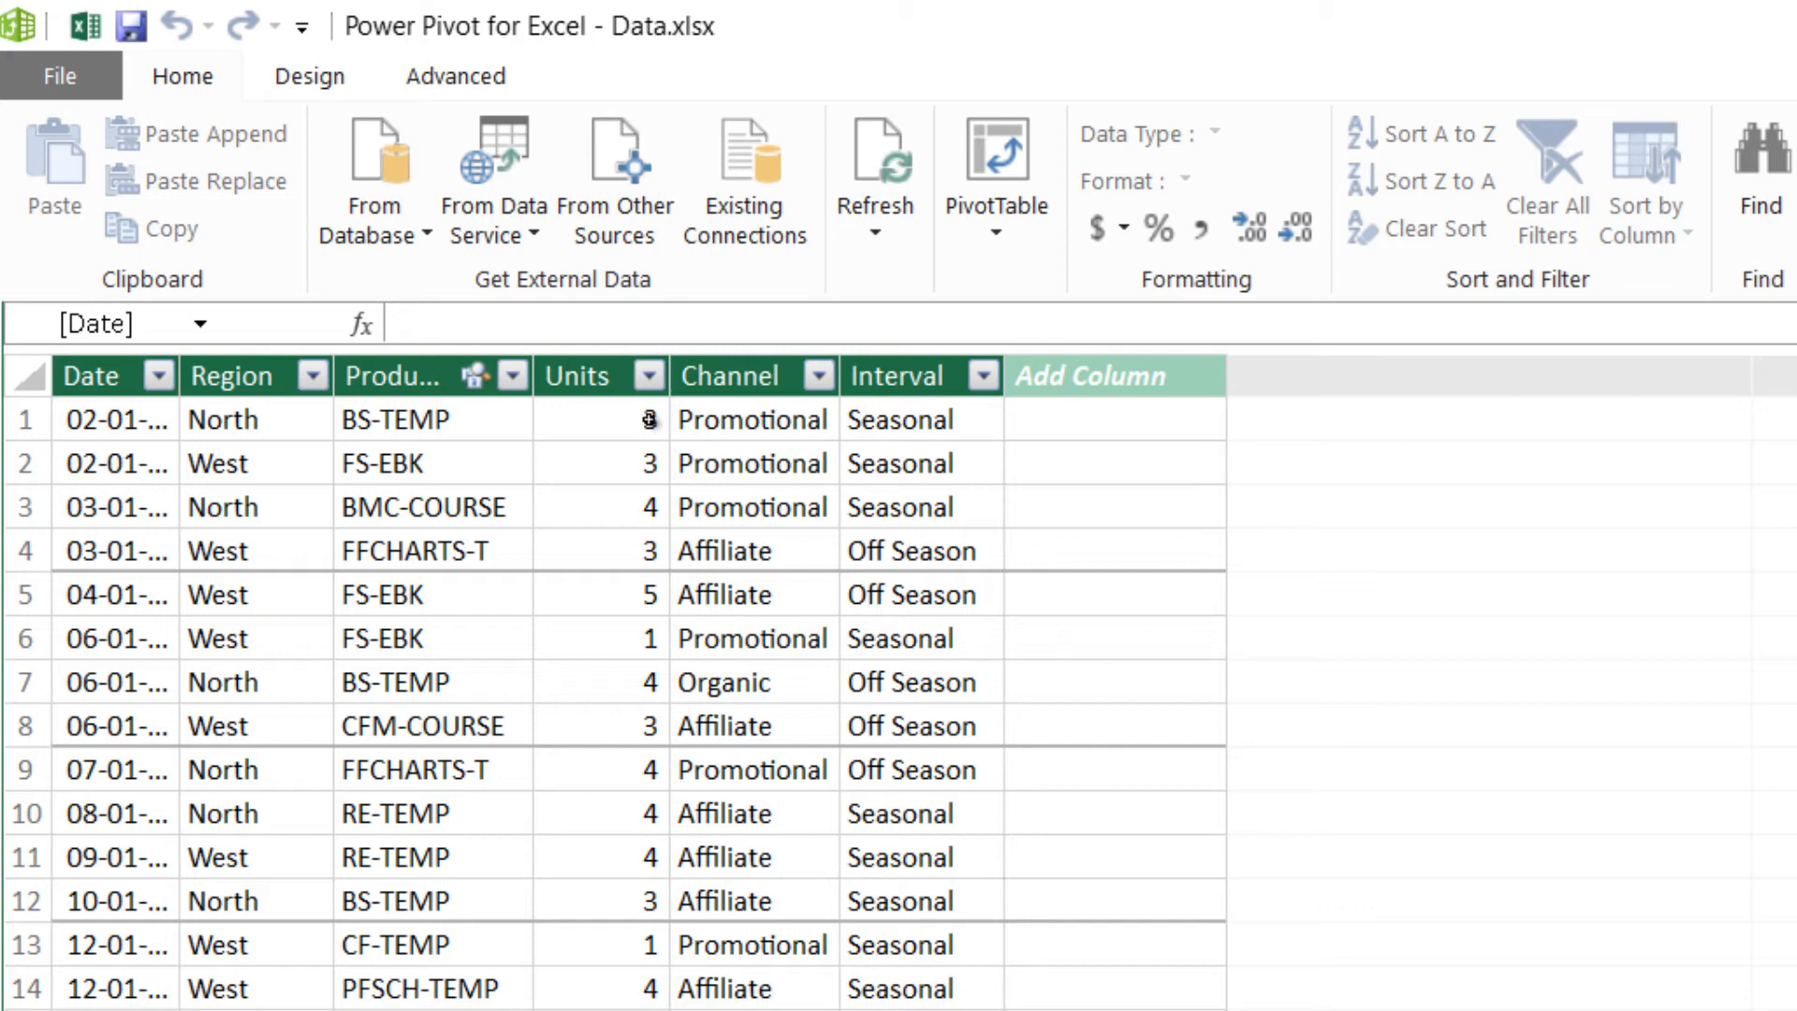
left_click(1113, 420)
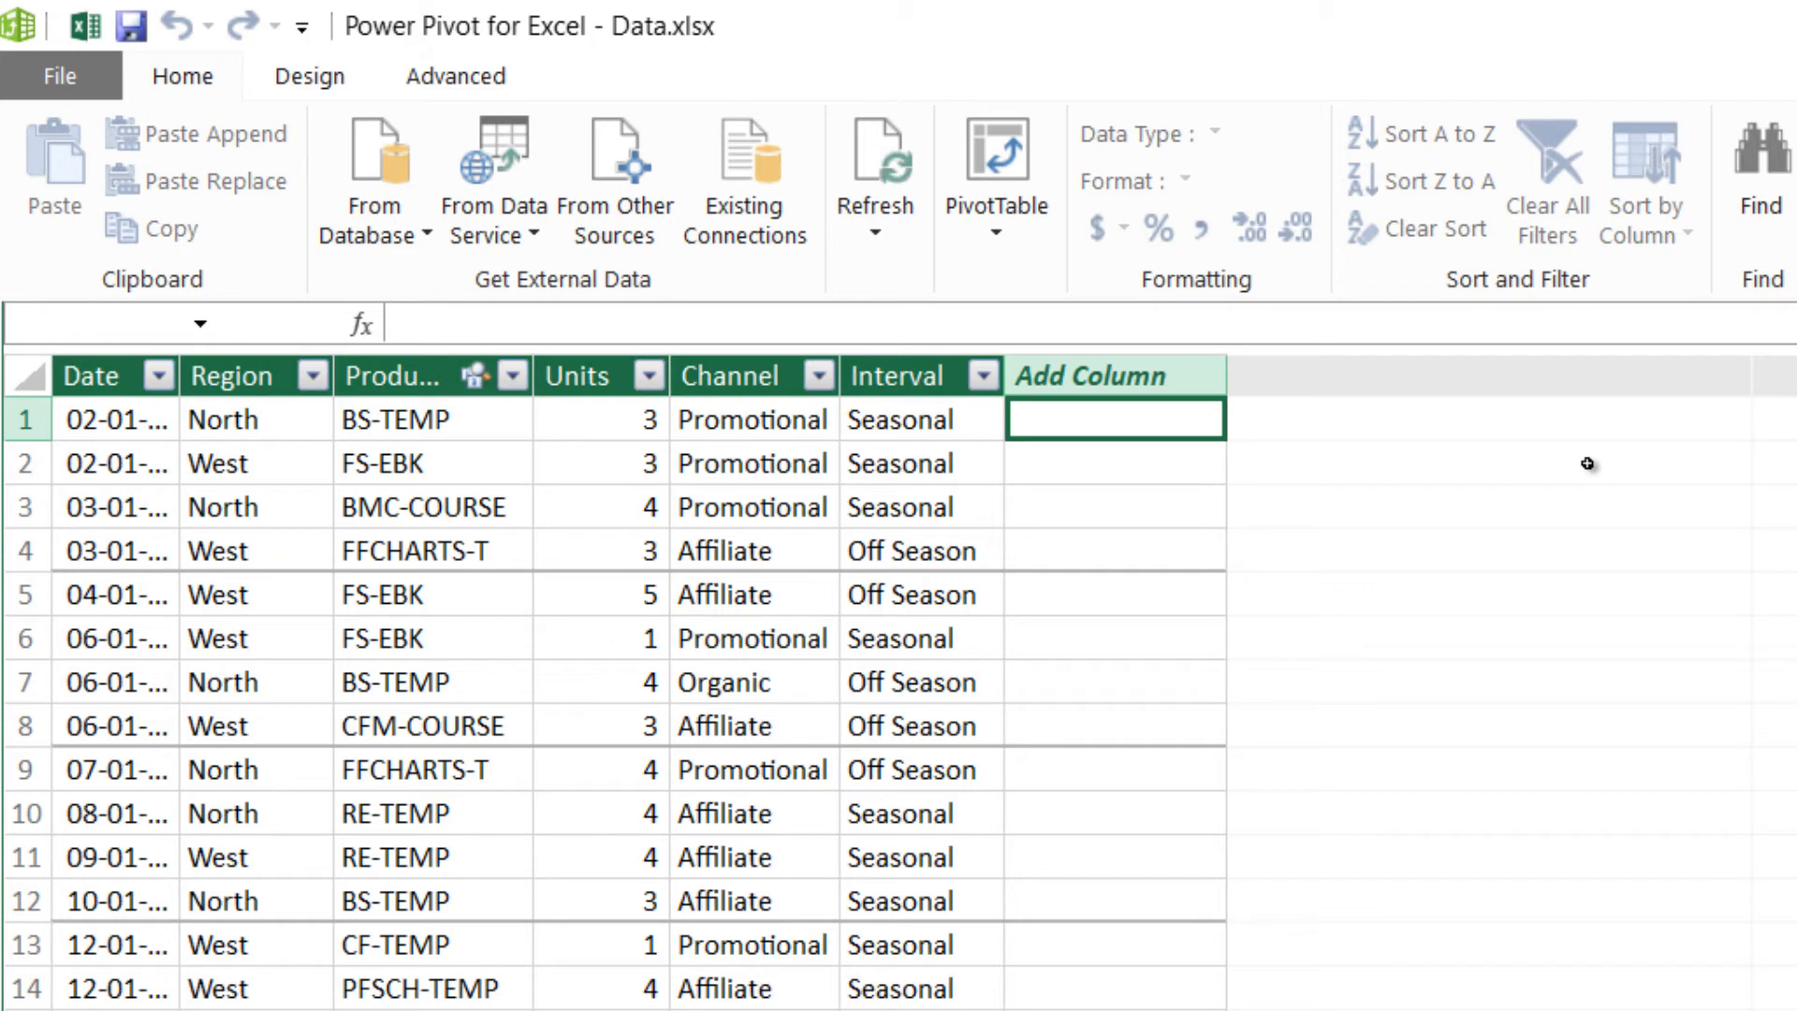
mouse_move(618, 401)
type("=")
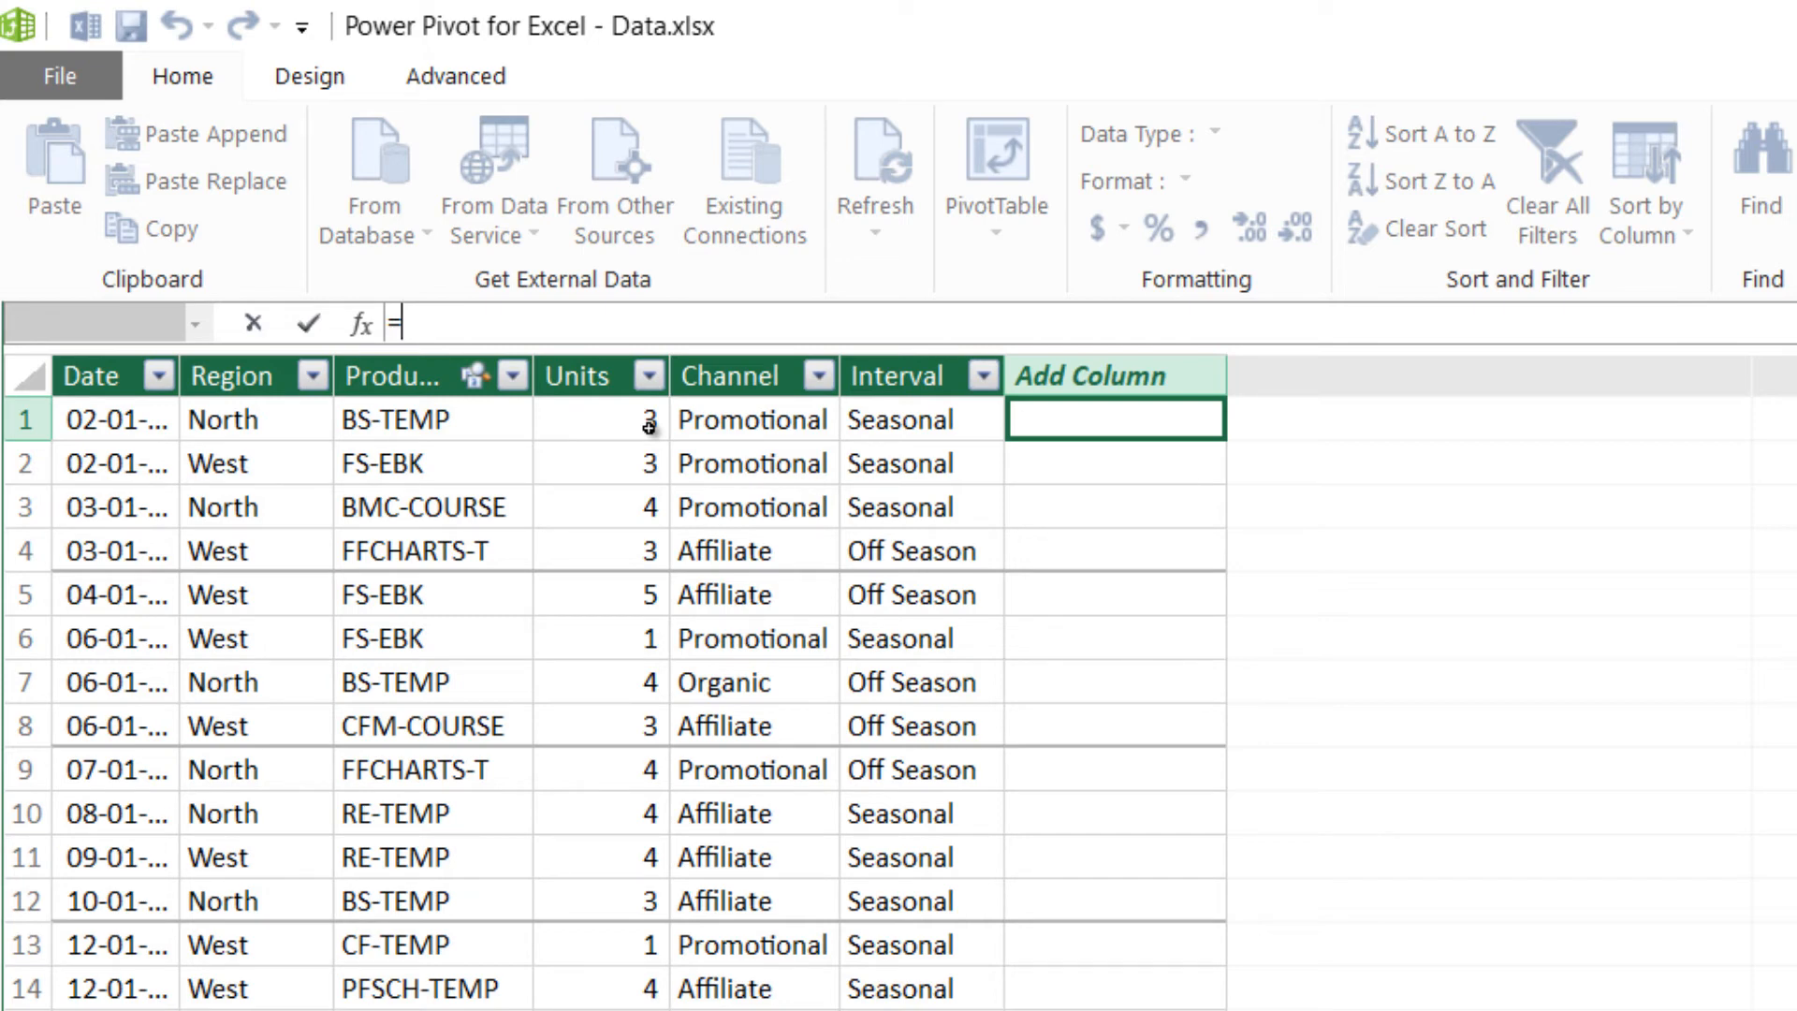
Step: Enter the calculated column formula =RELATED(Products[Price]) to pull each product's price
type("re")
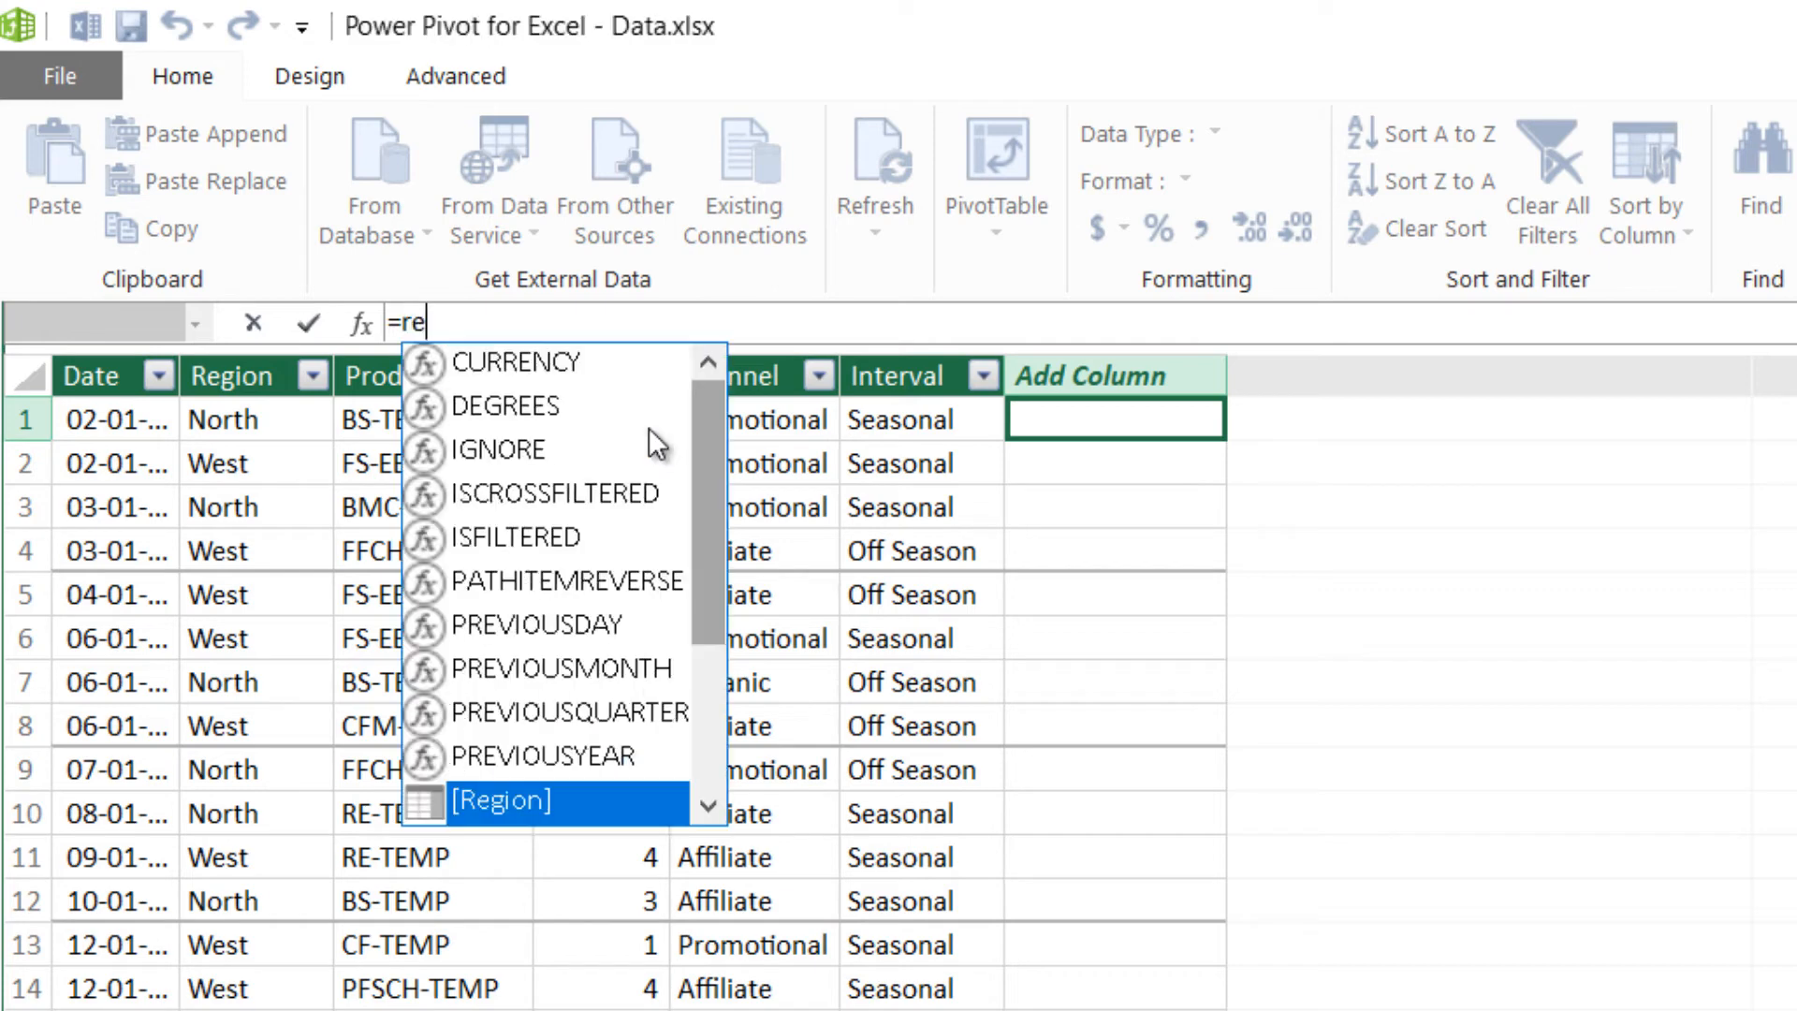
type("l")
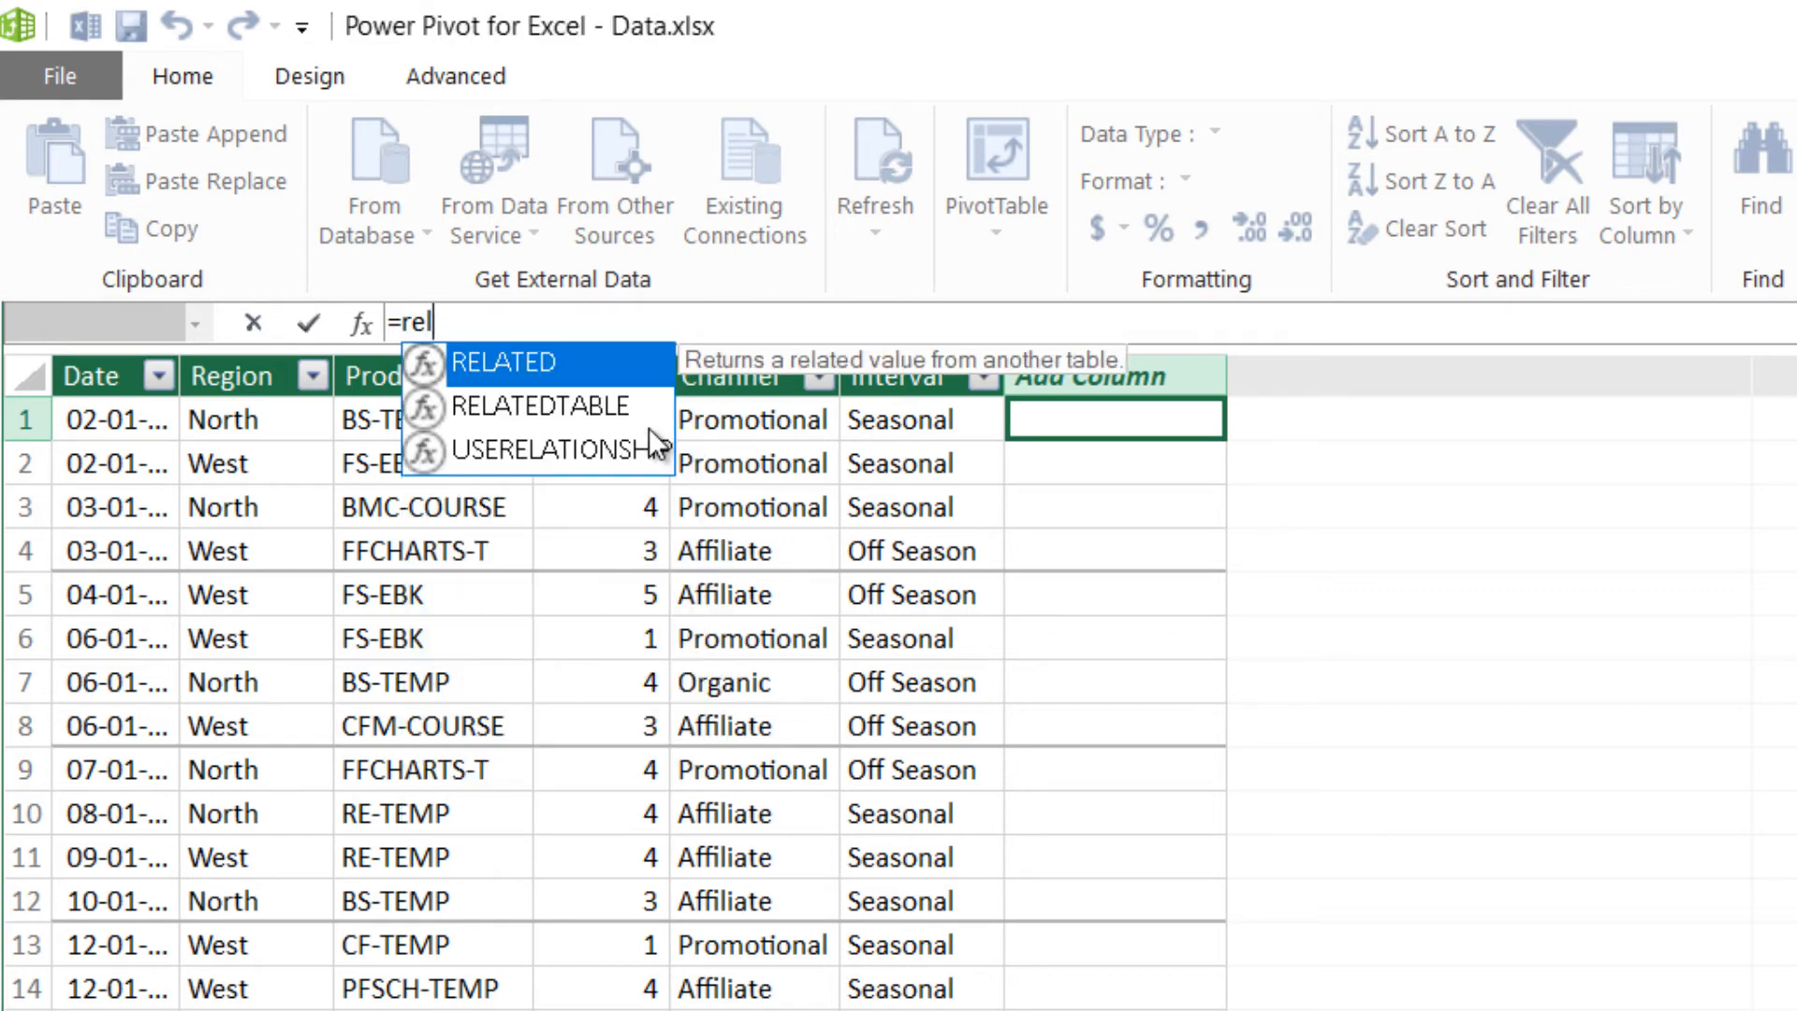
type("RELATED(")
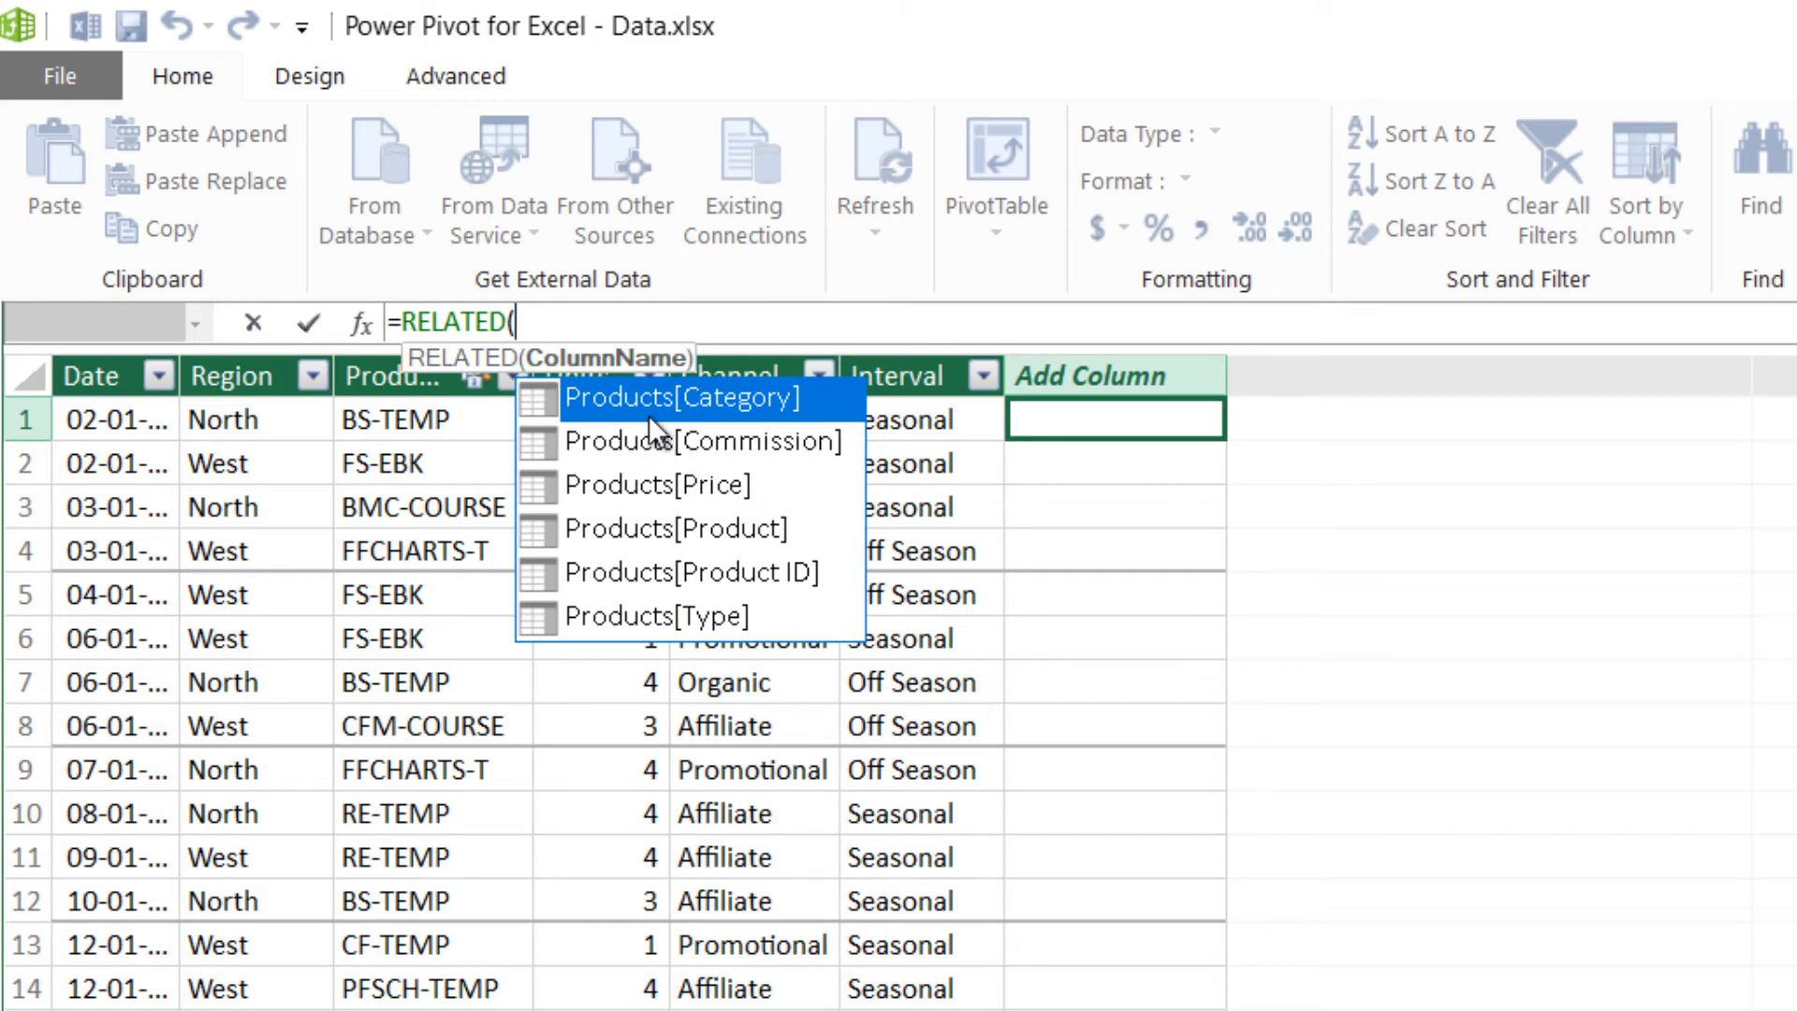
mouse_move(655, 498)
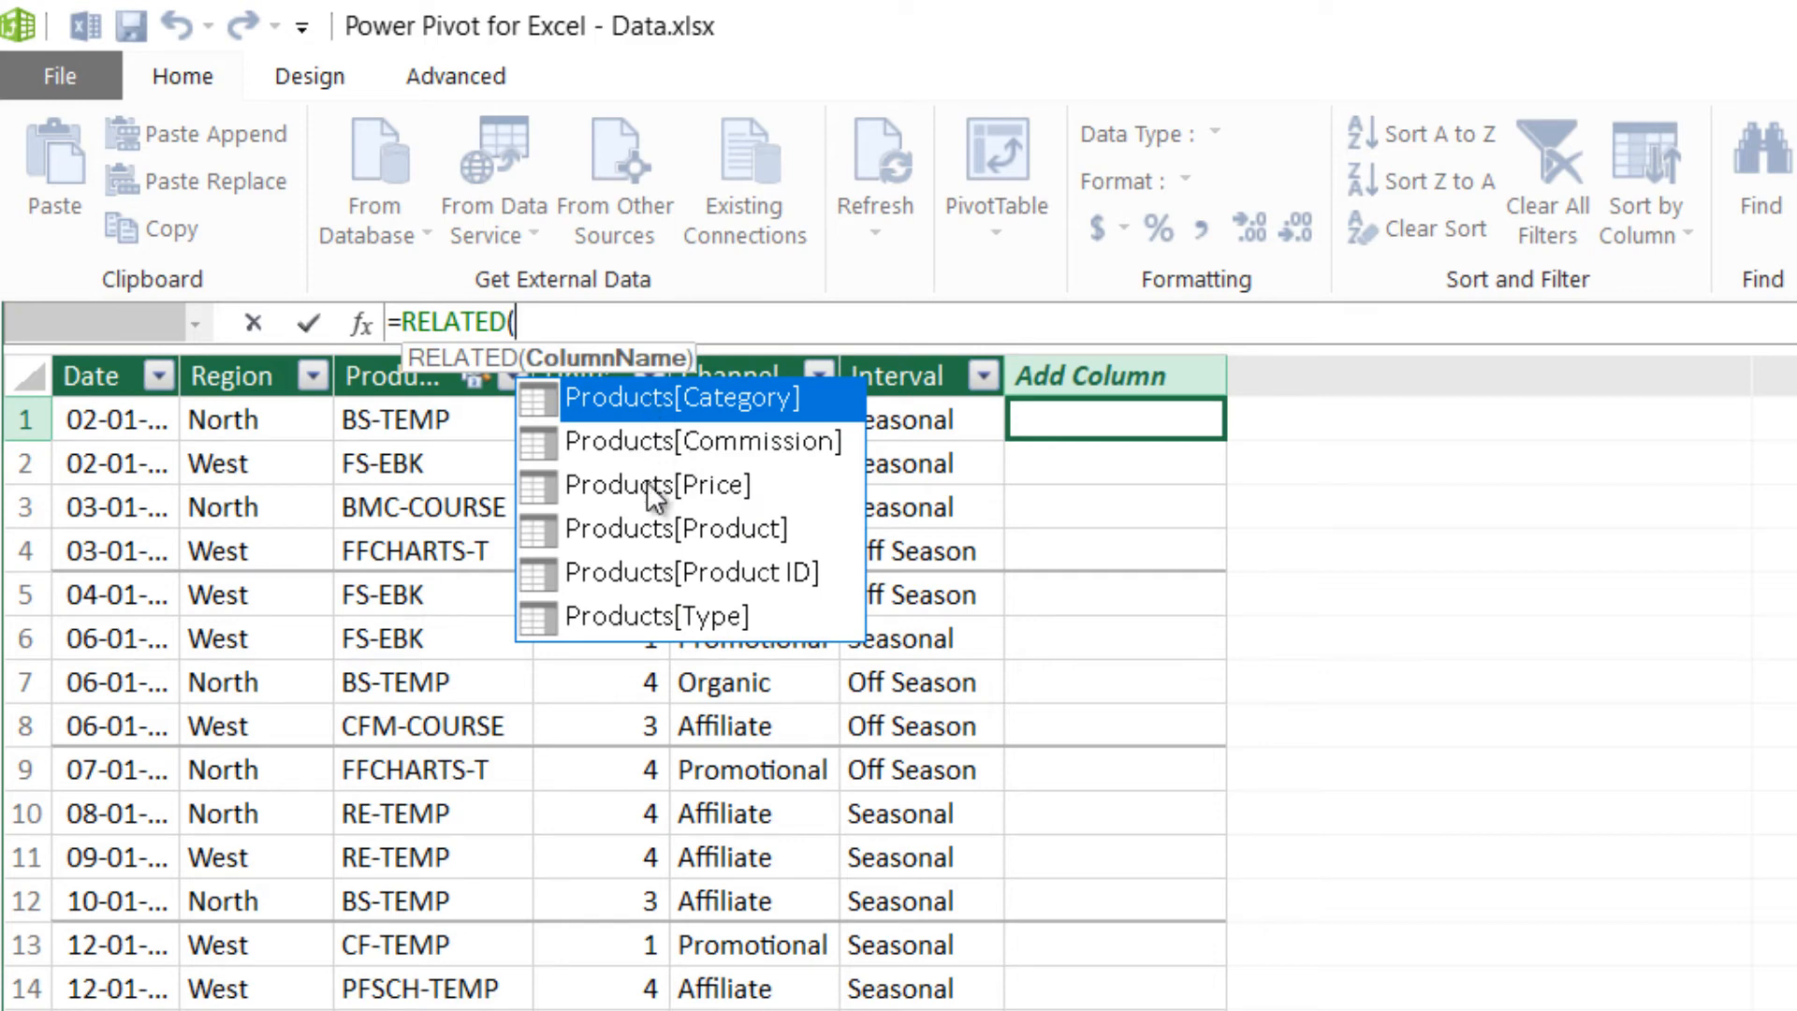
left_click(657, 485)
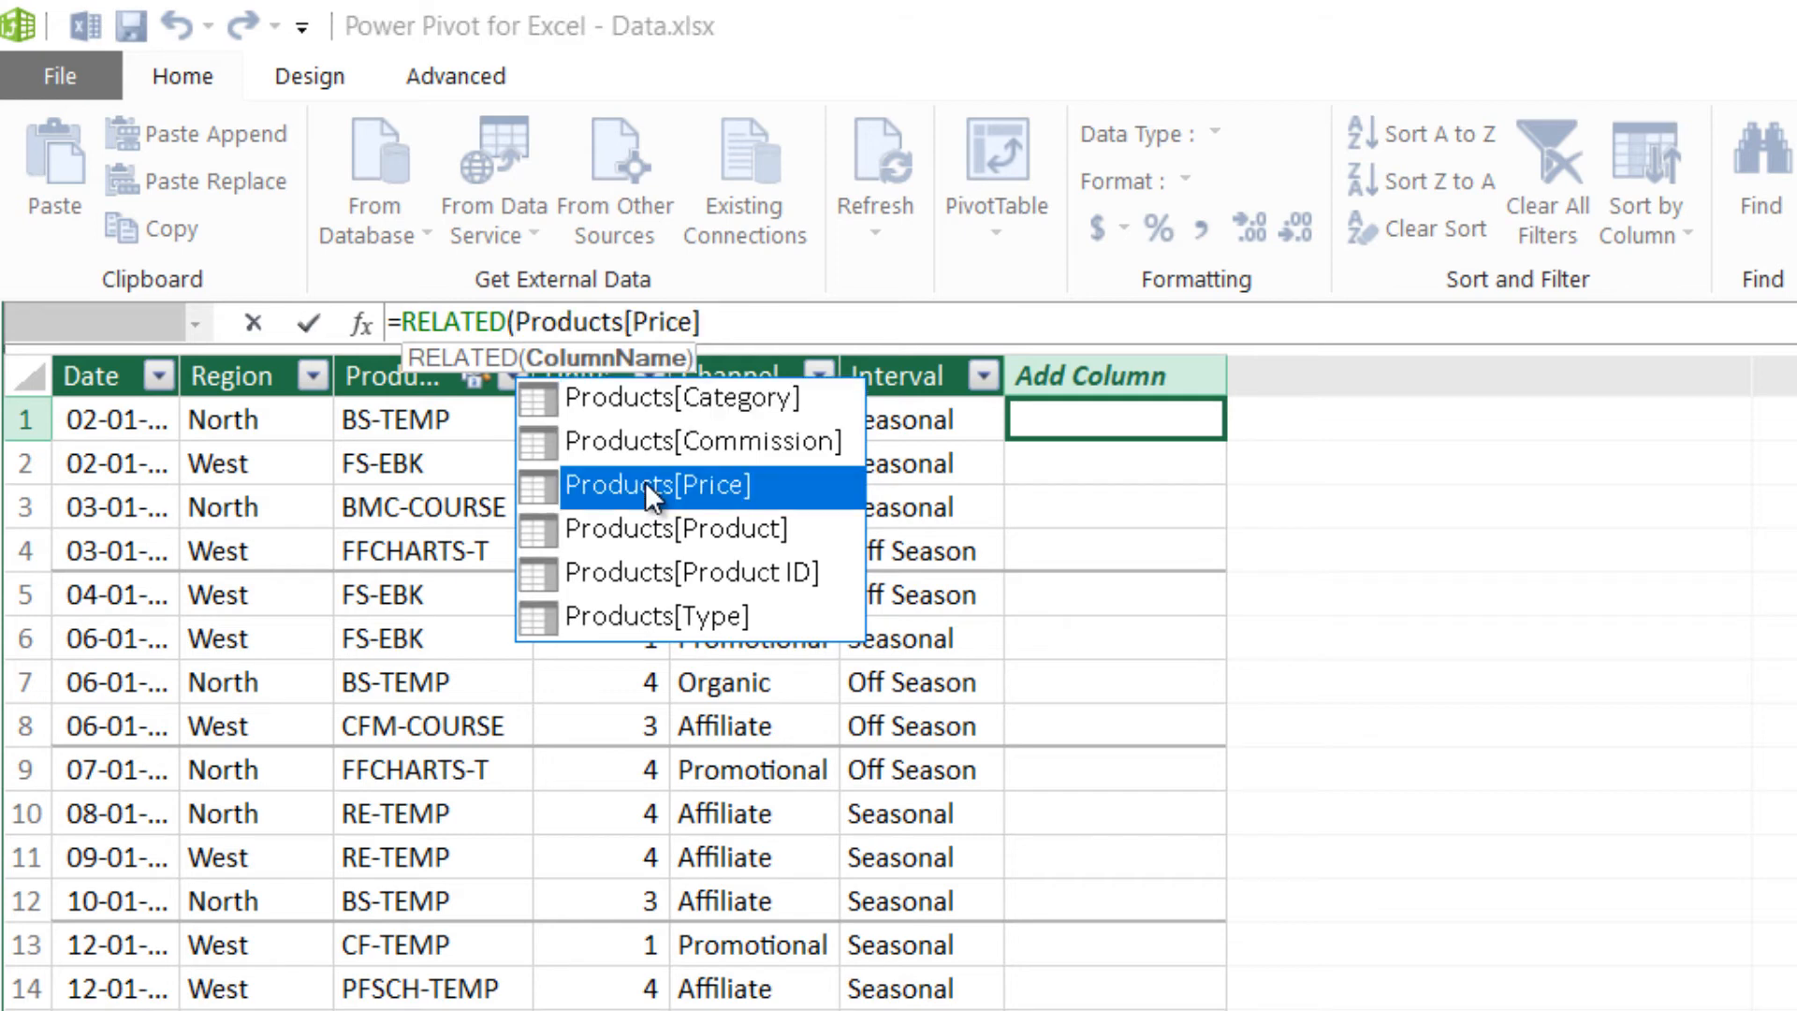
left_click(655, 484)
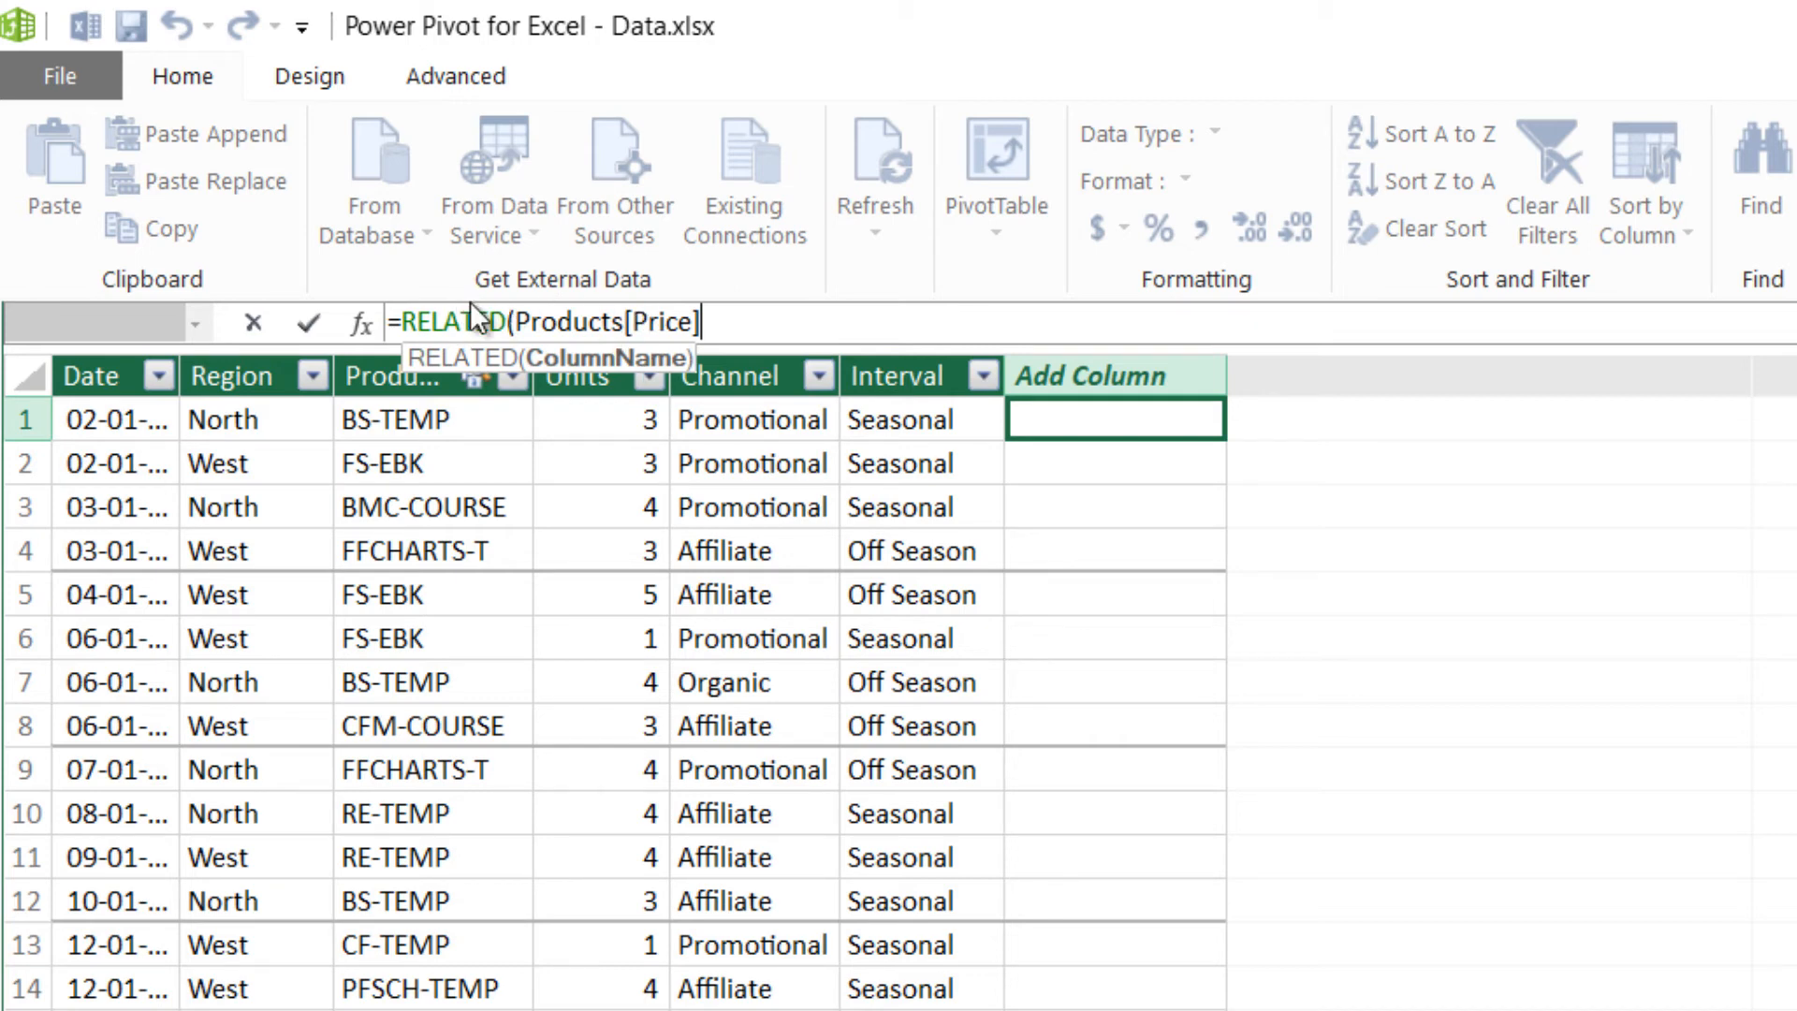
mouse_move(629, 272)
type(")")
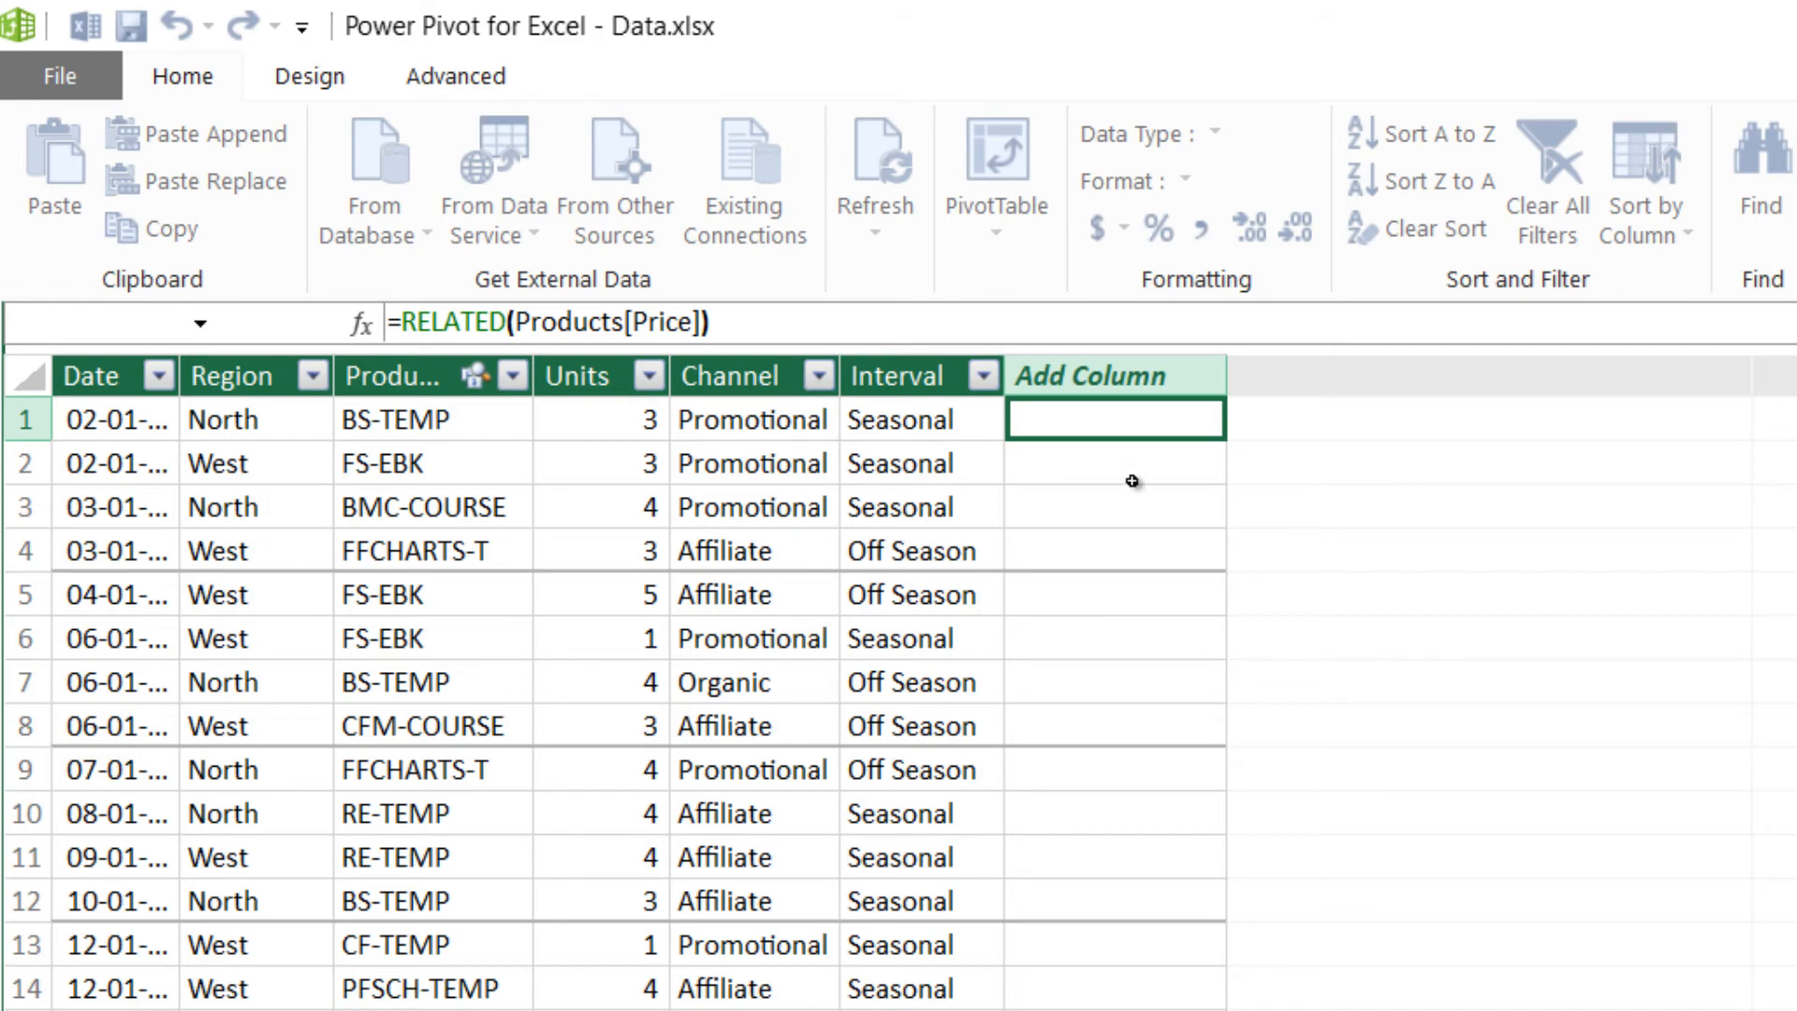
key("Enter")
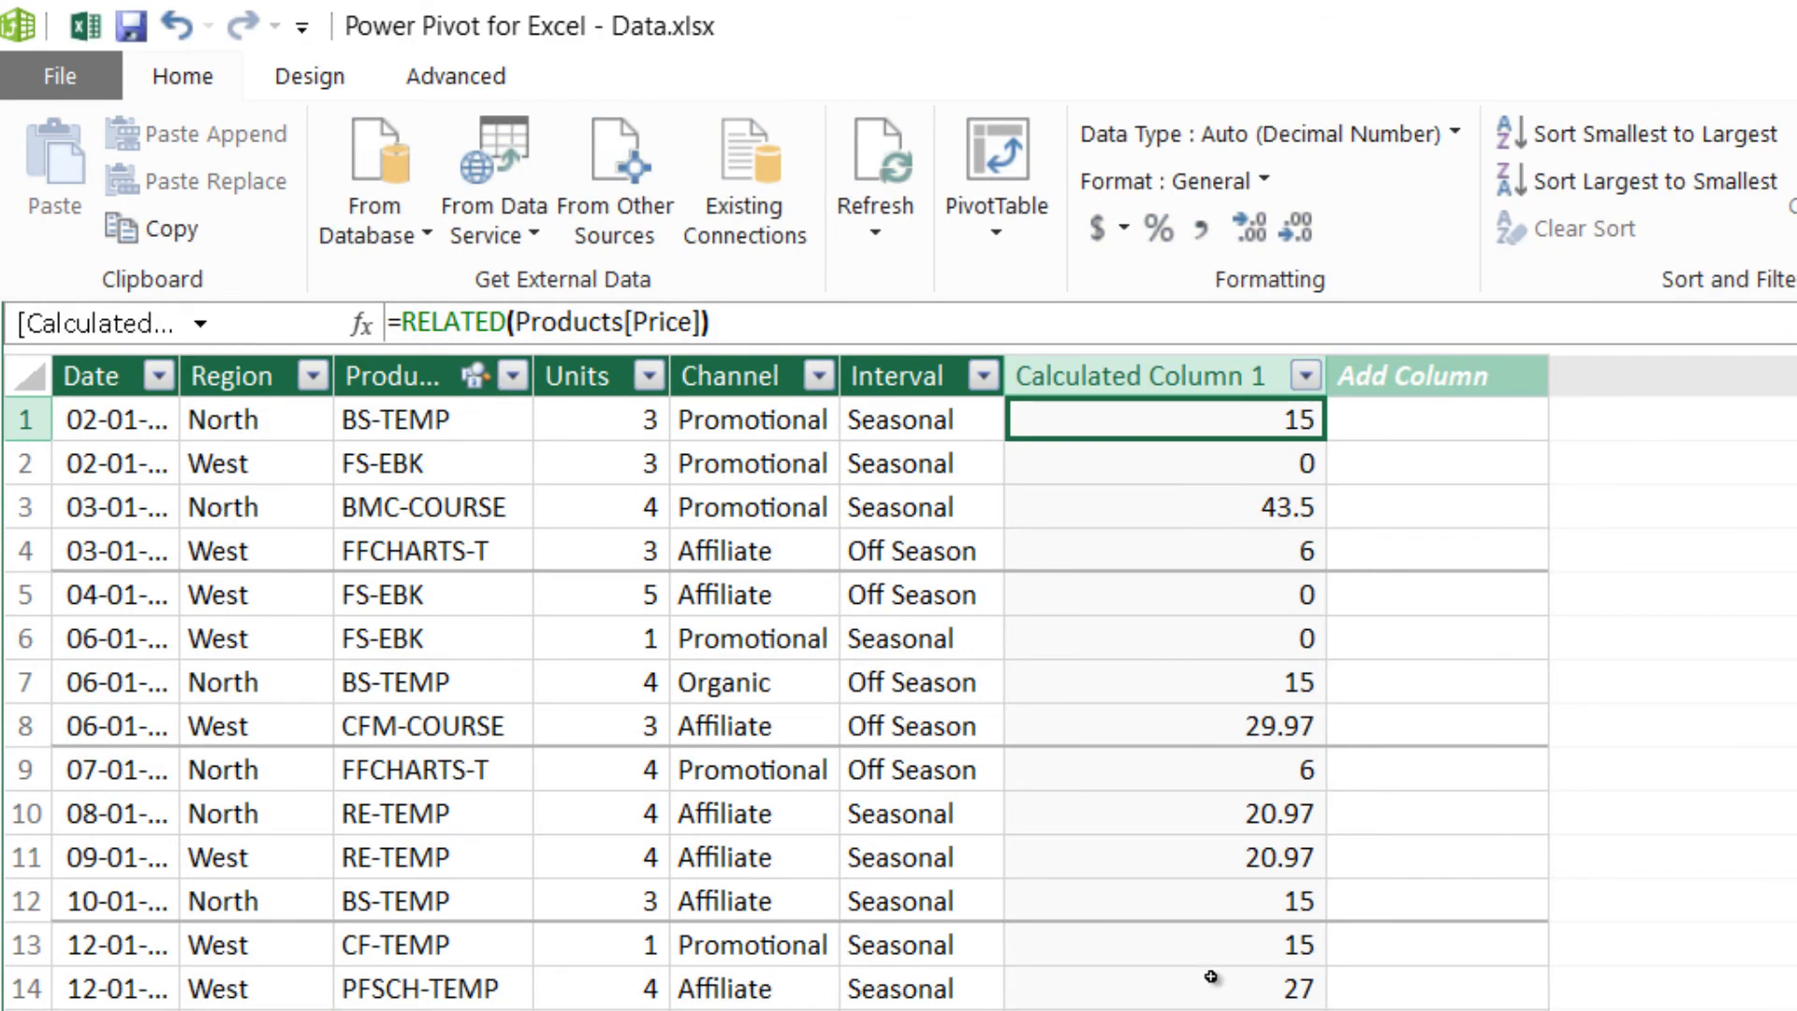
mouse_move(1237, 517)
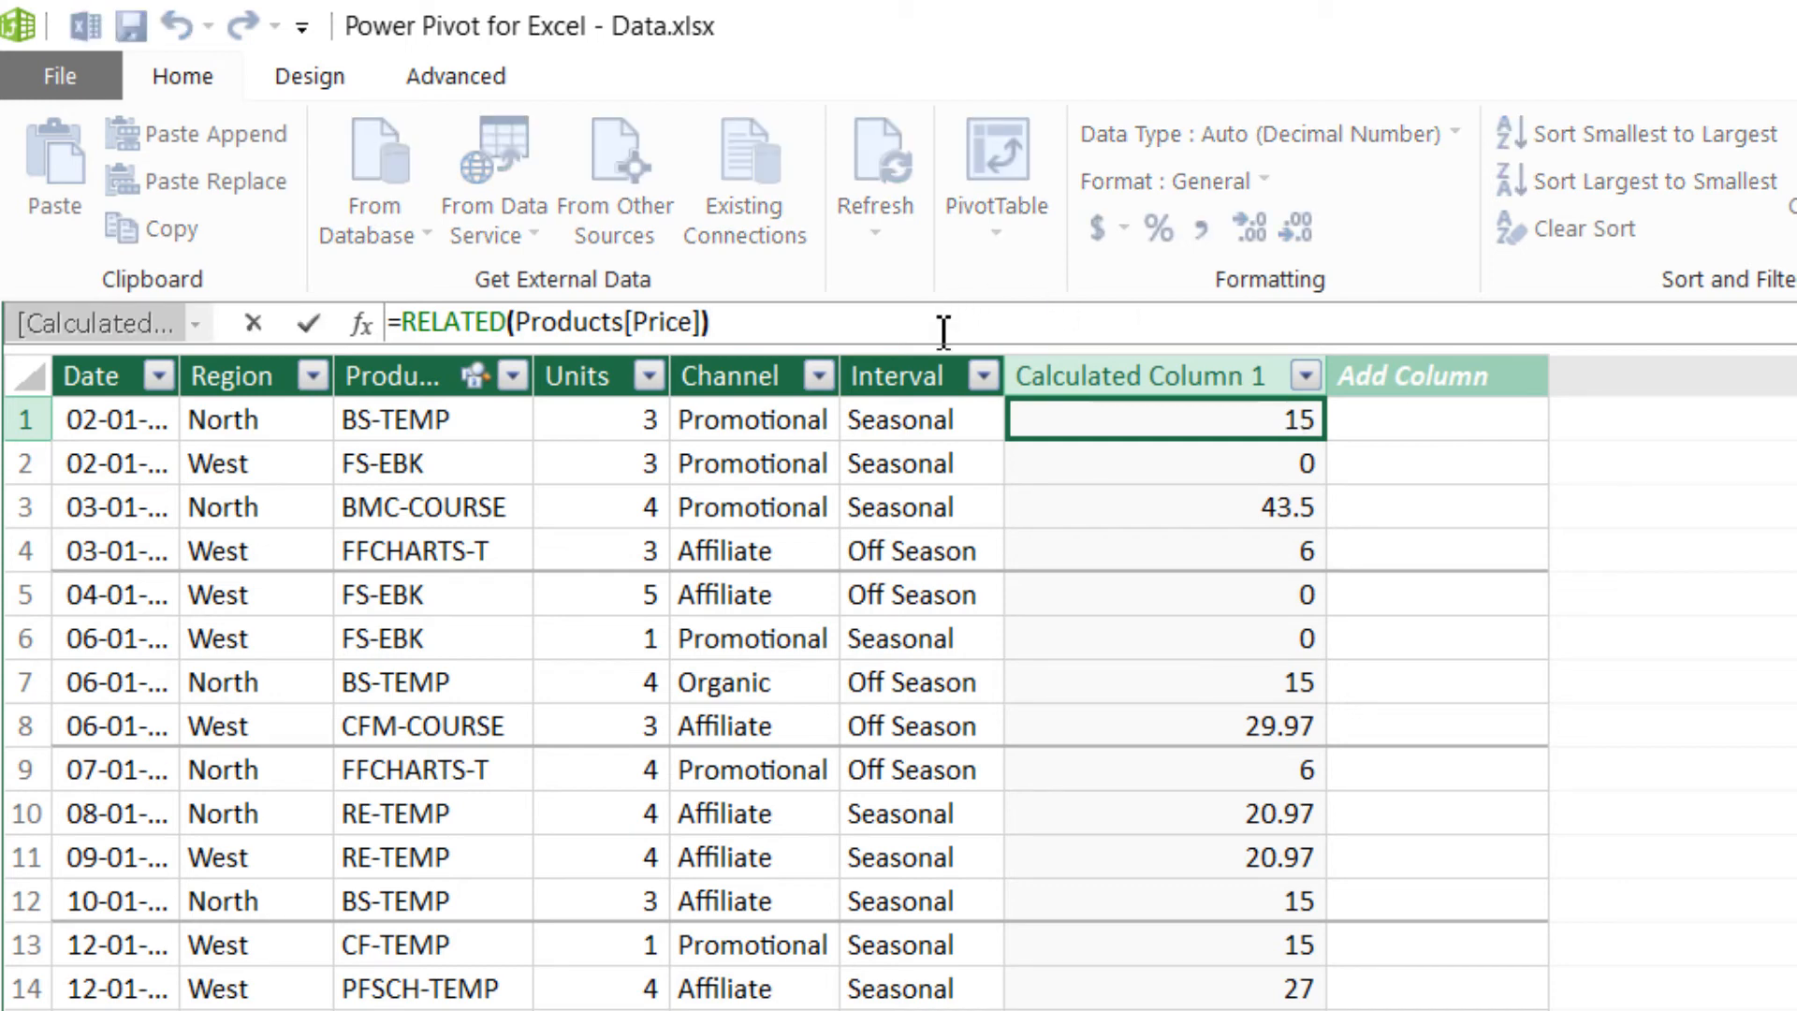
Step: Extend the formula to =RELATED(Products[Price])*Sales[Units] for per-row revenue
type("*")
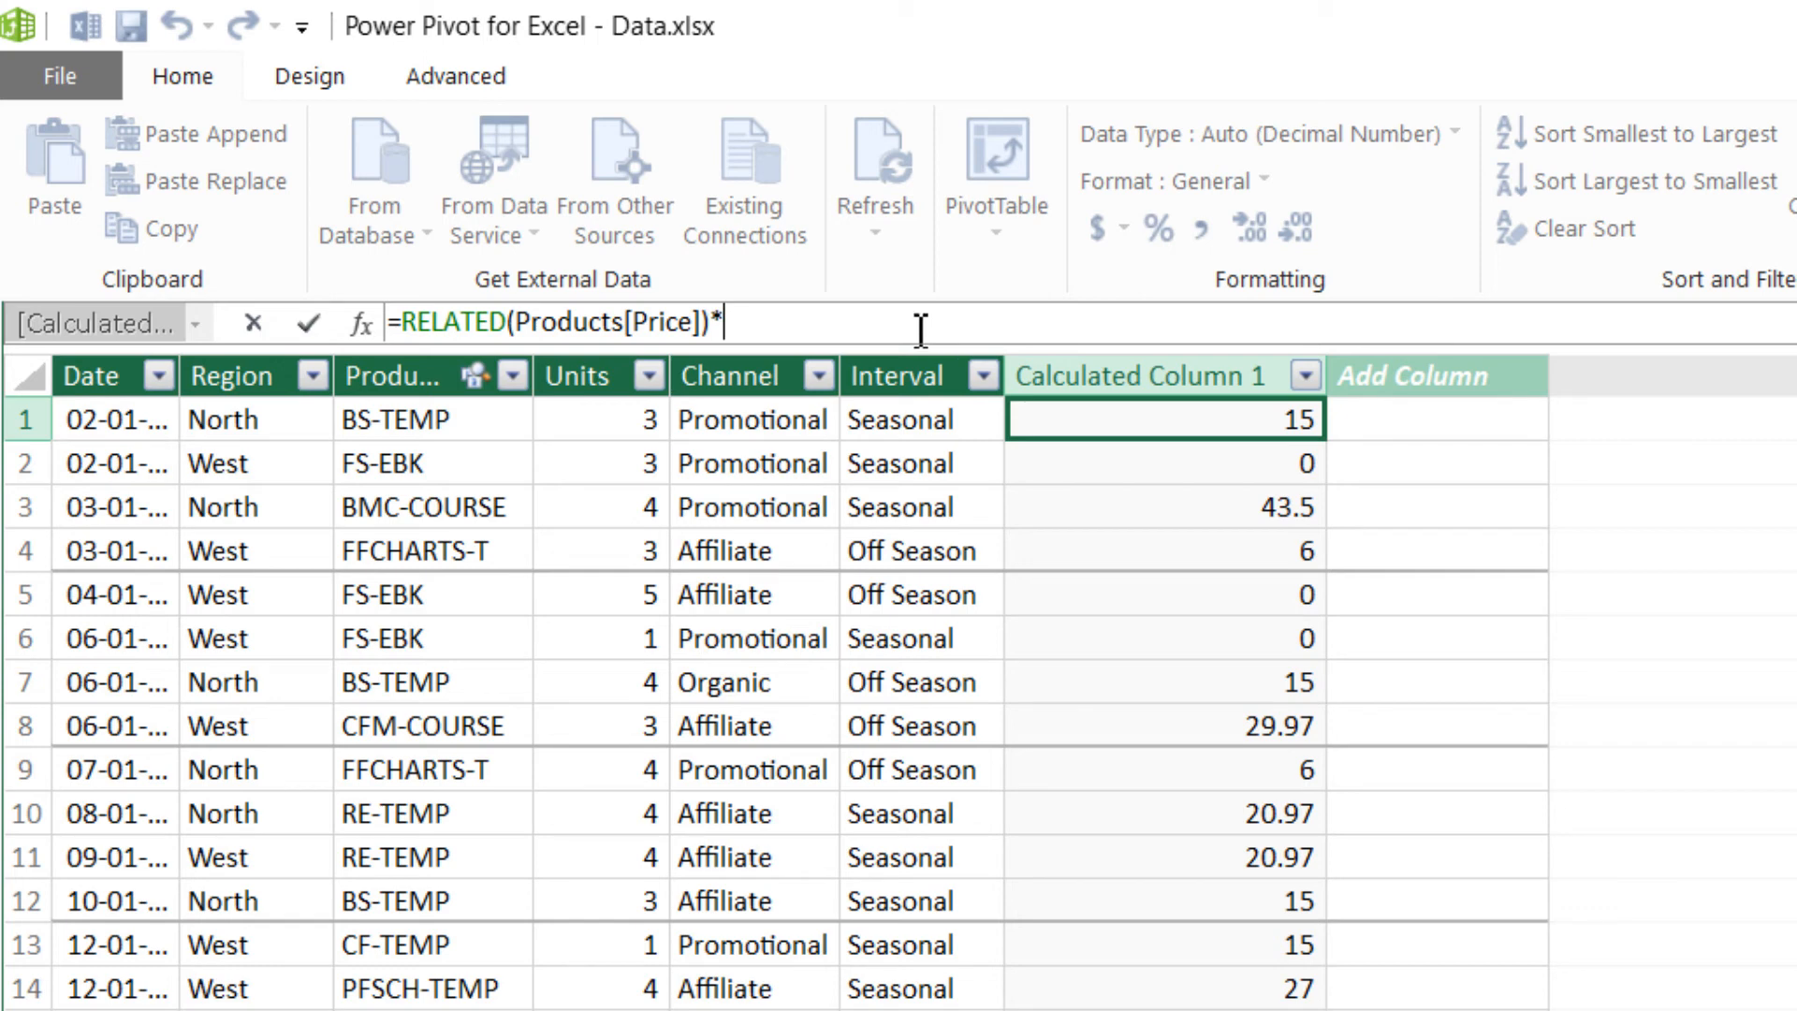
type("s")
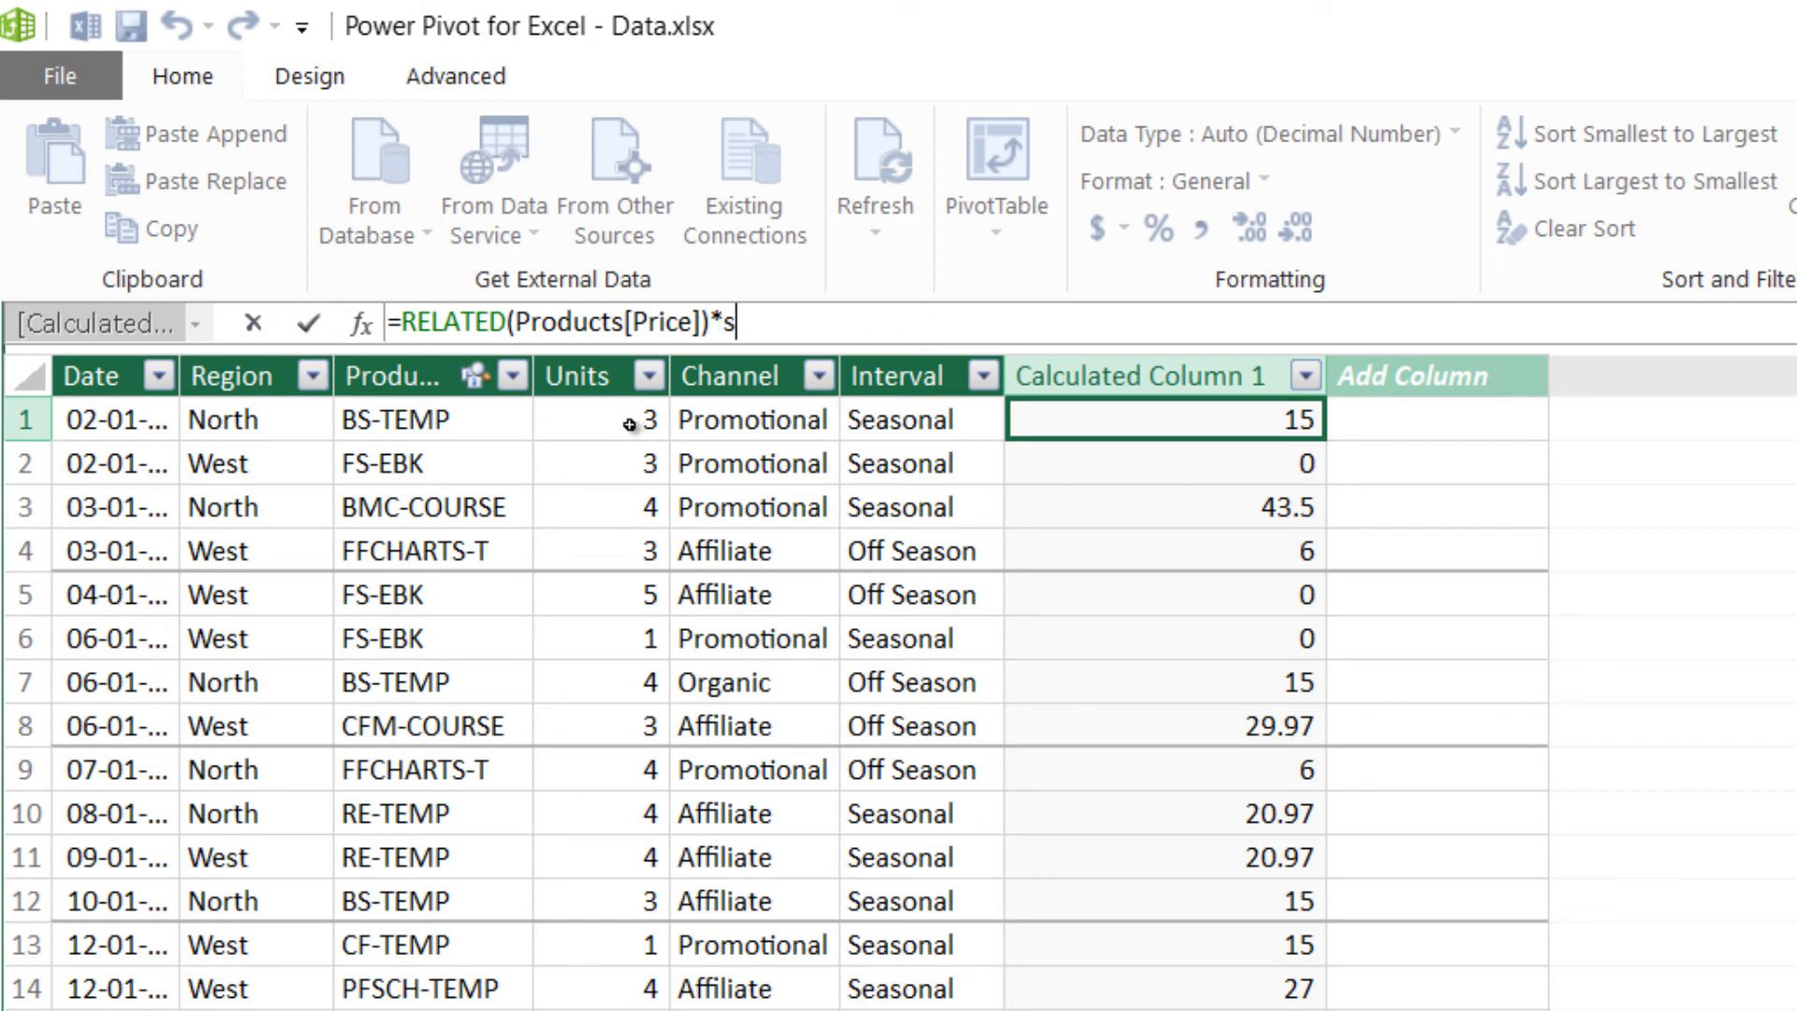
type("ales")
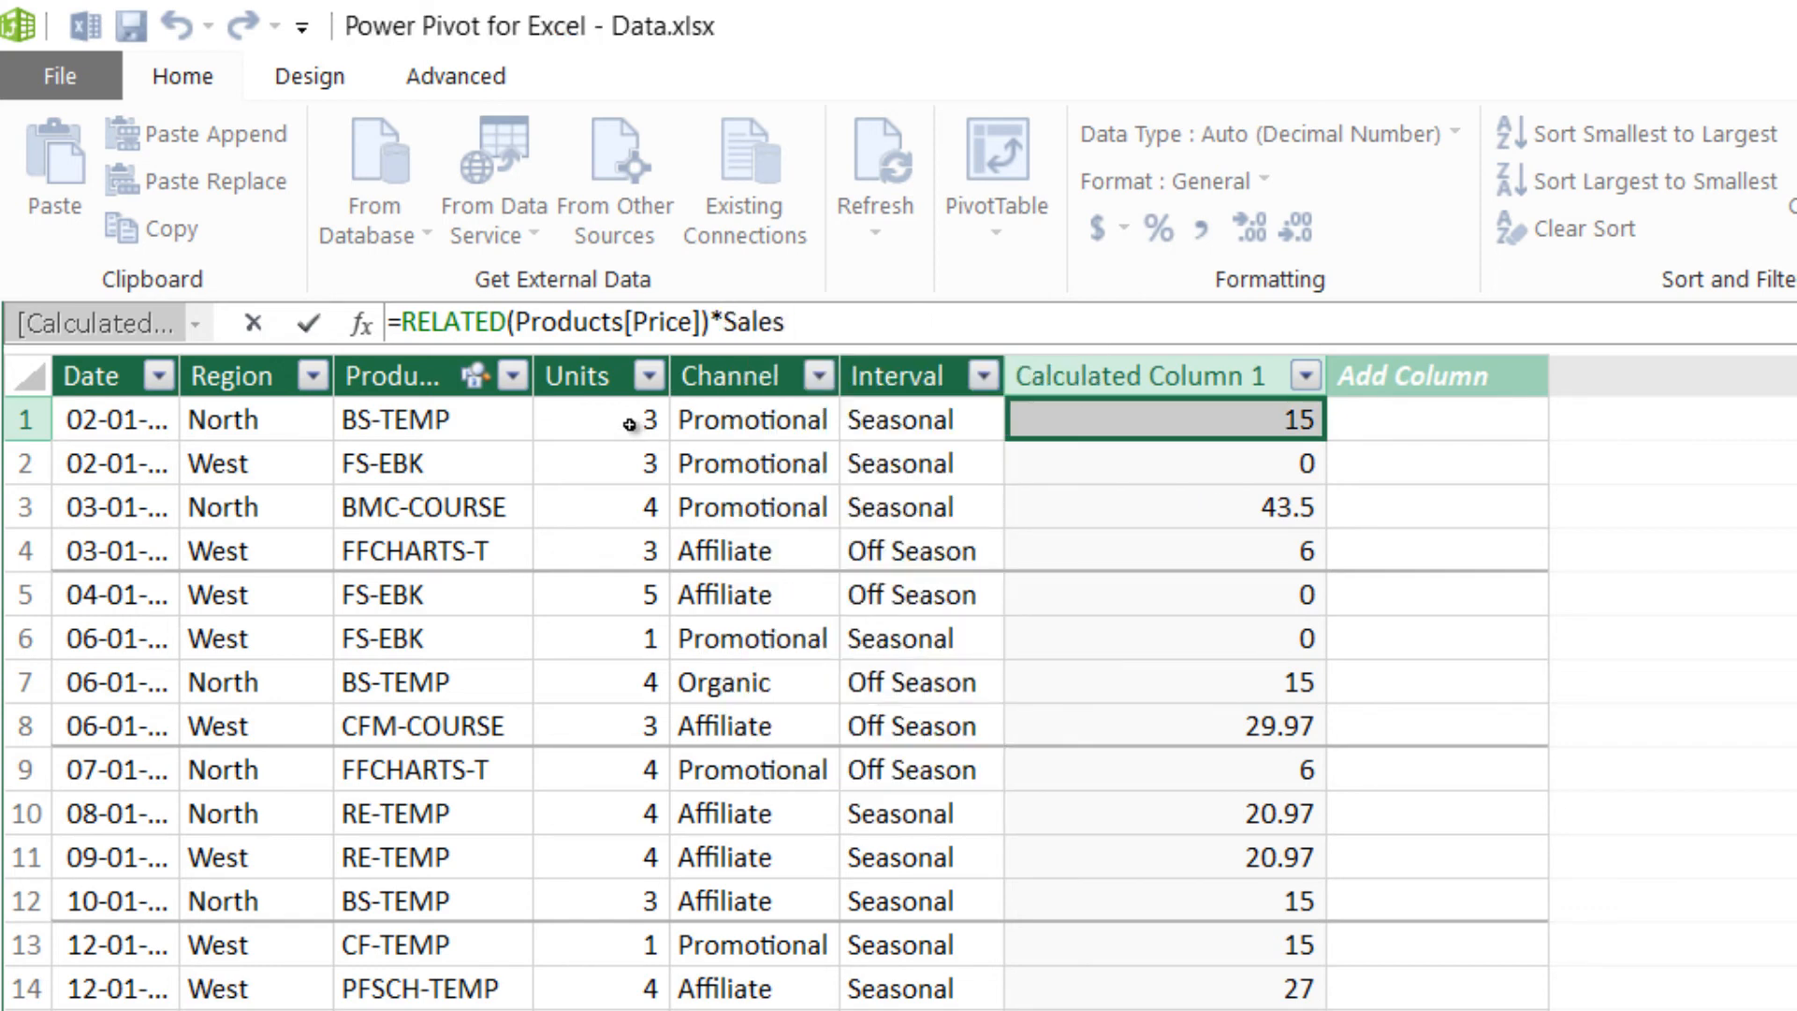
type("[Units]")
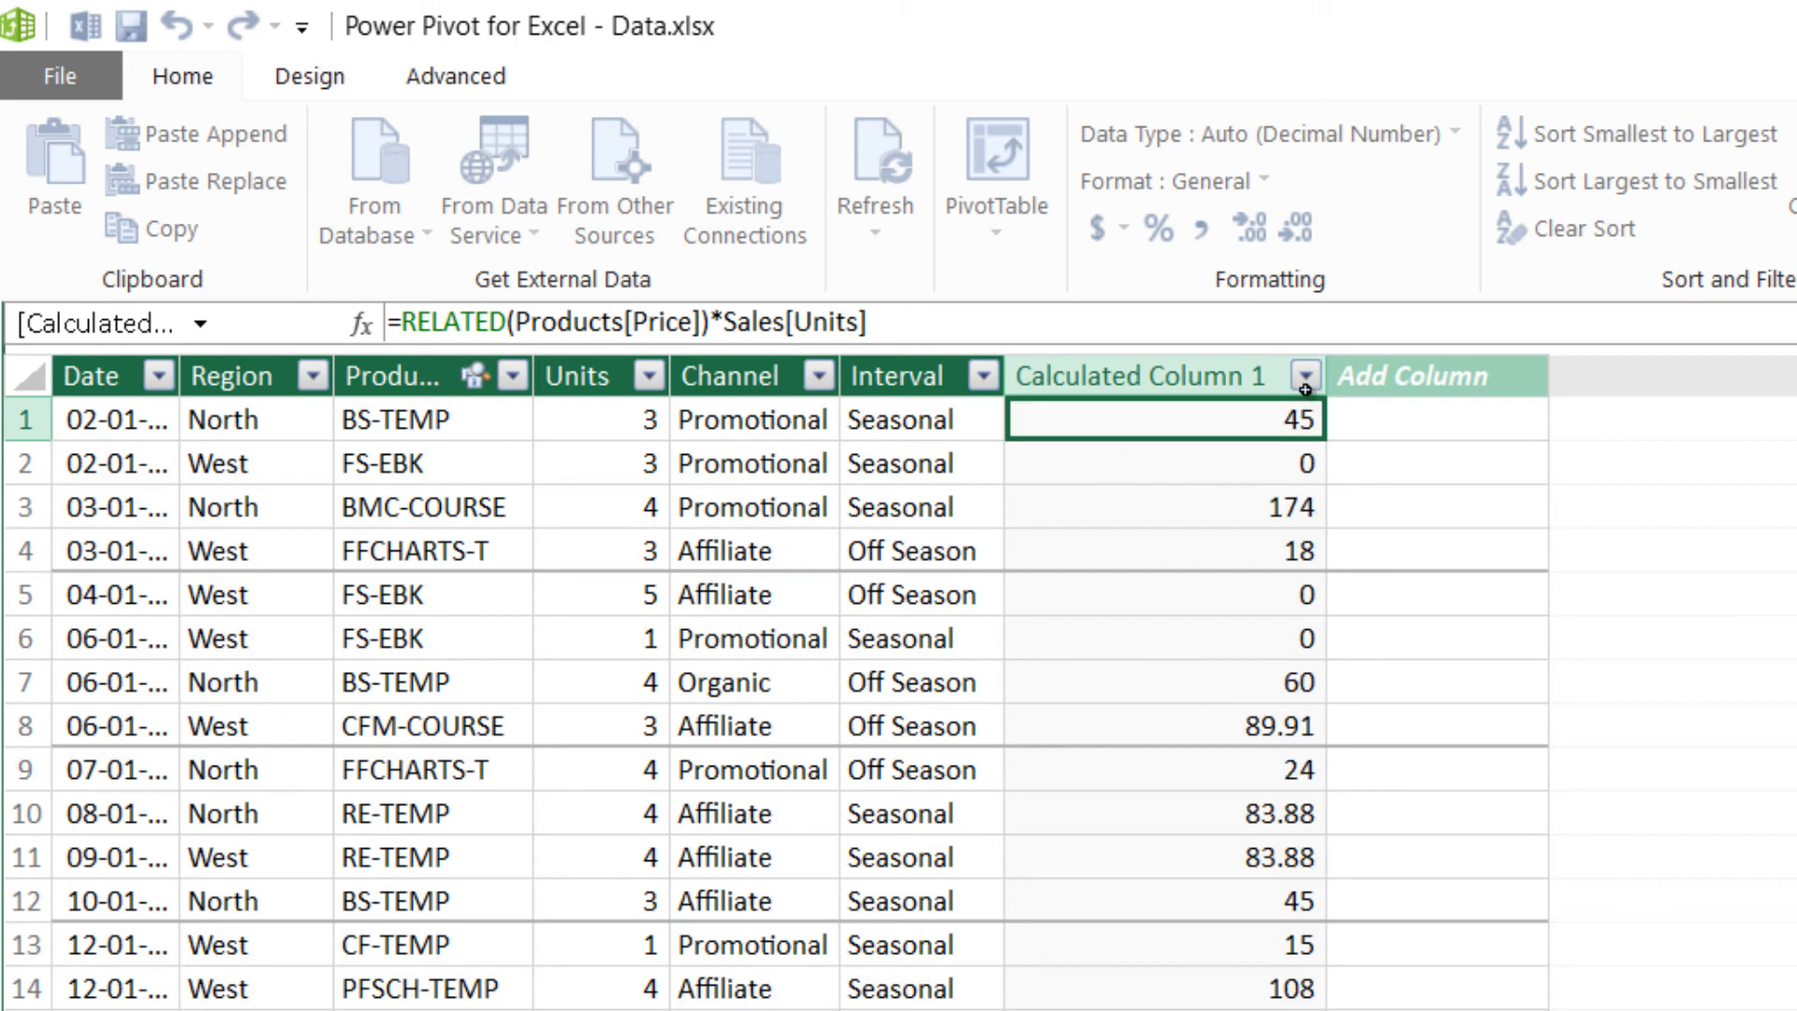
mouse_move(1241, 390)
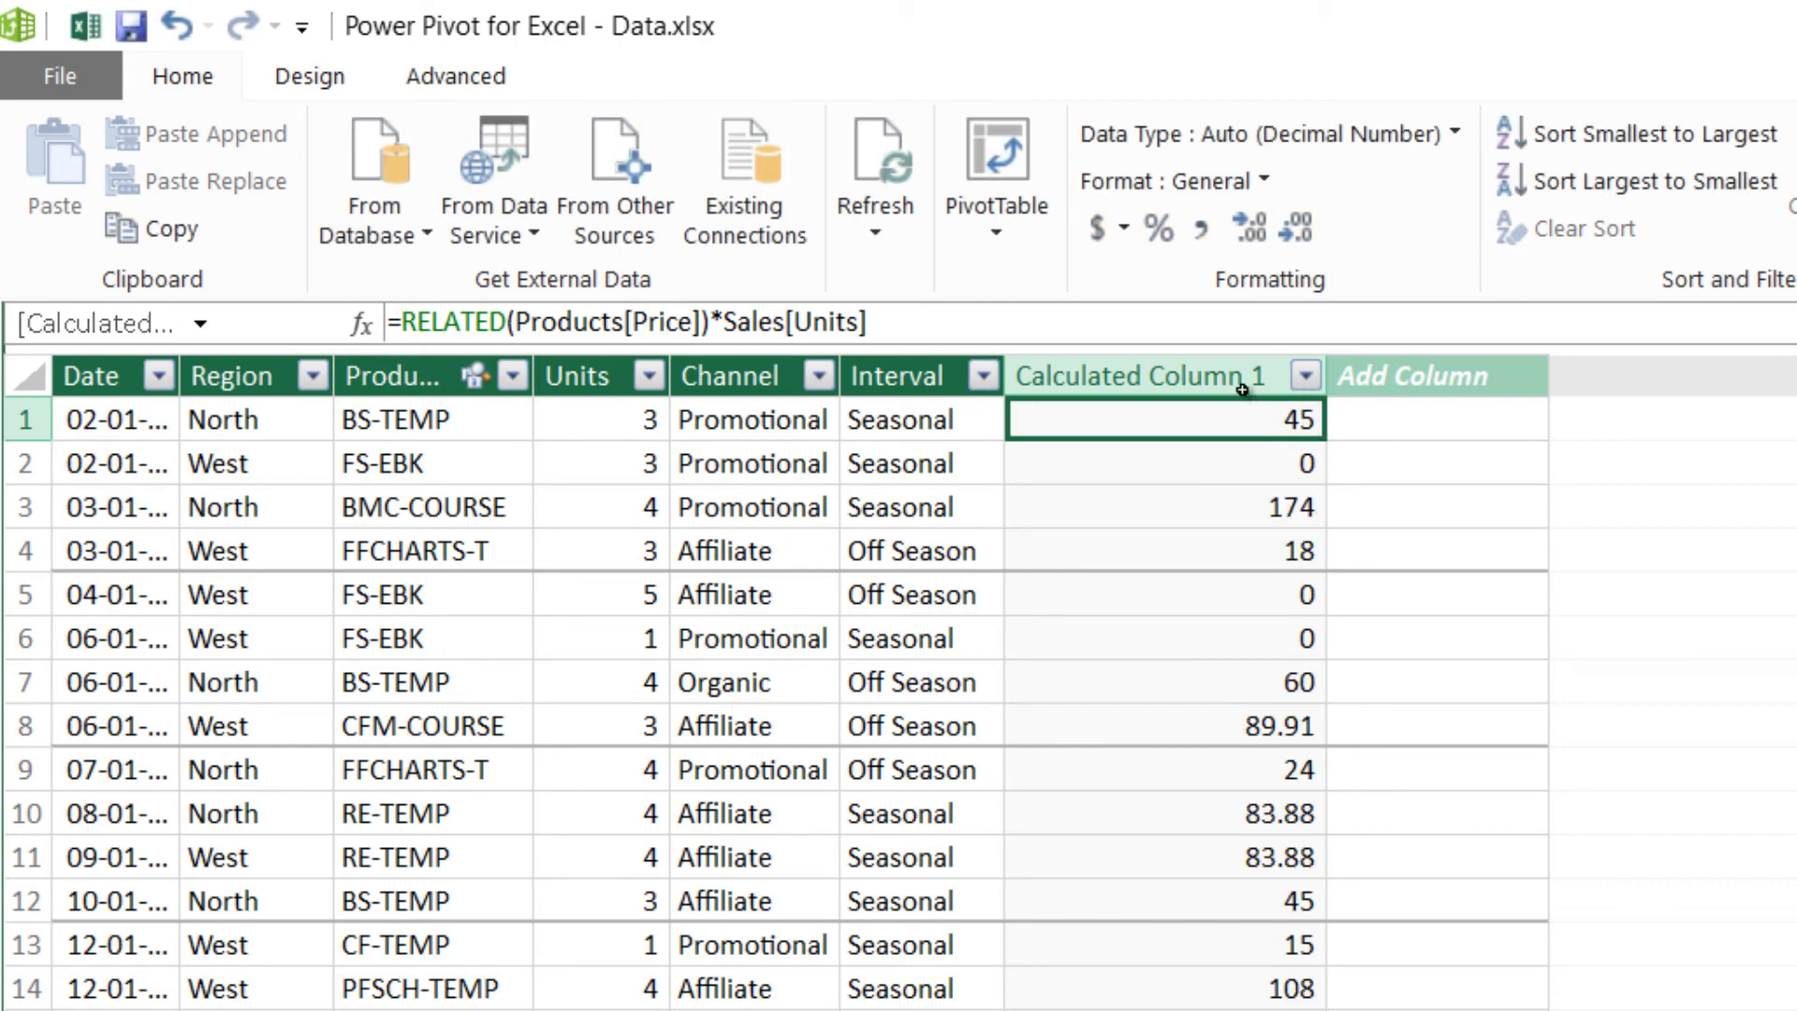
Step: Rename the 'Calculated Column 1' header to 'Sales'
double_click(1134, 375)
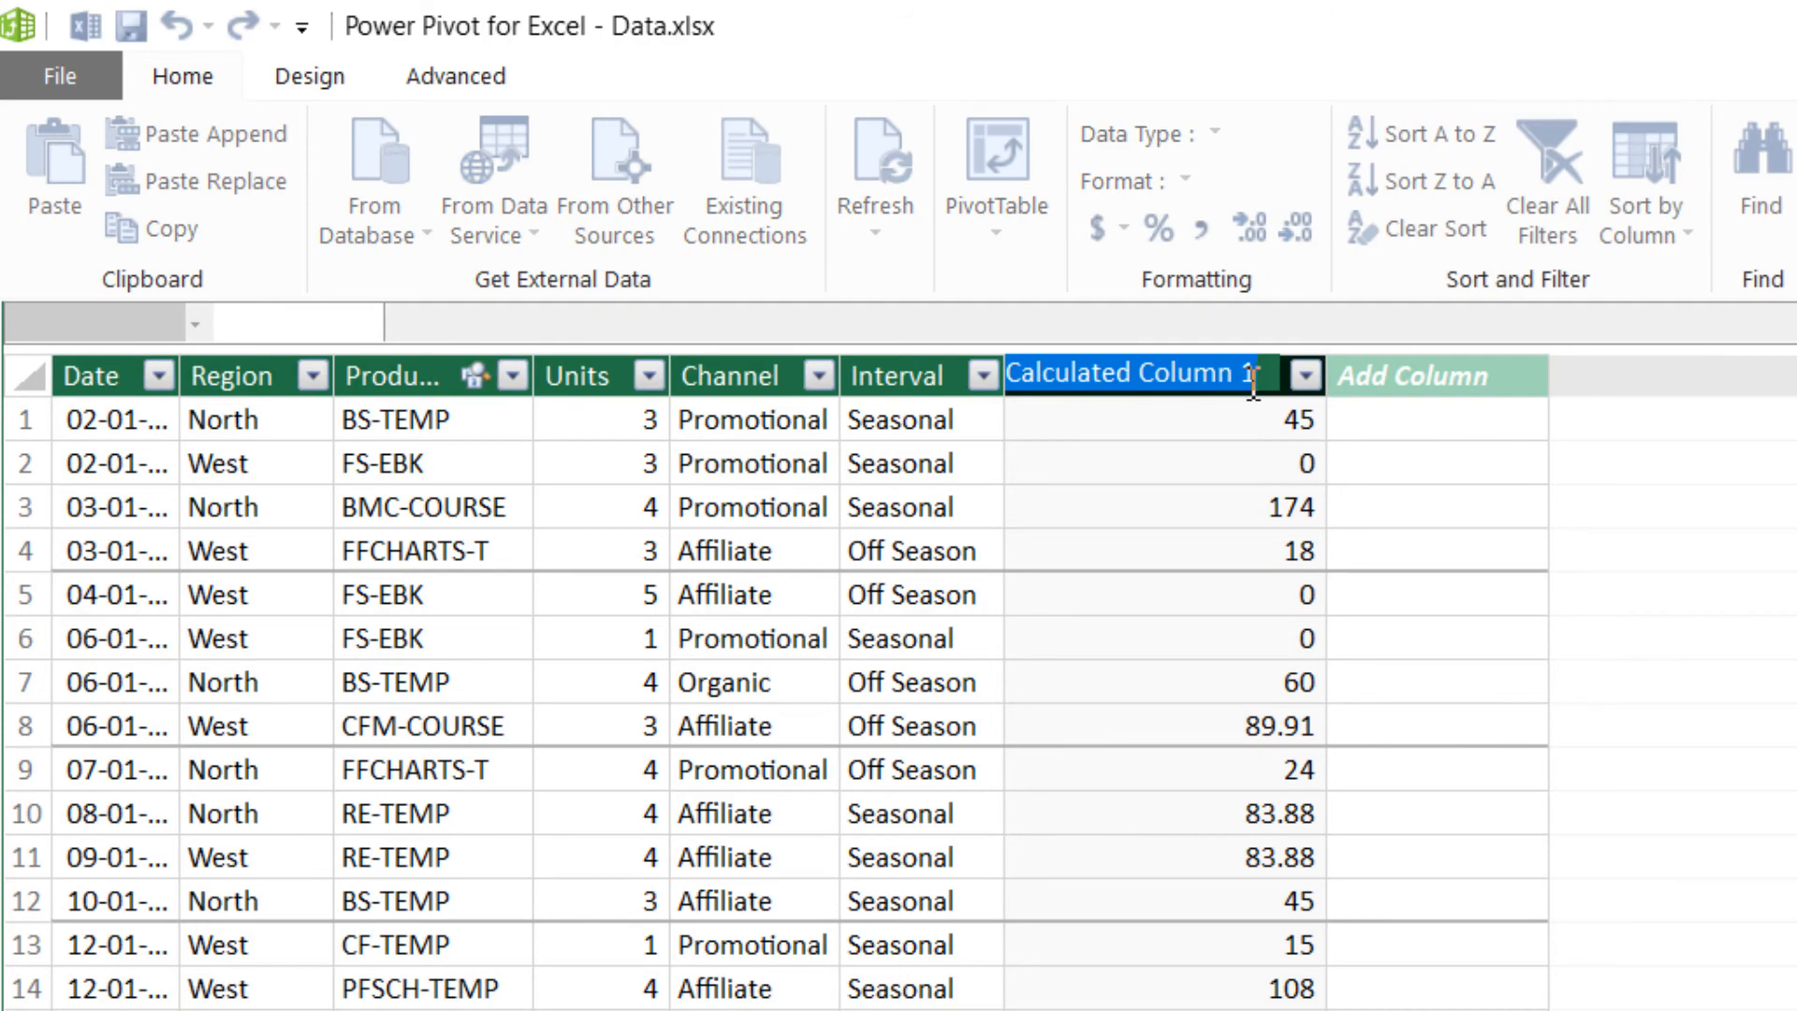
type("Sales")
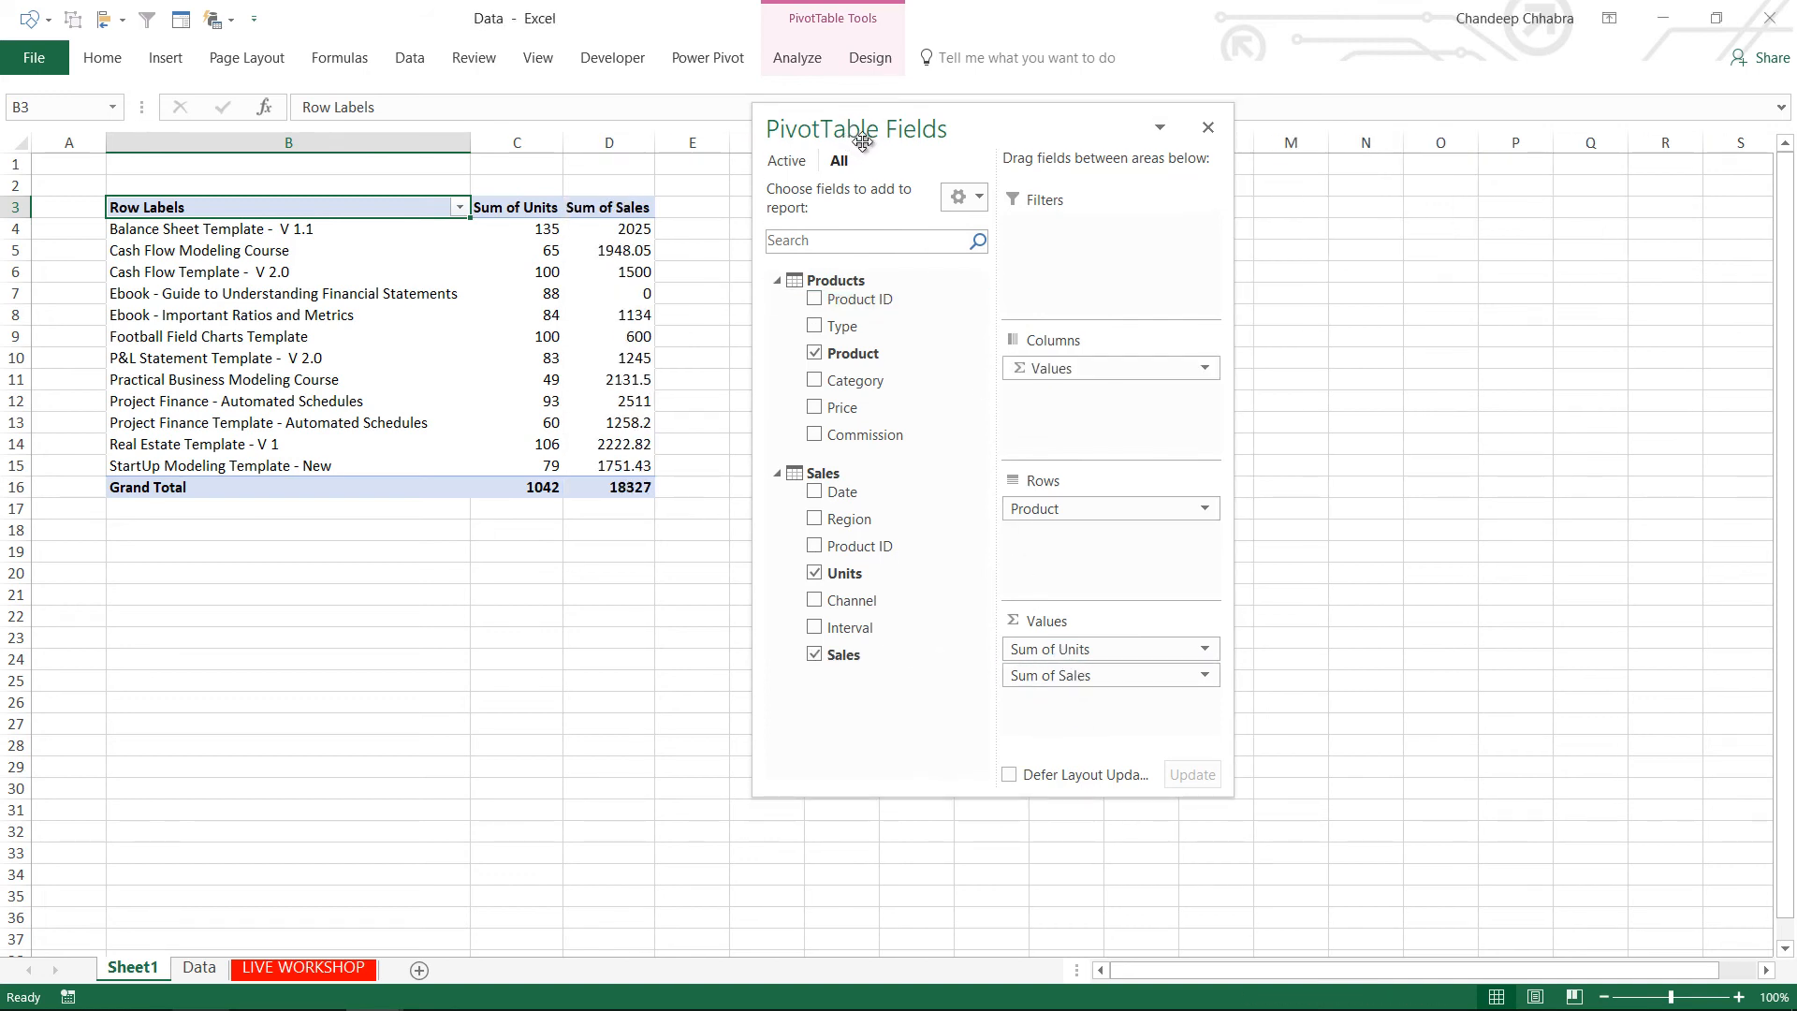
Step: Bring the Power Pivot window back to view the Sales table's new Sales column
left_click_drag(855, 129, 965, 146)
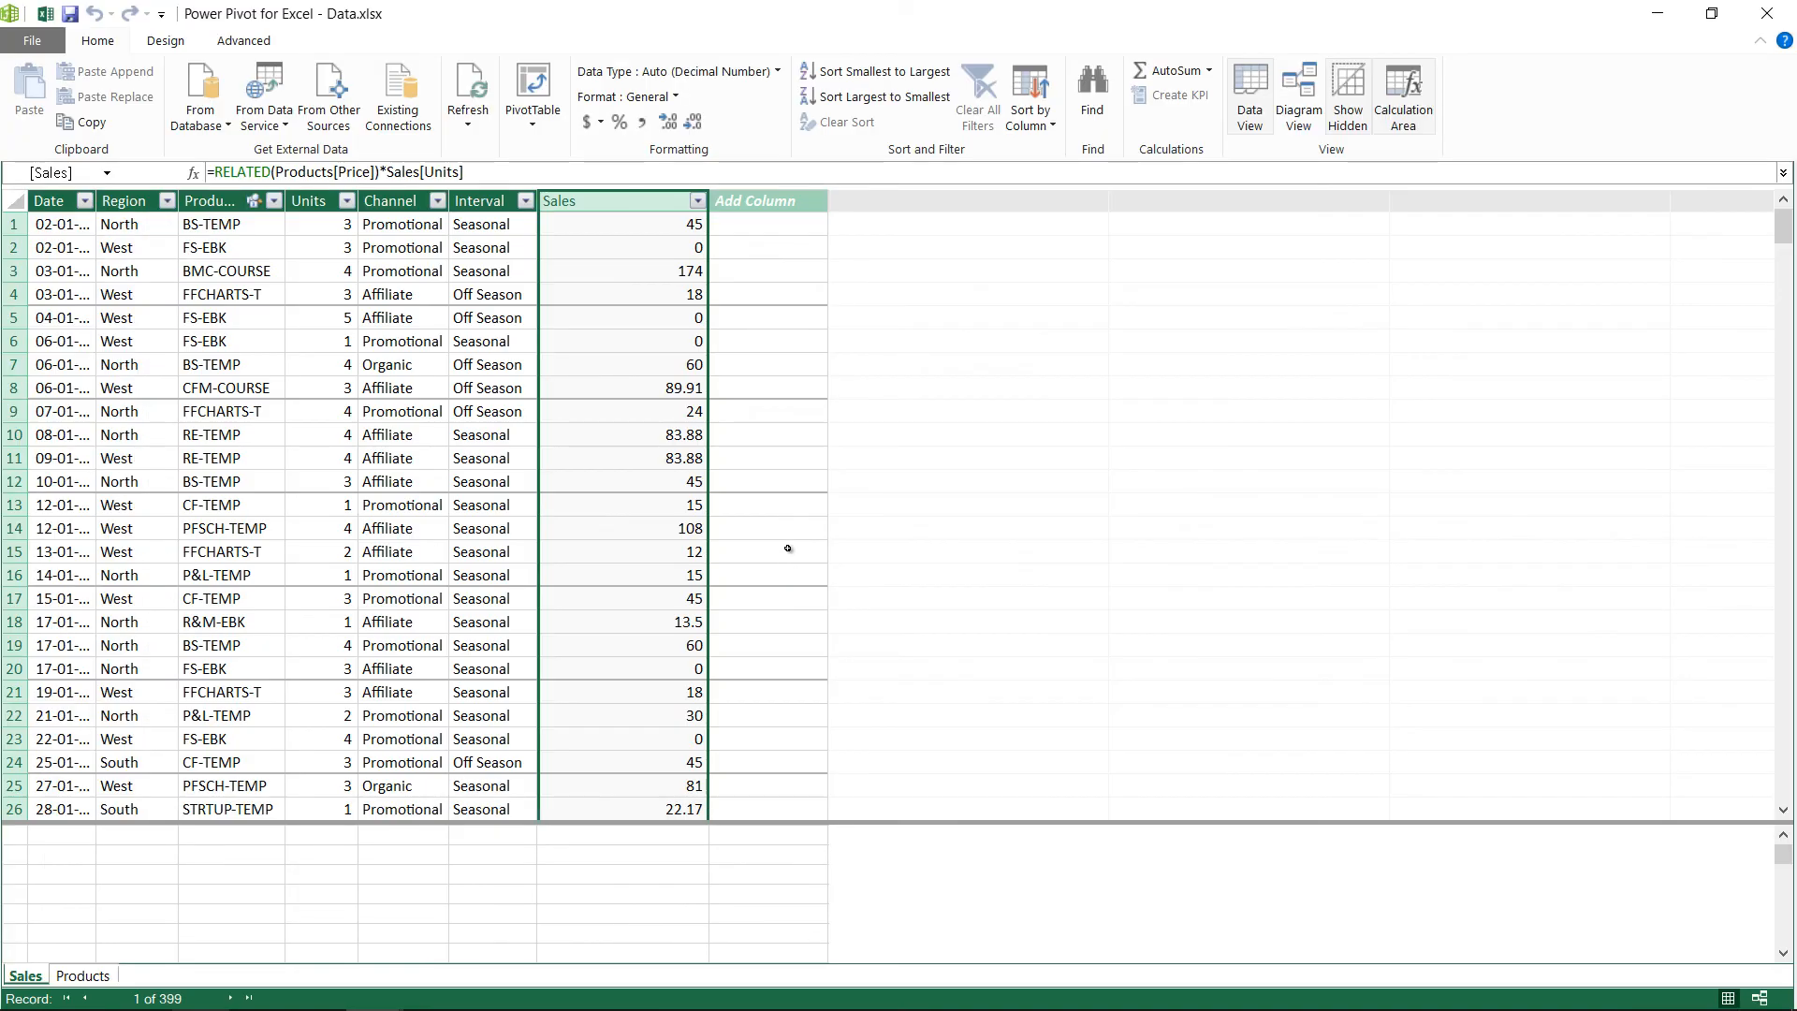
mouse_move(661, 248)
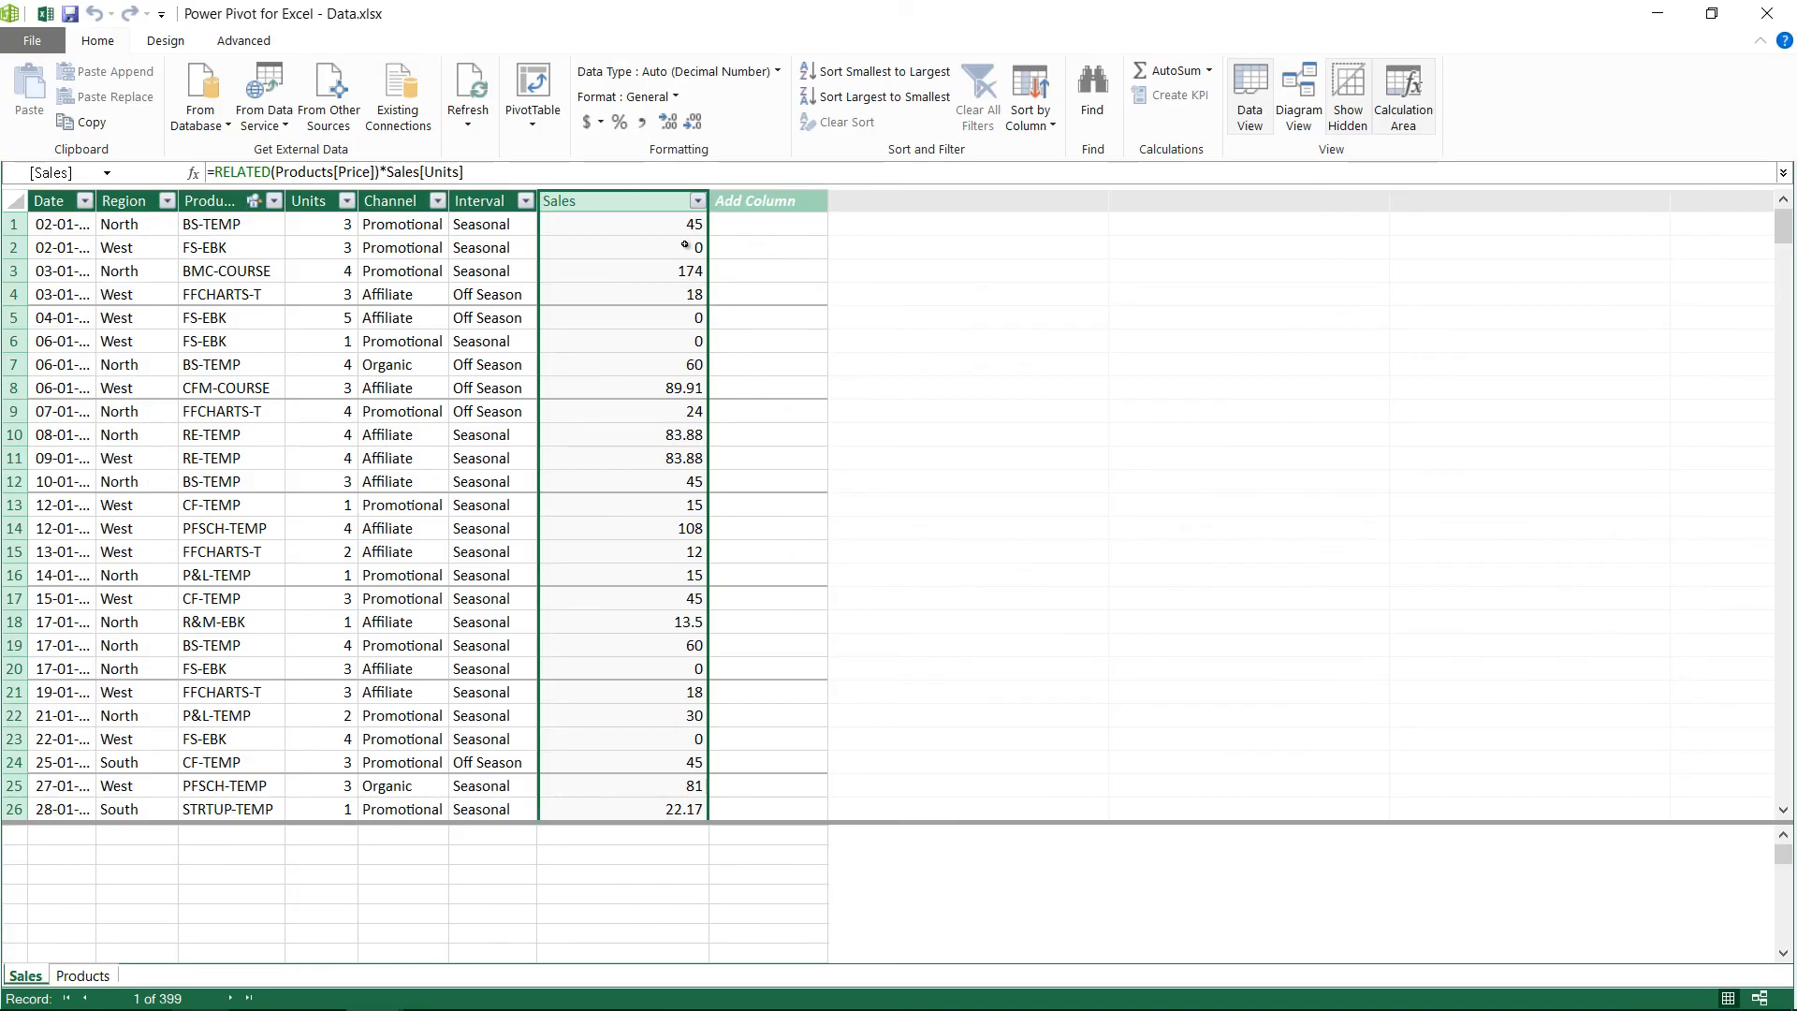
left_click(622, 247)
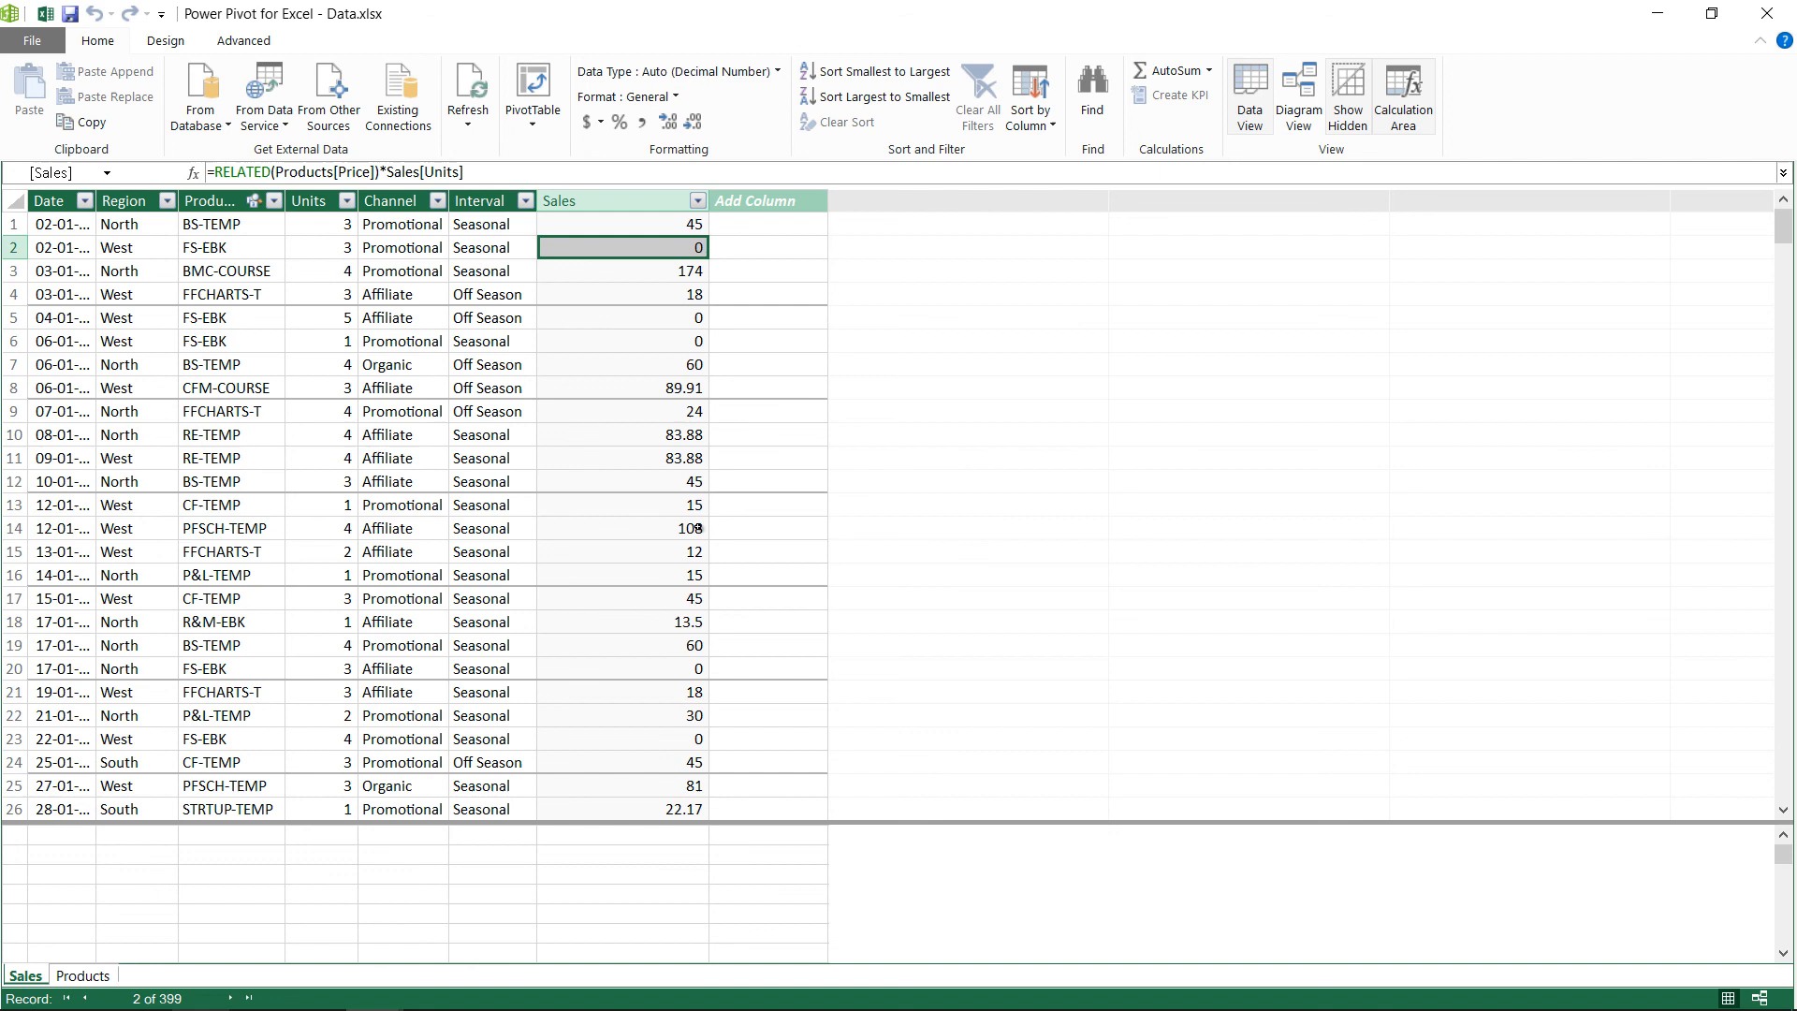
left_click(573, 201)
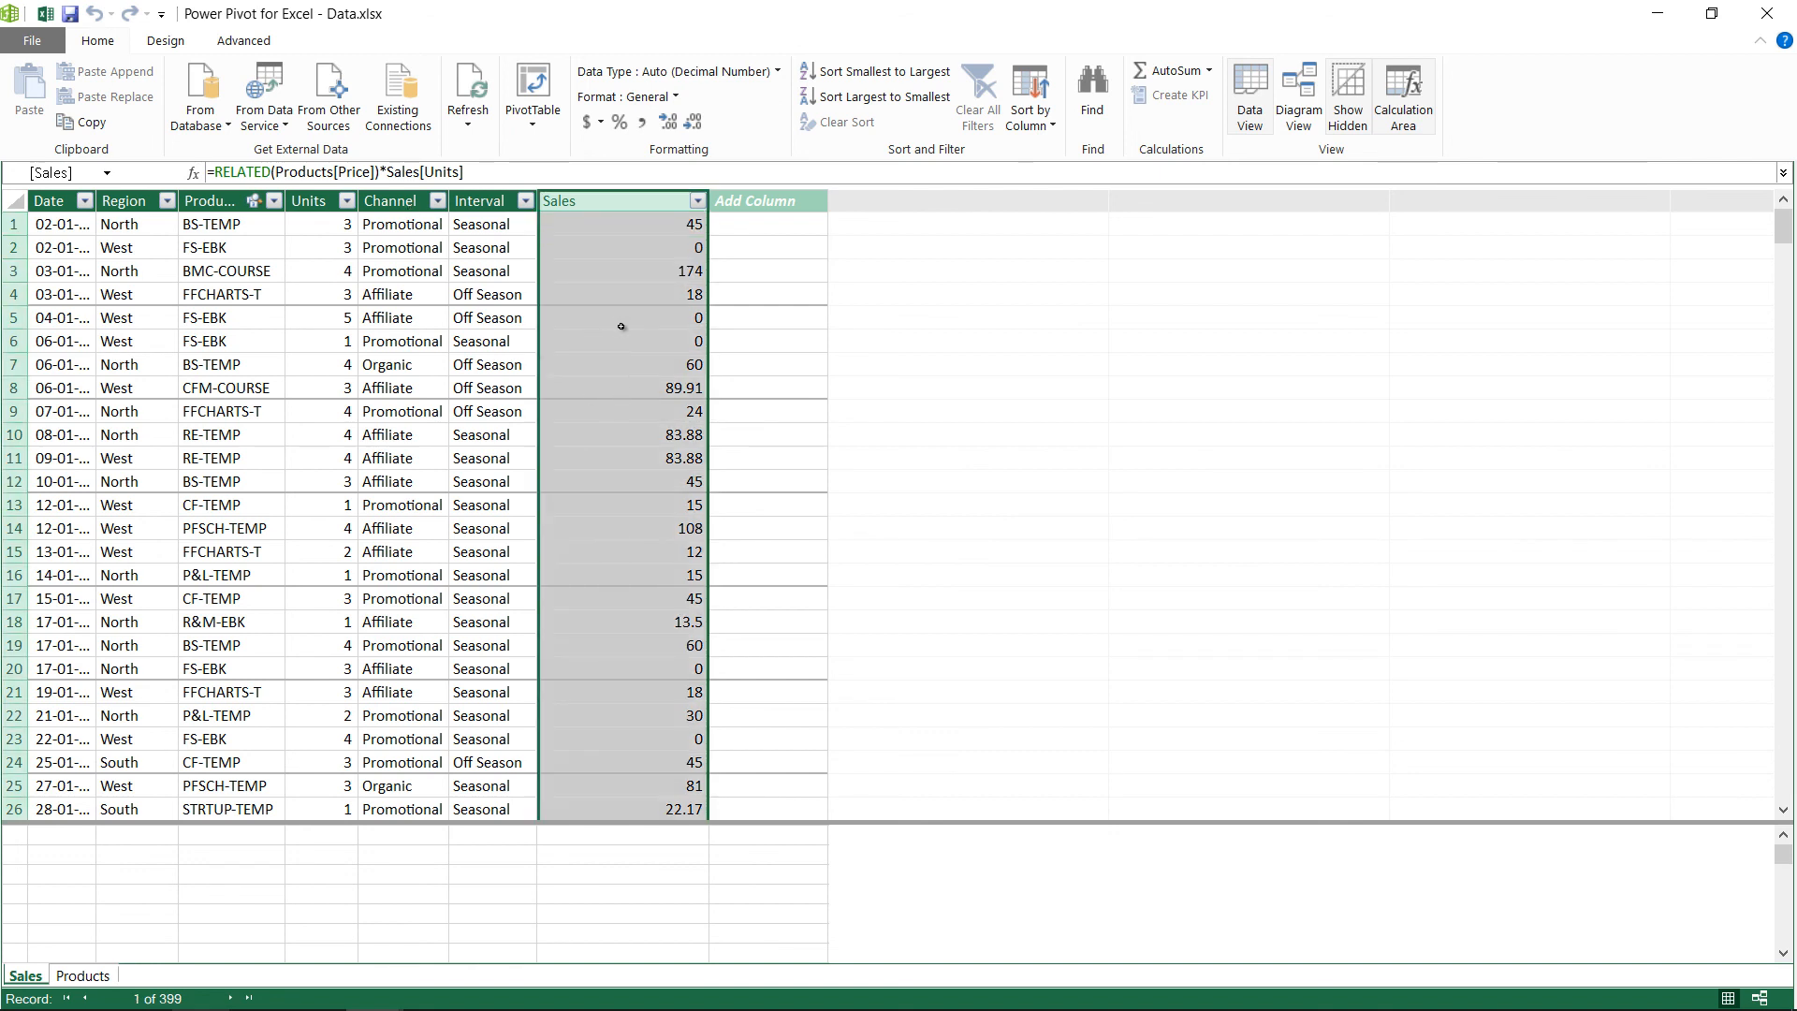
mouse_move(612, 225)
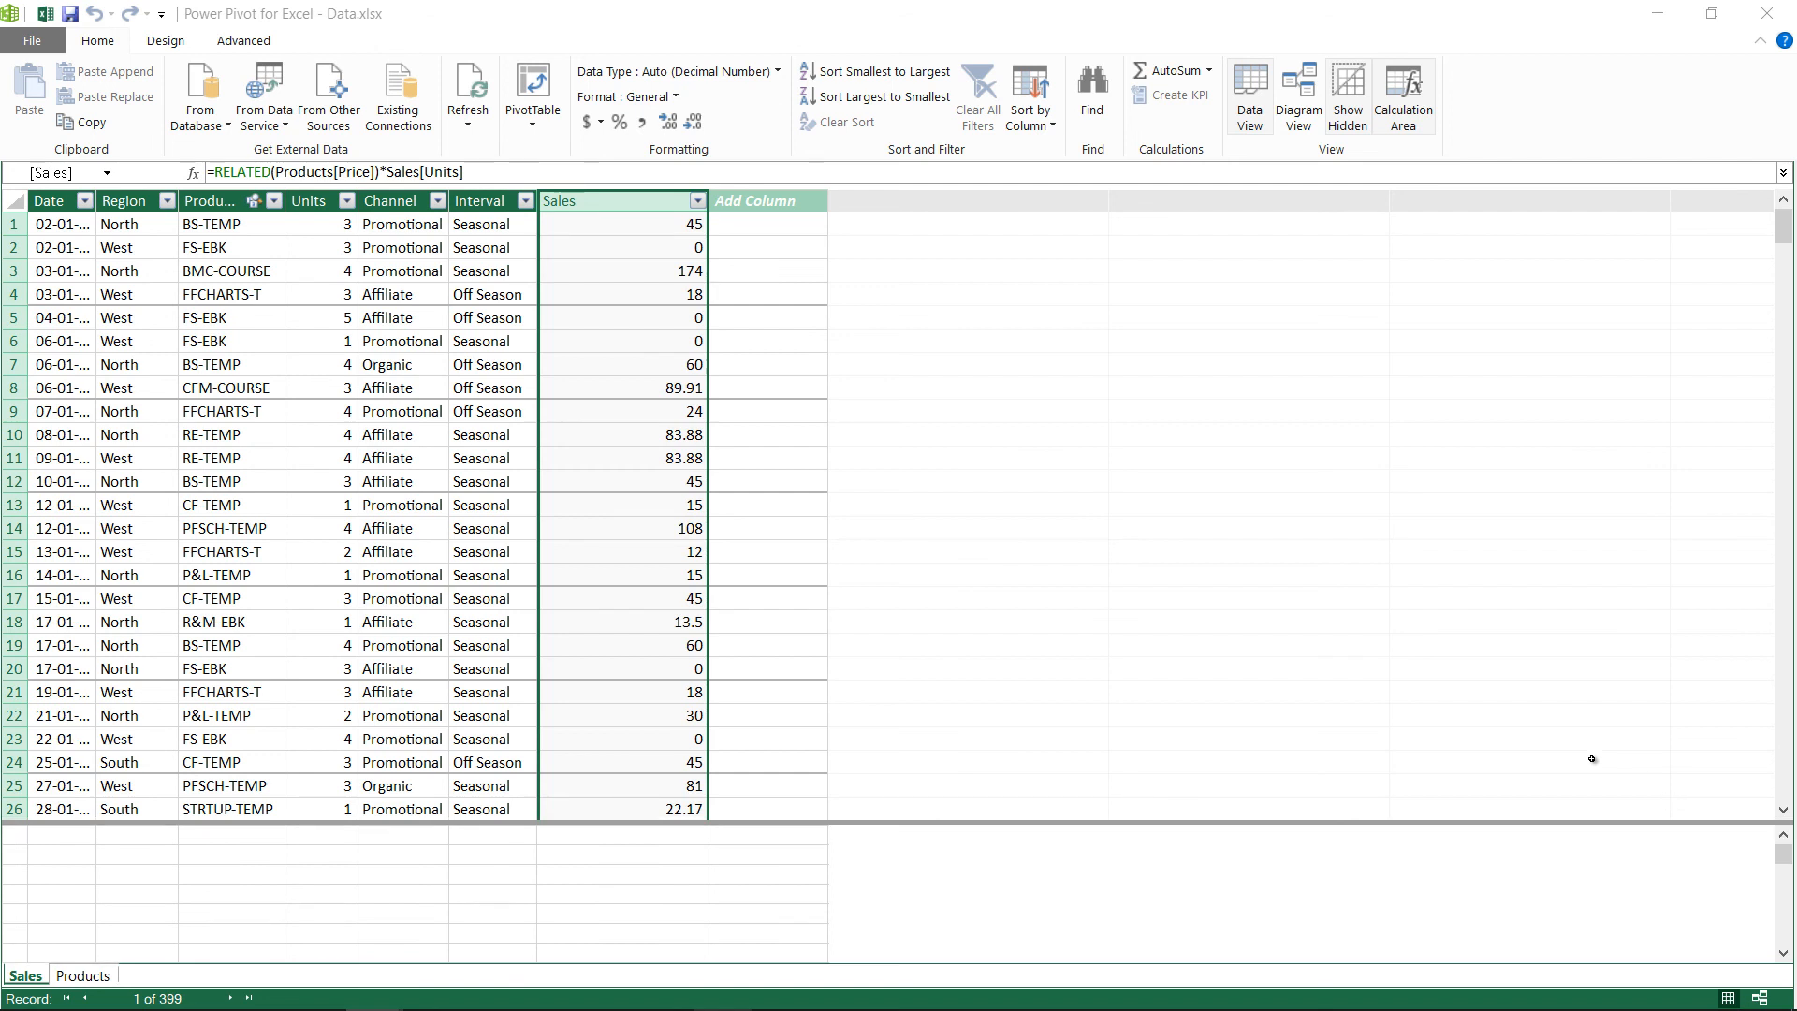
mouse_move(653, 307)
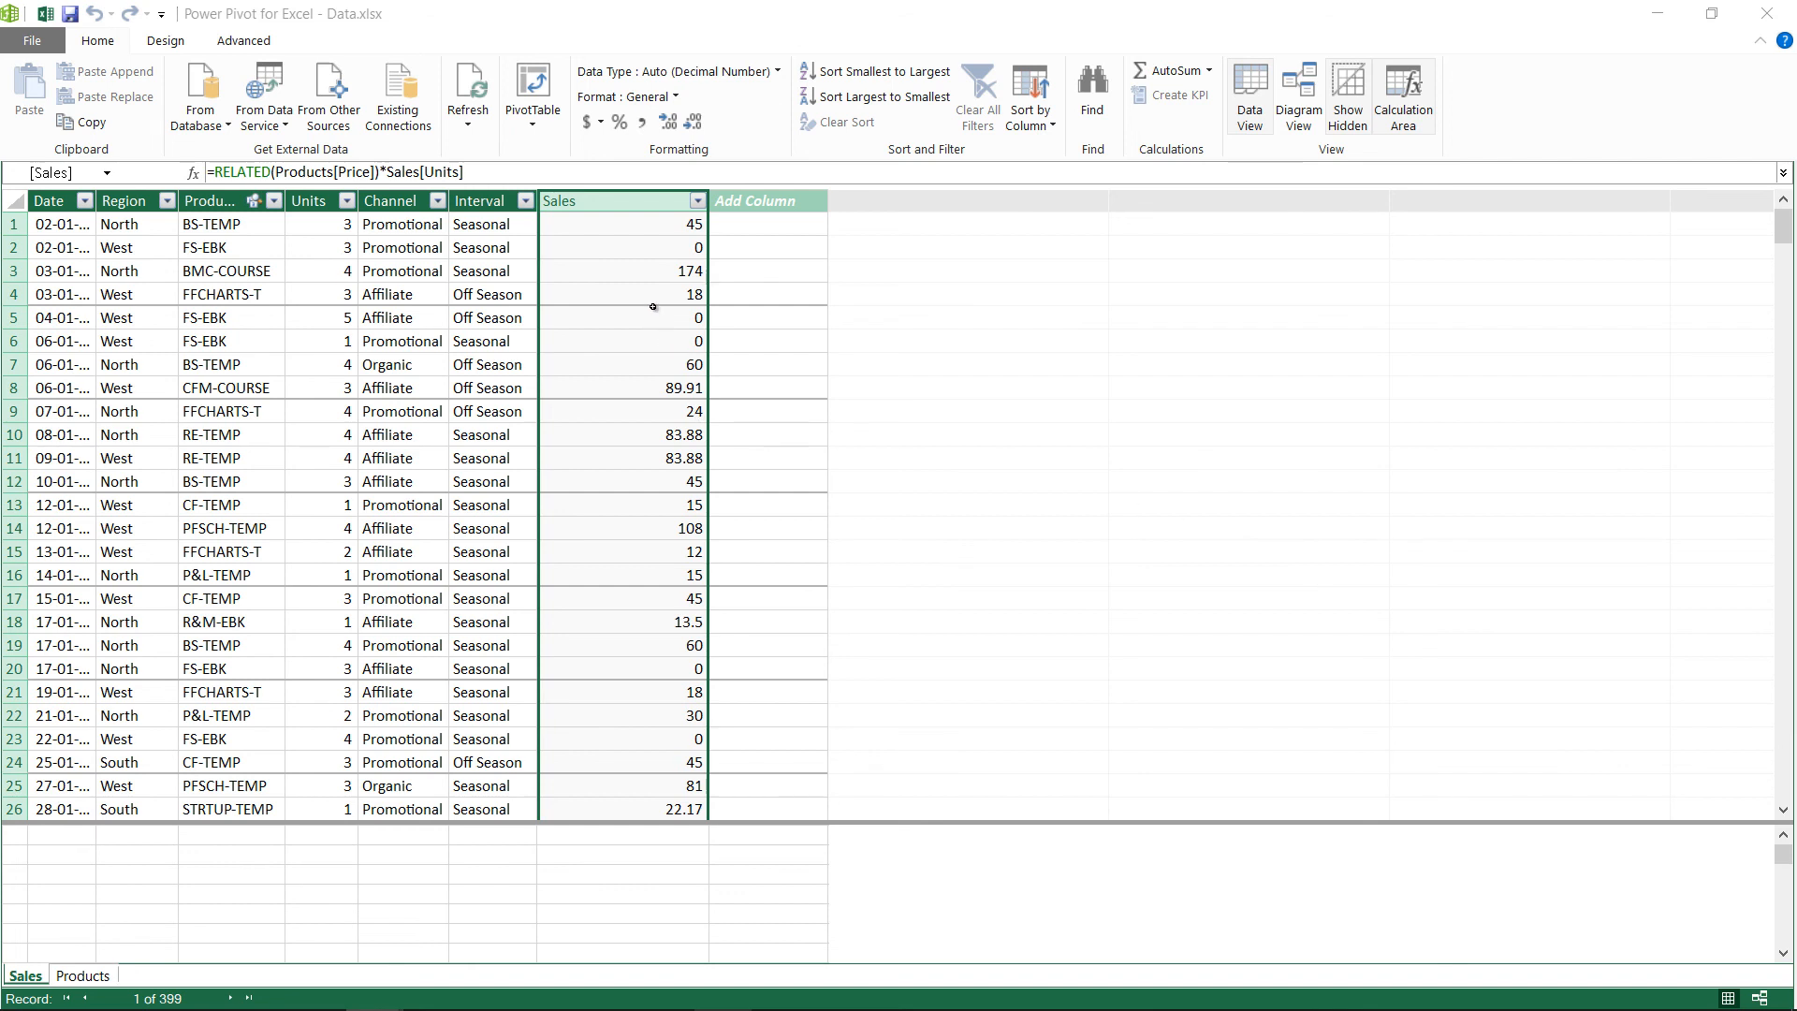
mouse_move(663, 284)
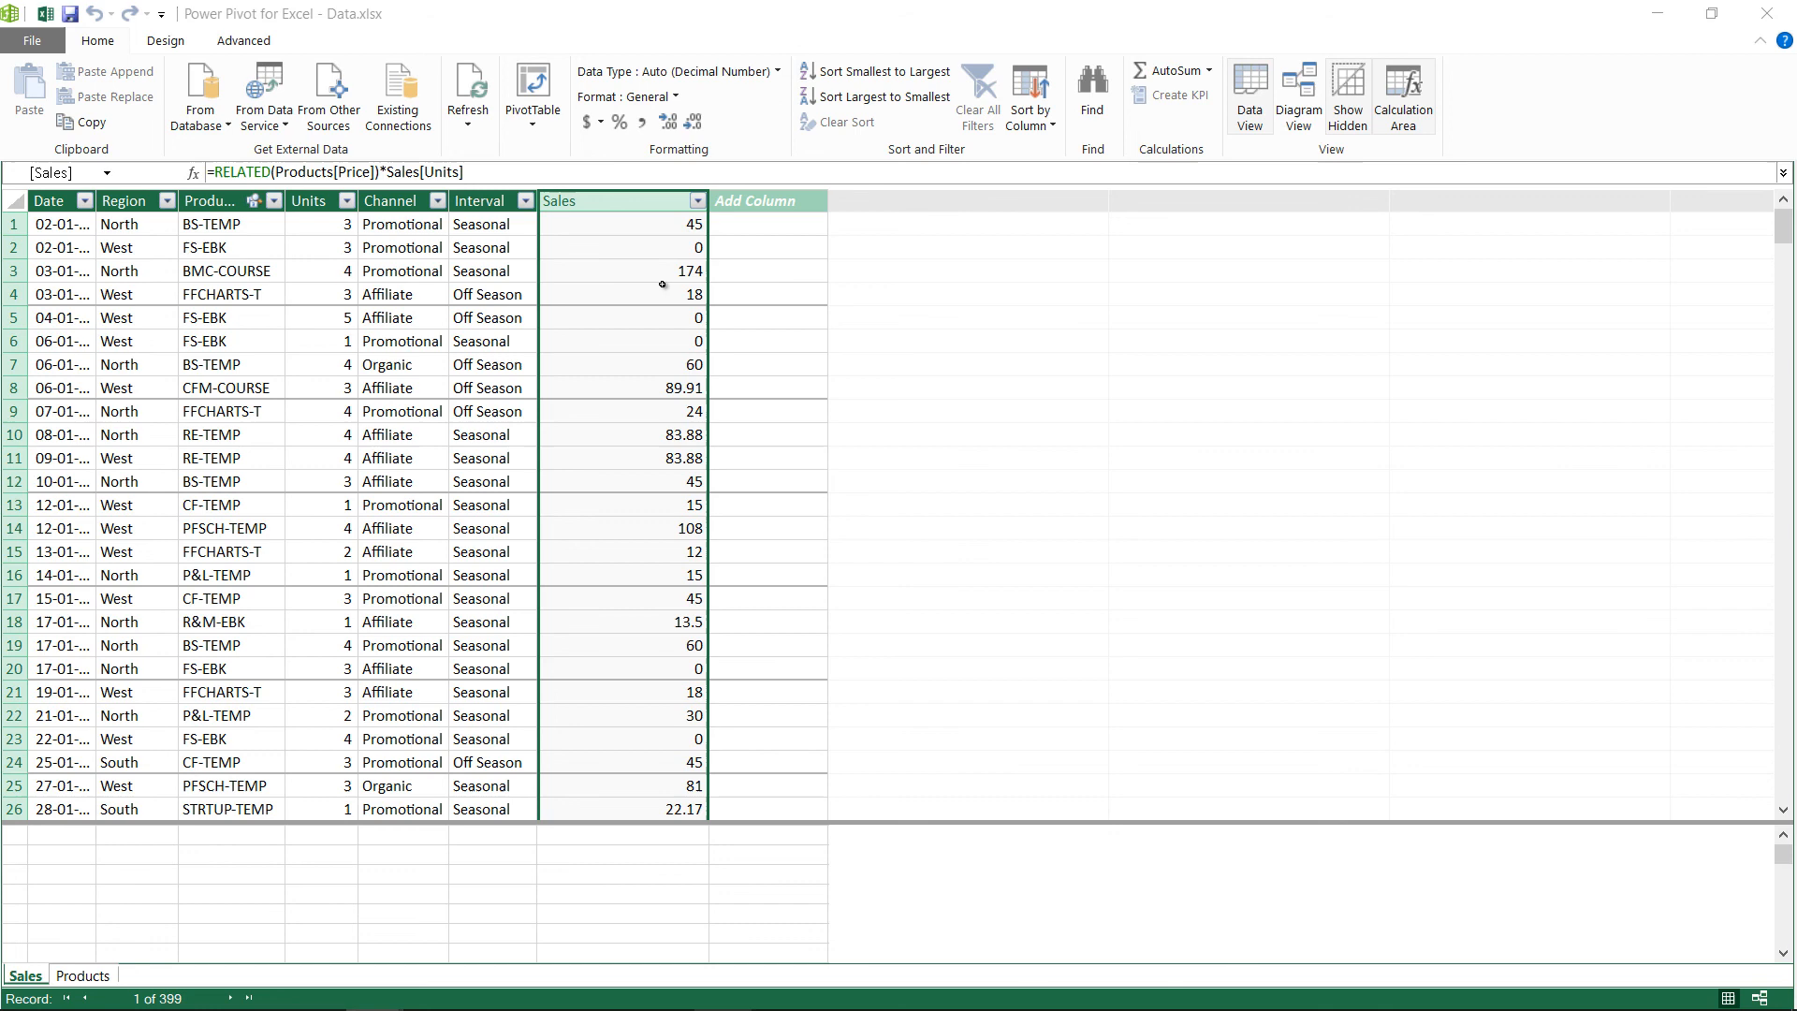